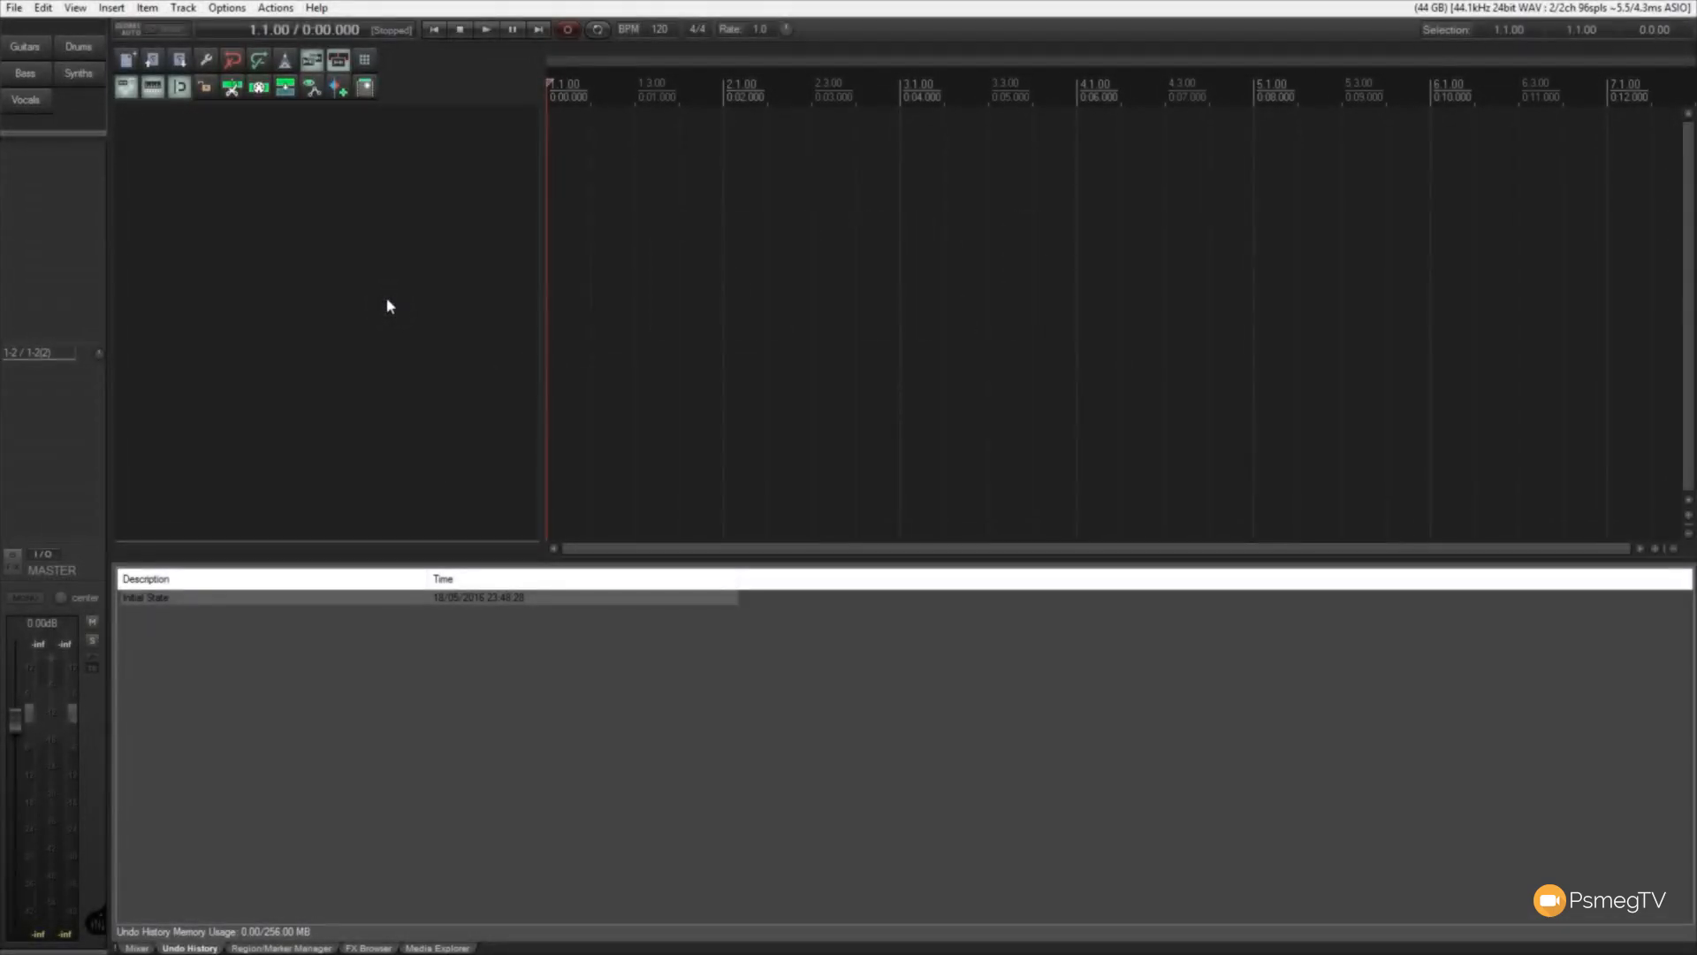
- Insert Track 1 into the empty project and show it in the Mixer
click(135, 948)
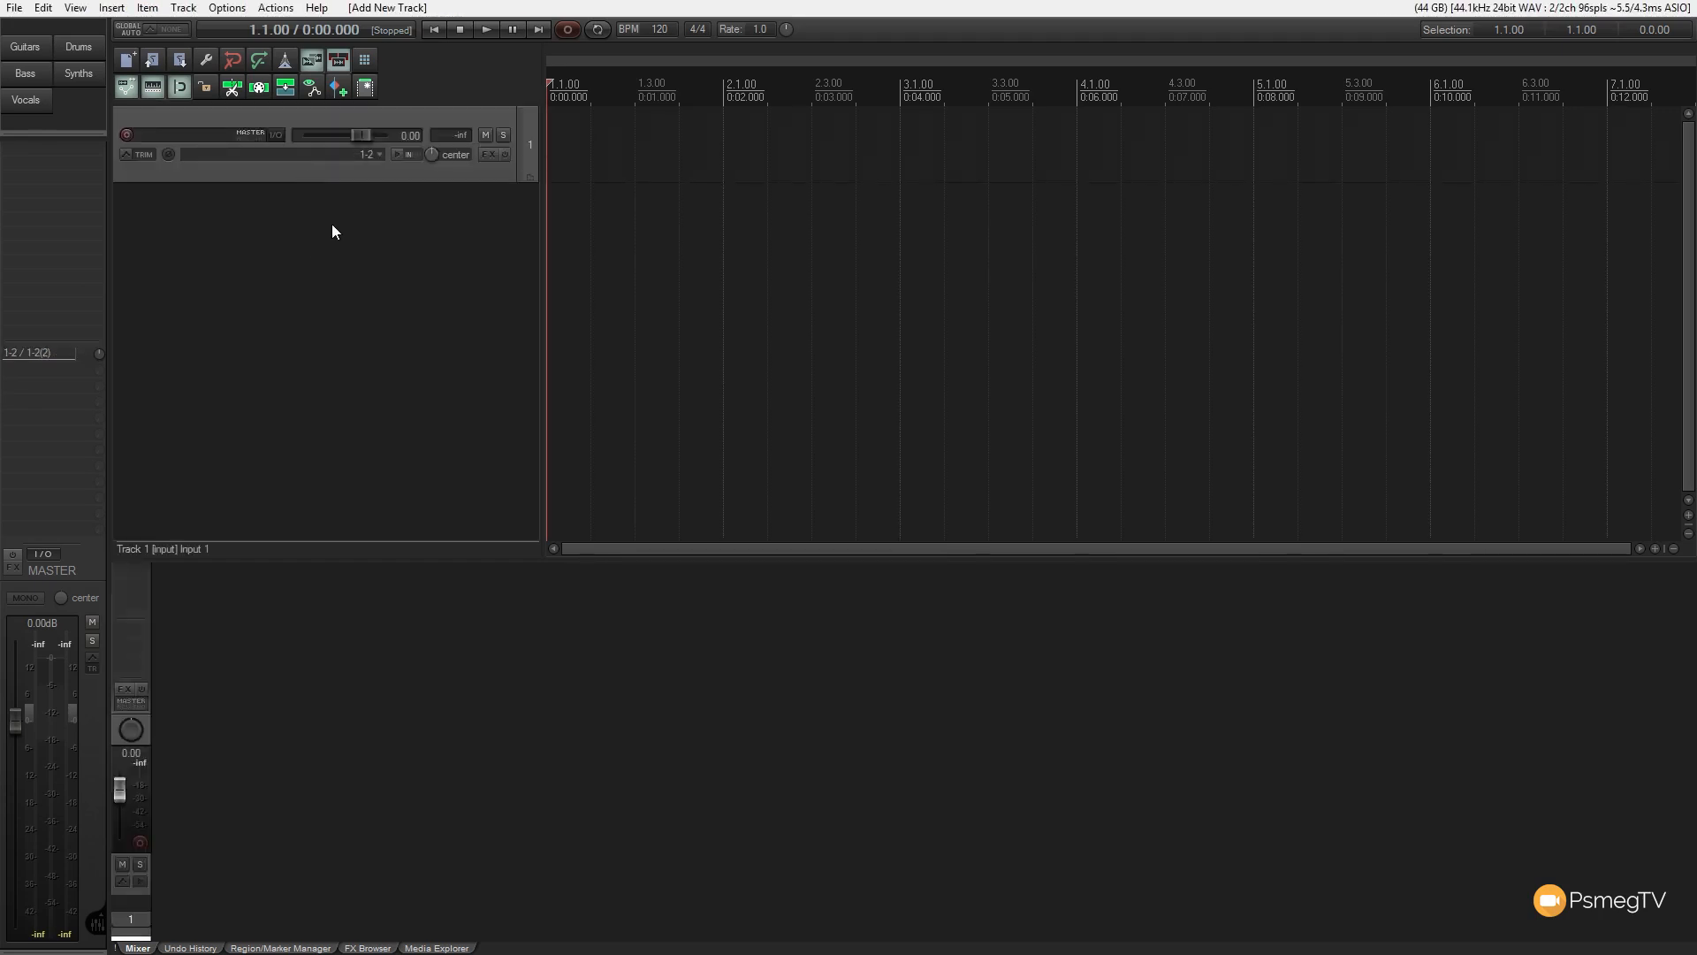
mouse_move(212, 302)
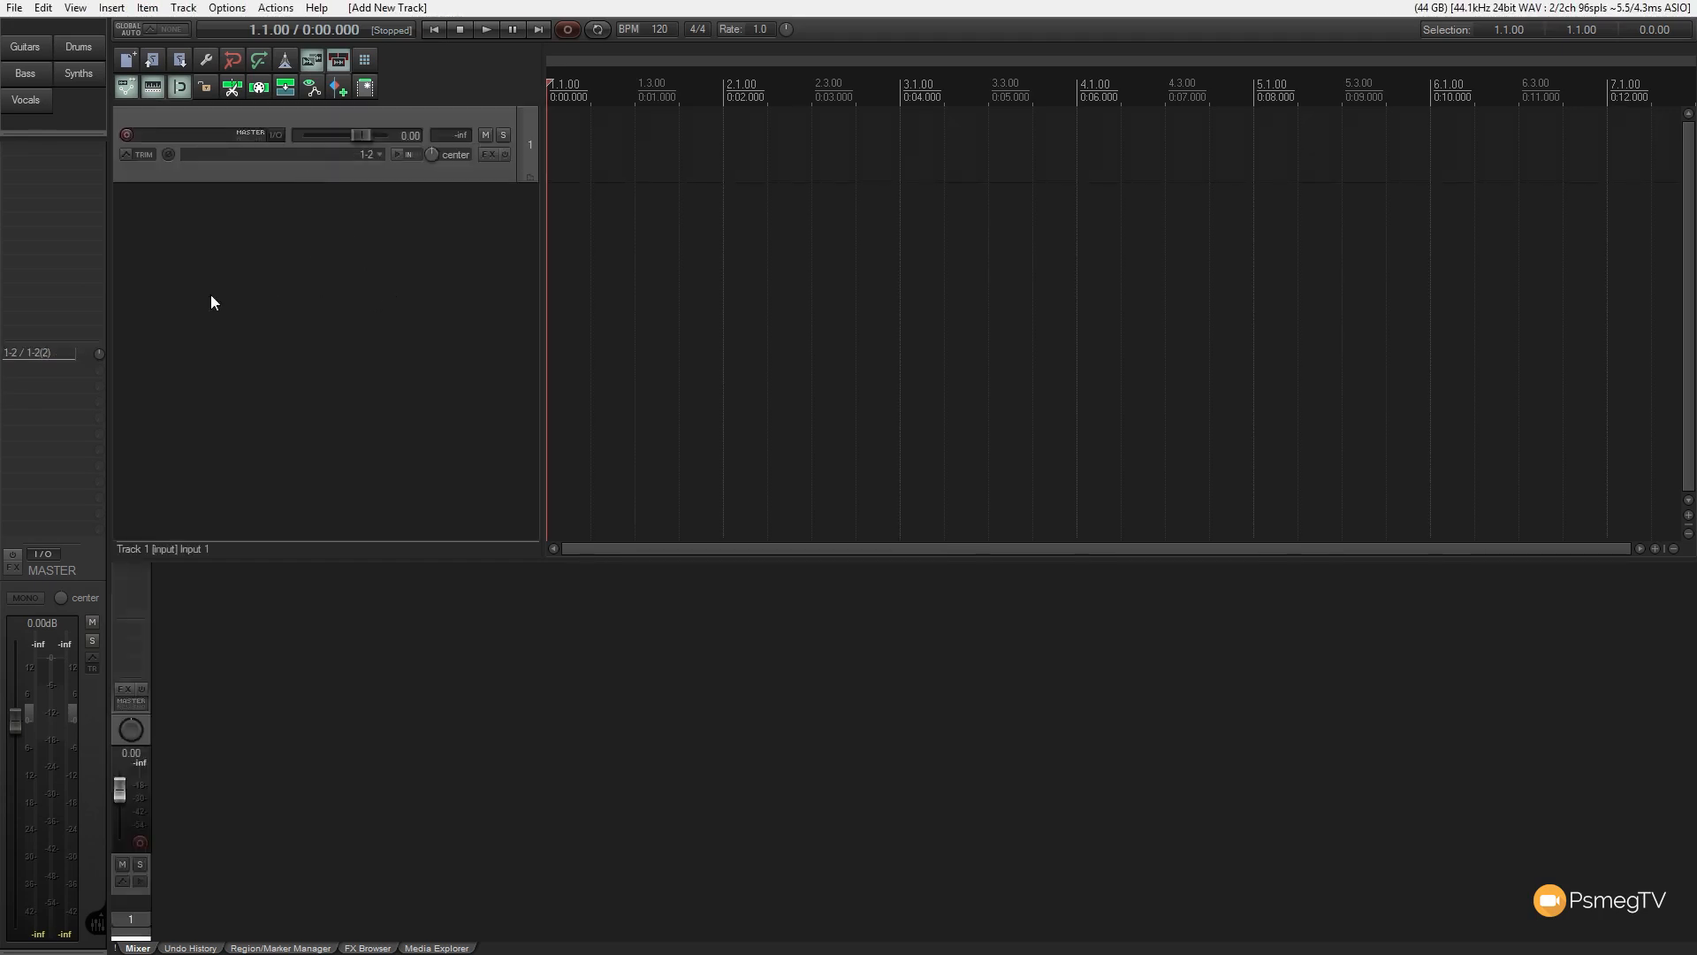
- Enter 'This is a project note.' on the Project settings Notes page and confirm
click(15, 8)
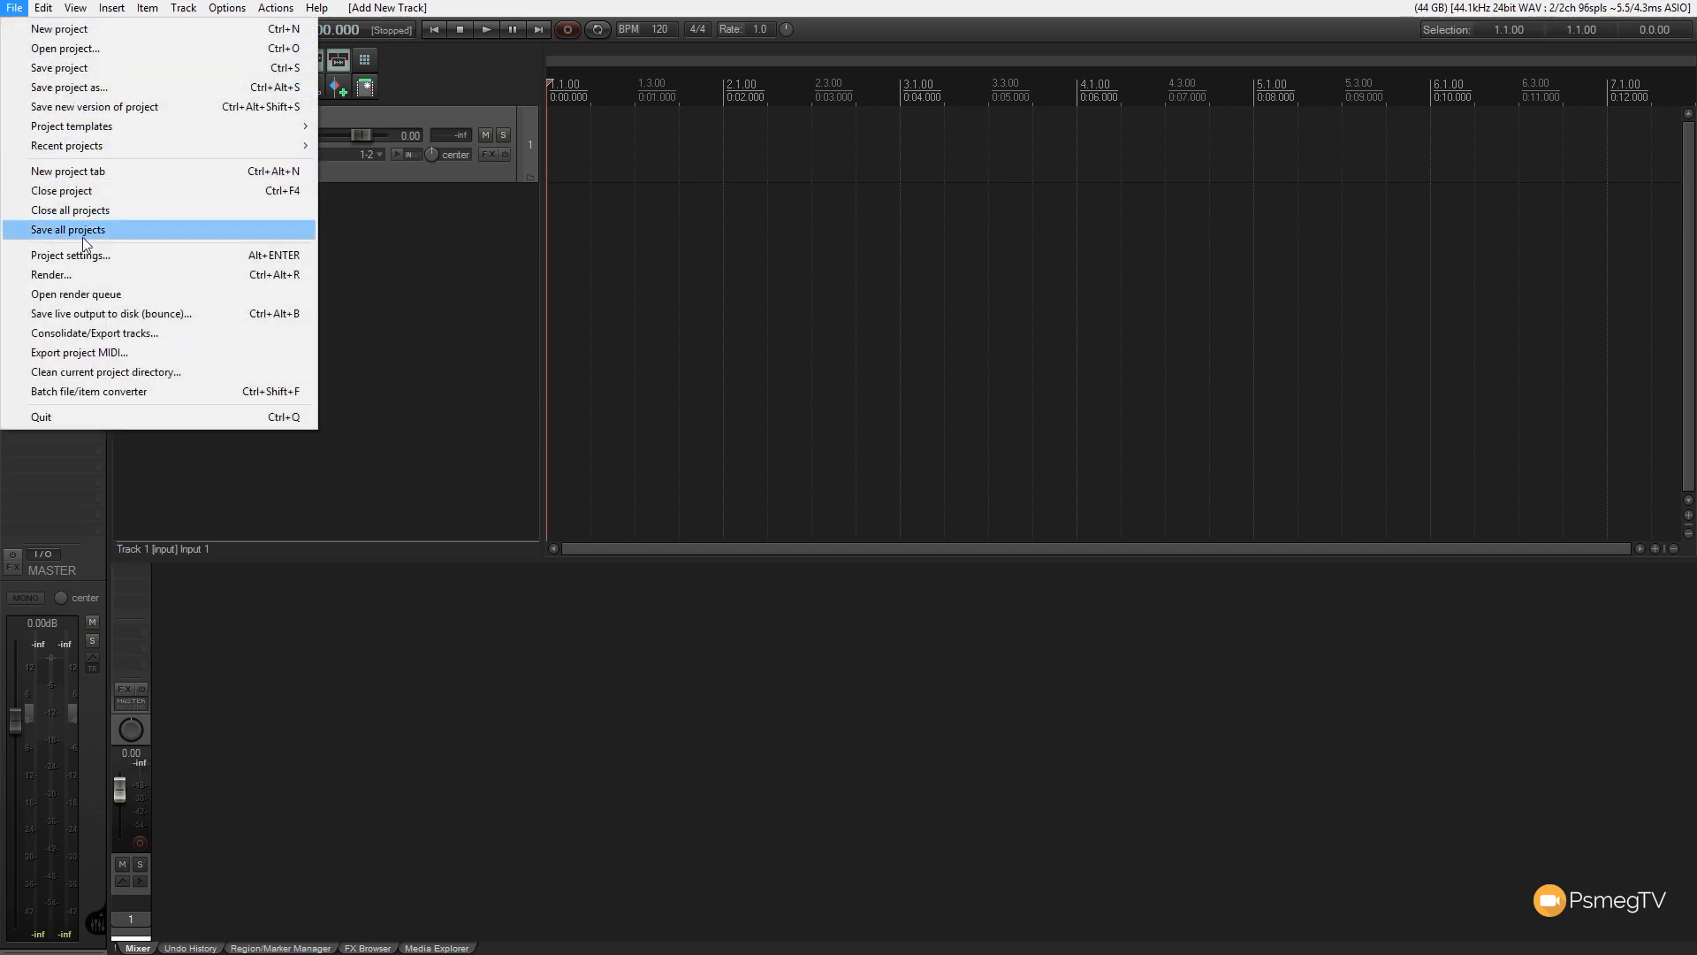
mouse_move(85, 255)
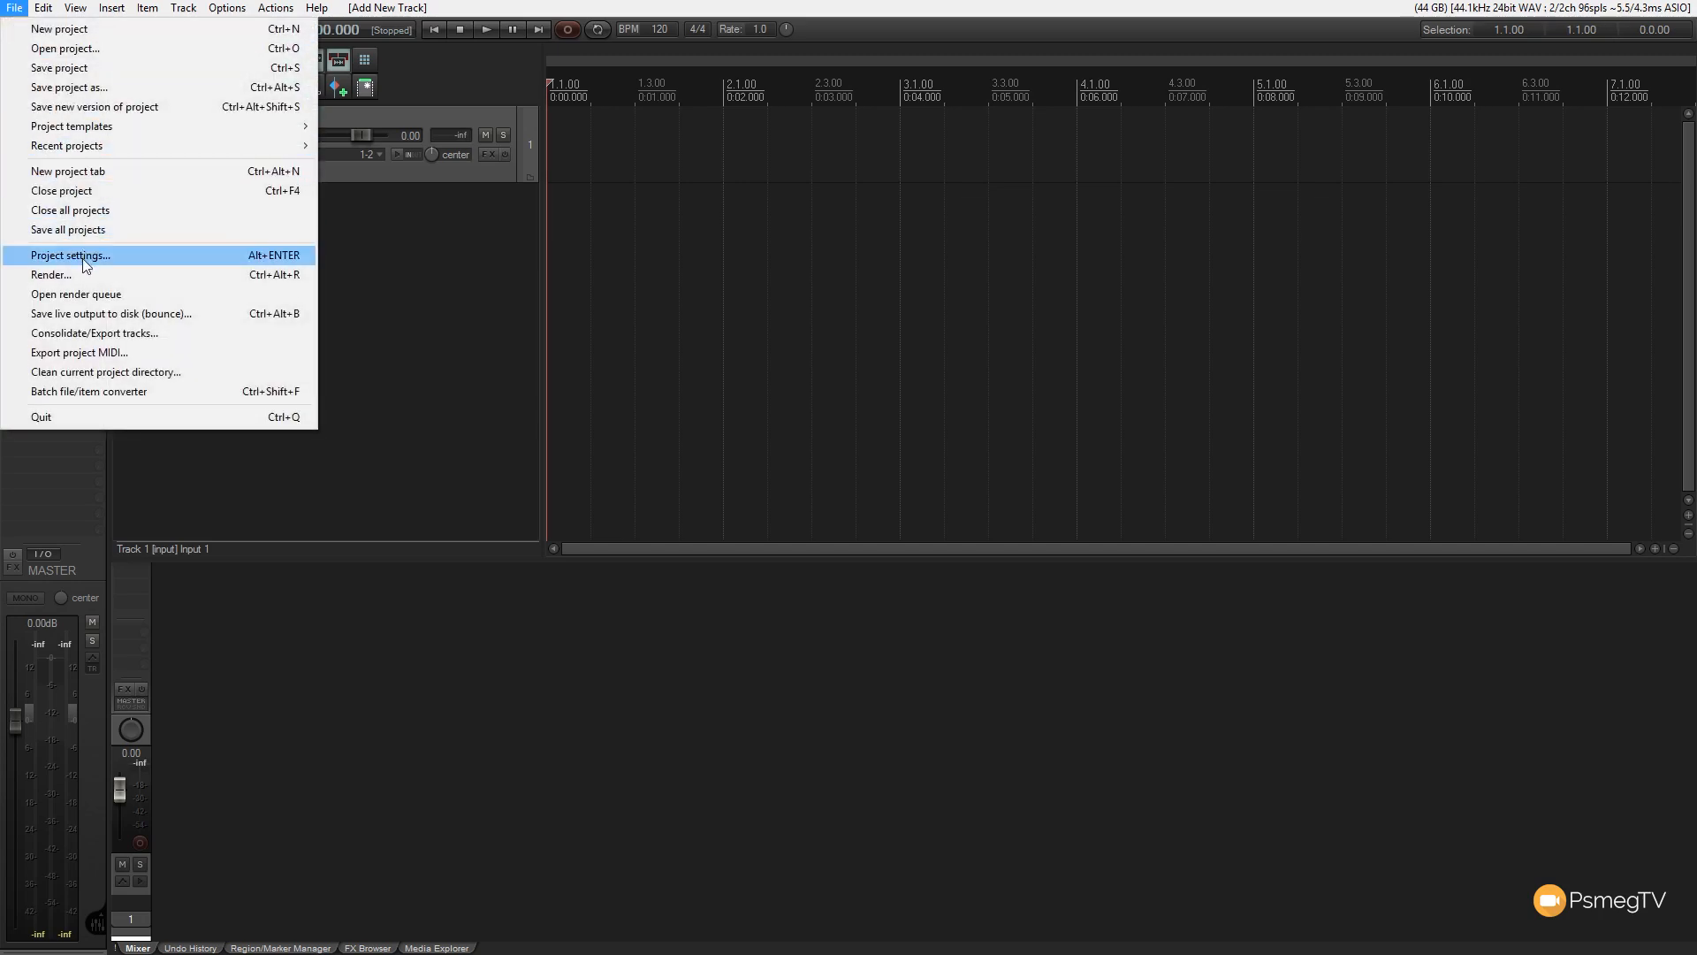
click(69, 255)
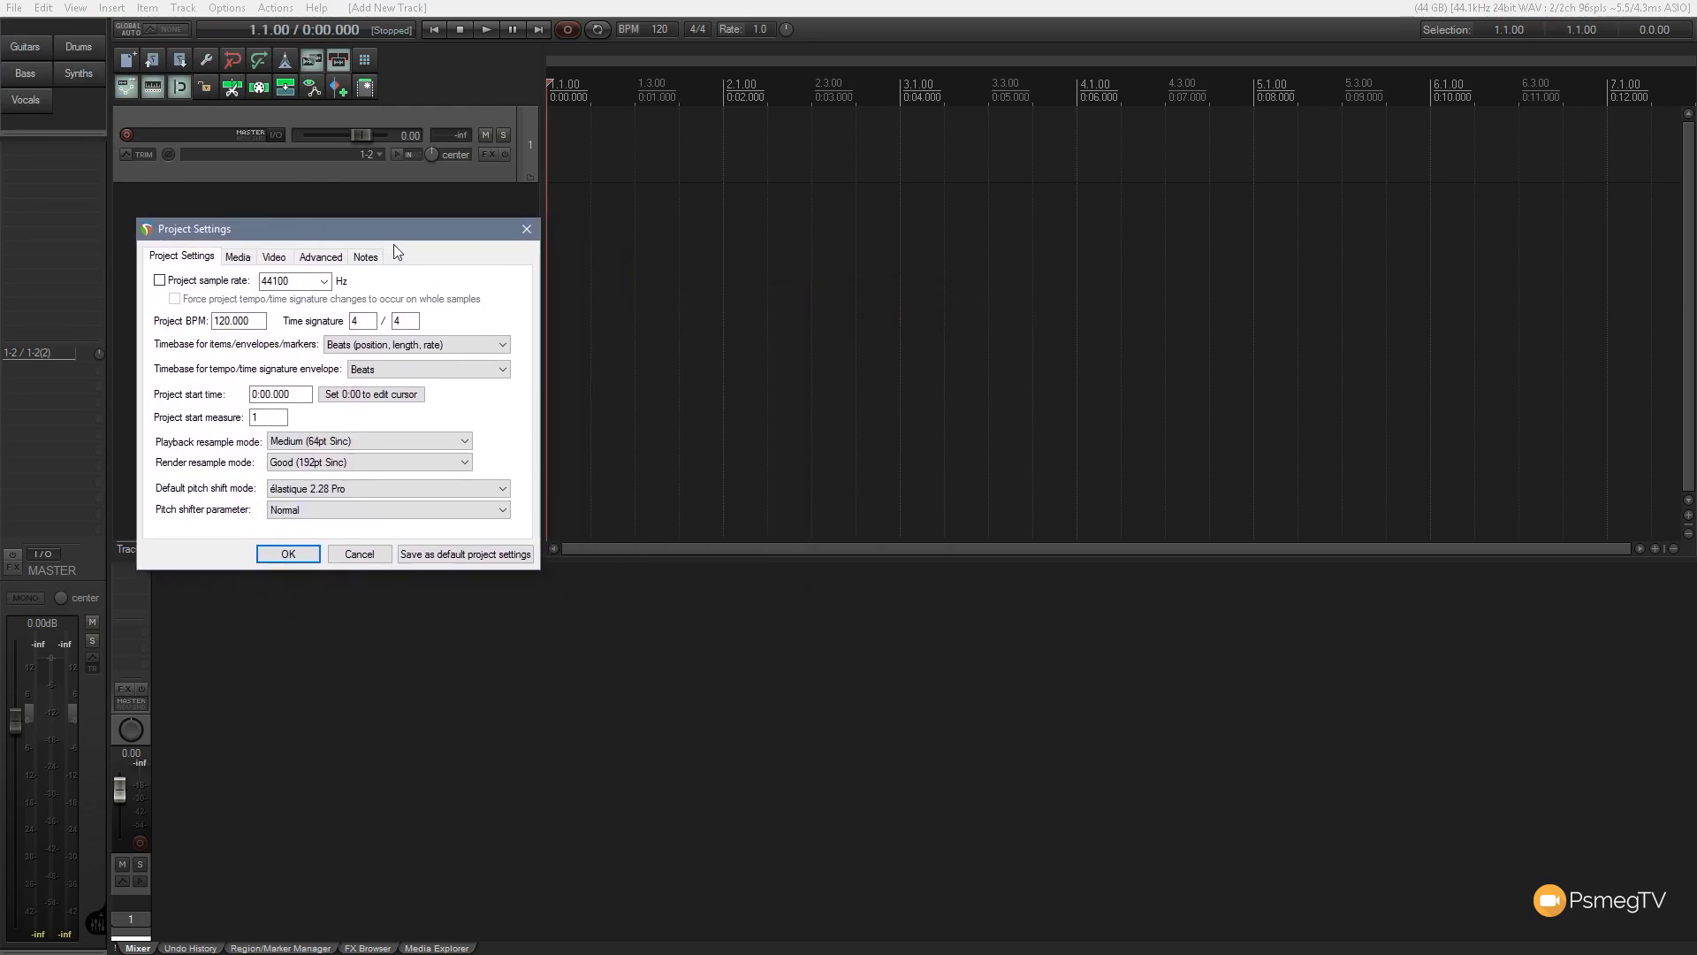
click(365, 256)
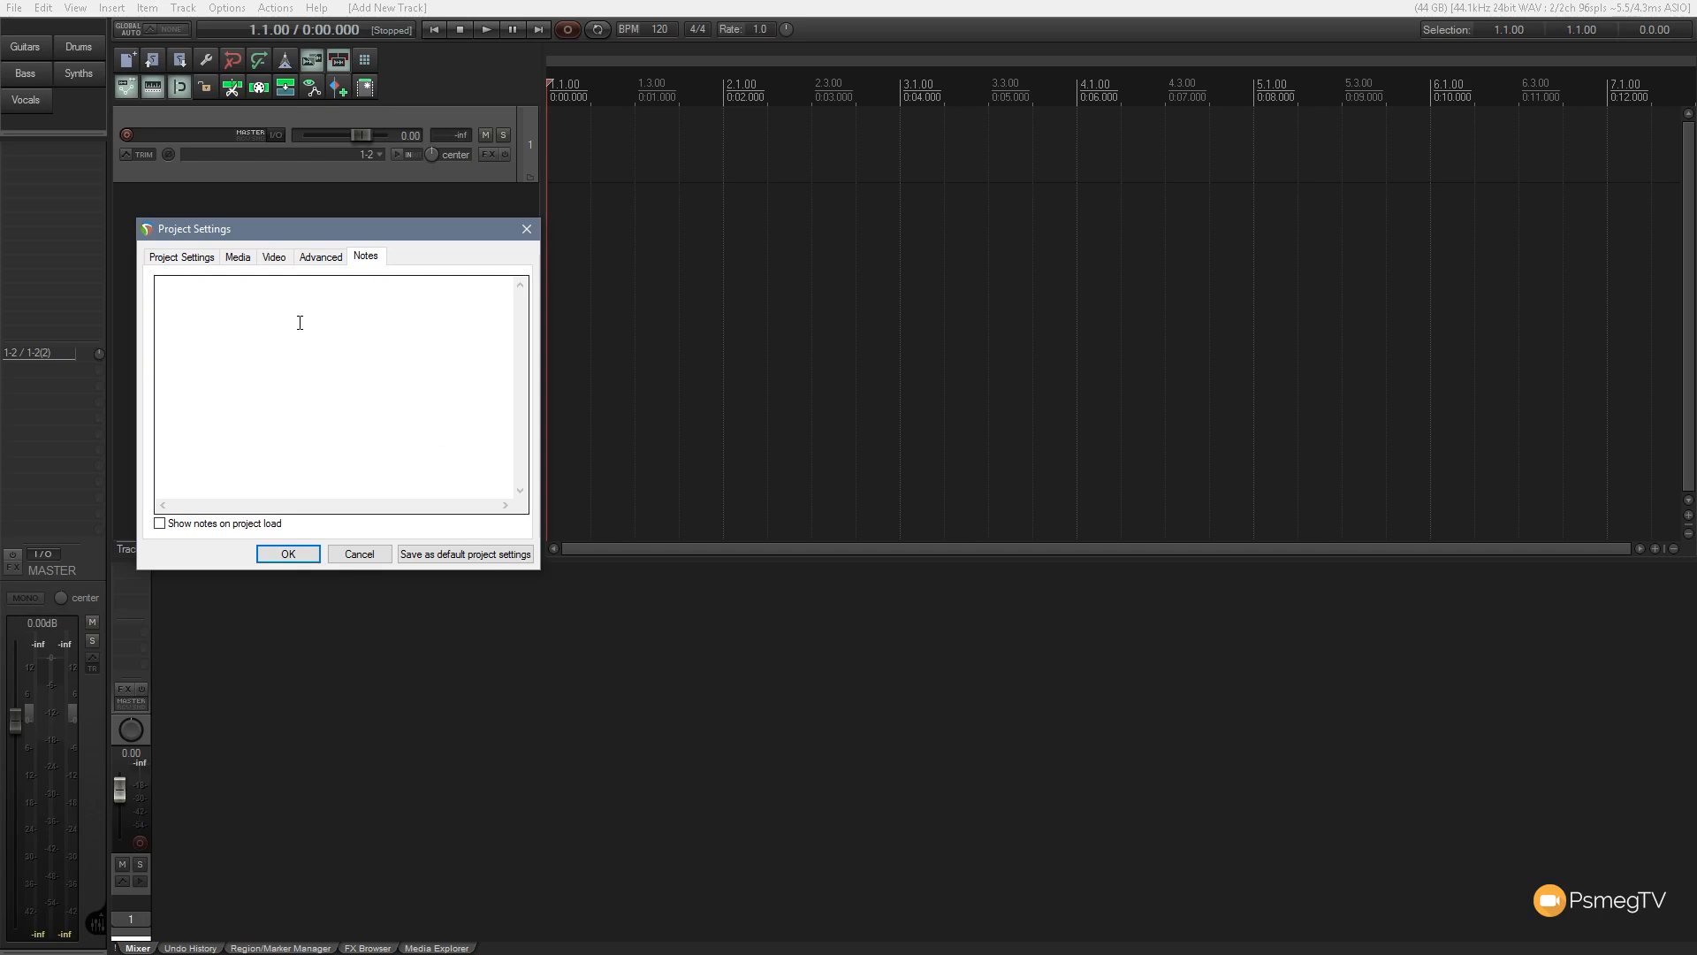
text(This)
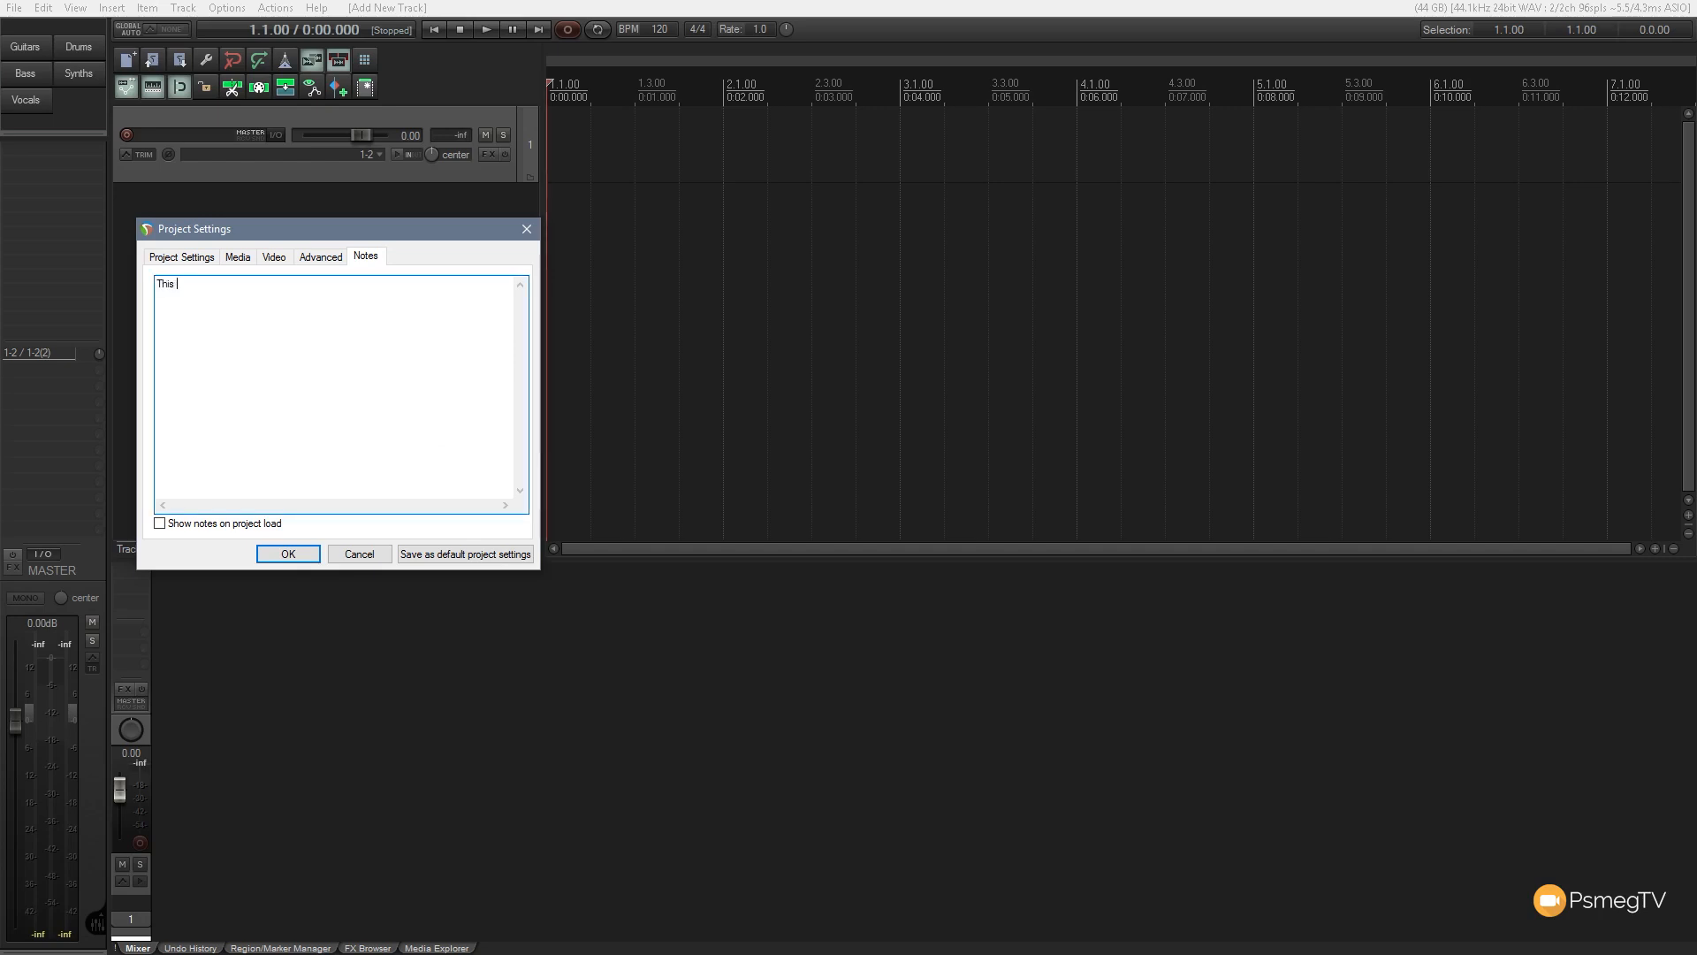
text(is a pro)
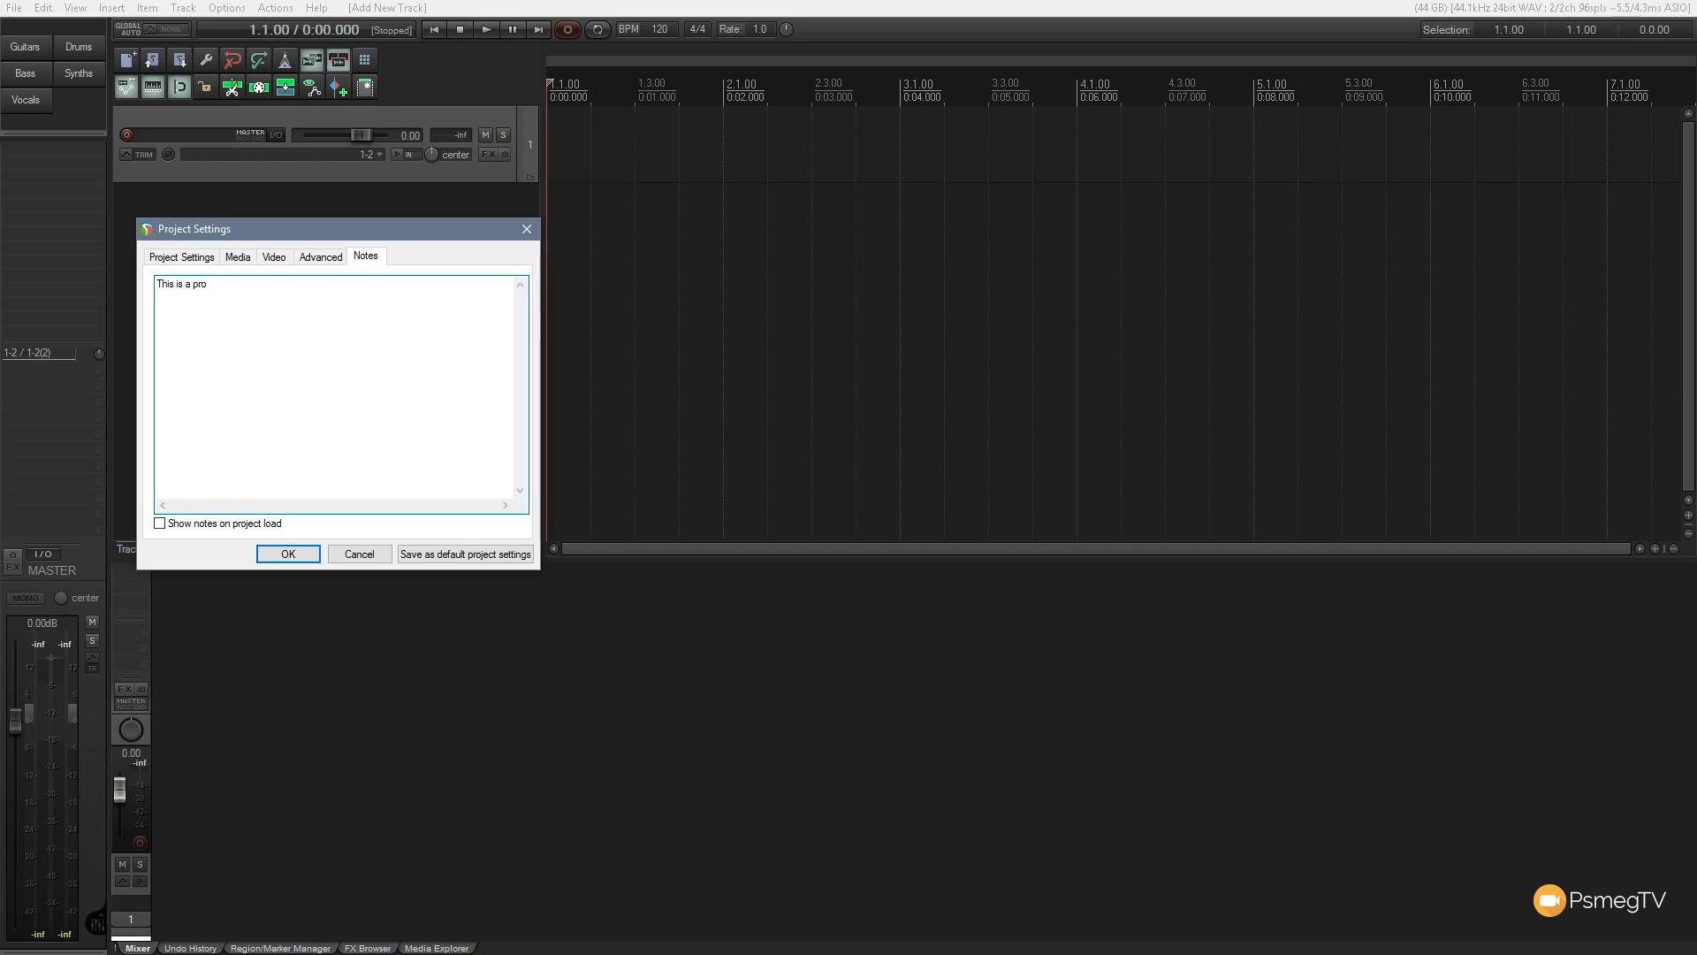
text(ject note.)
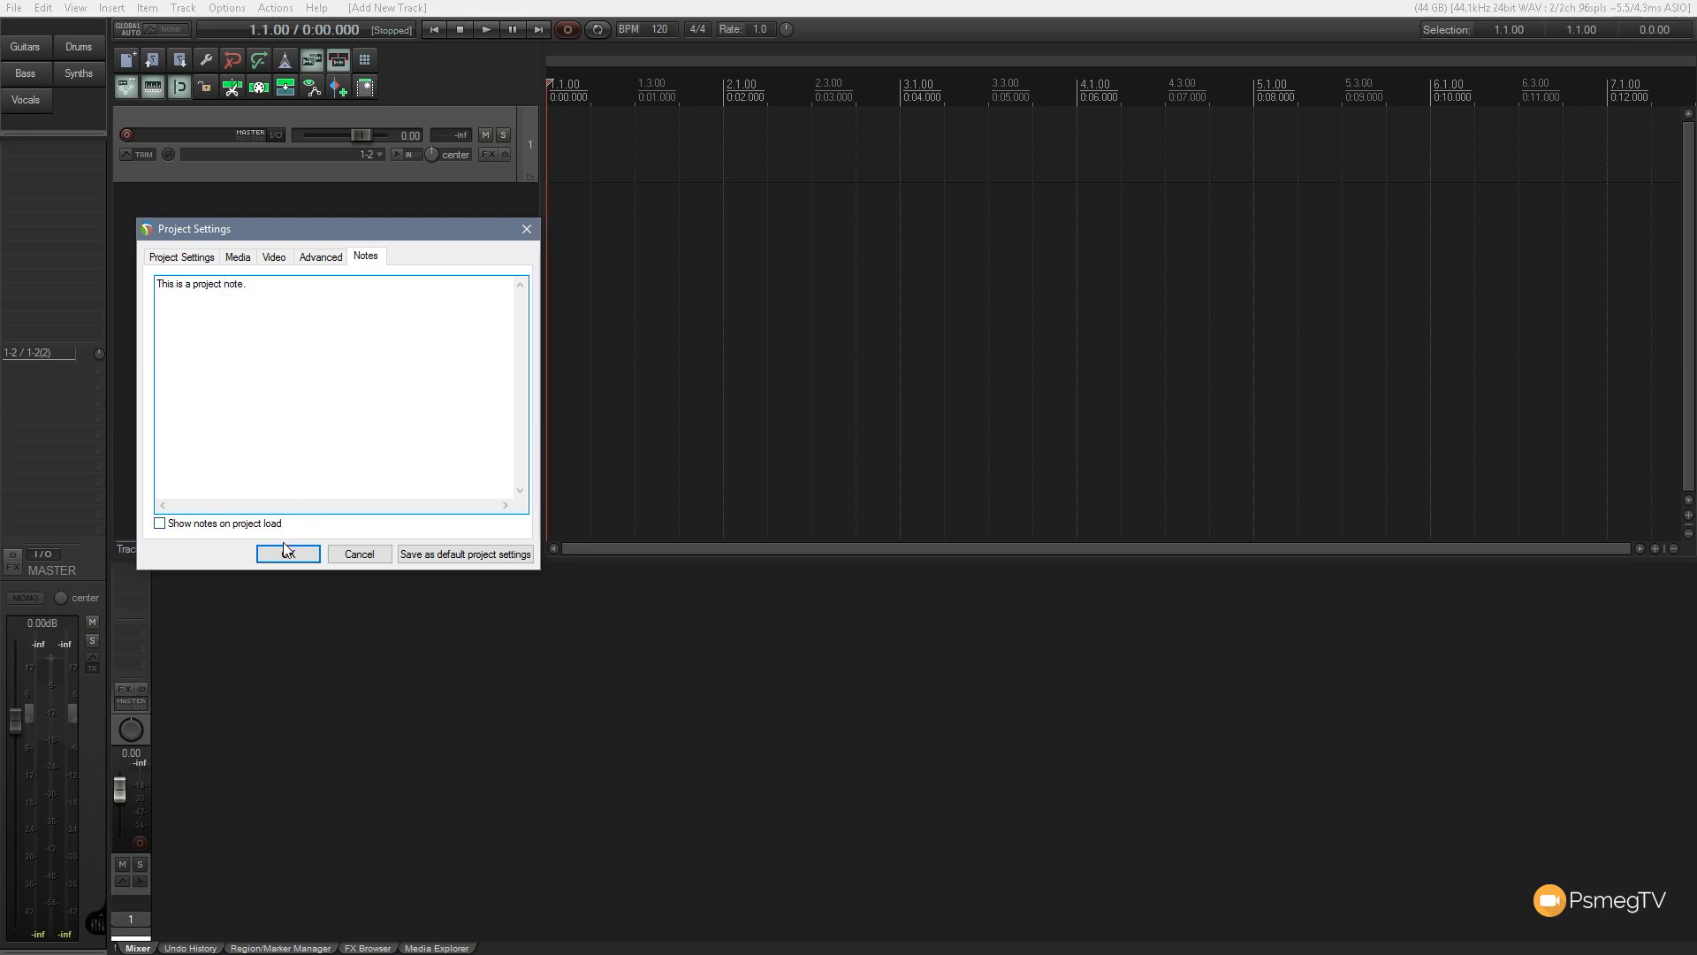
click(287, 553)
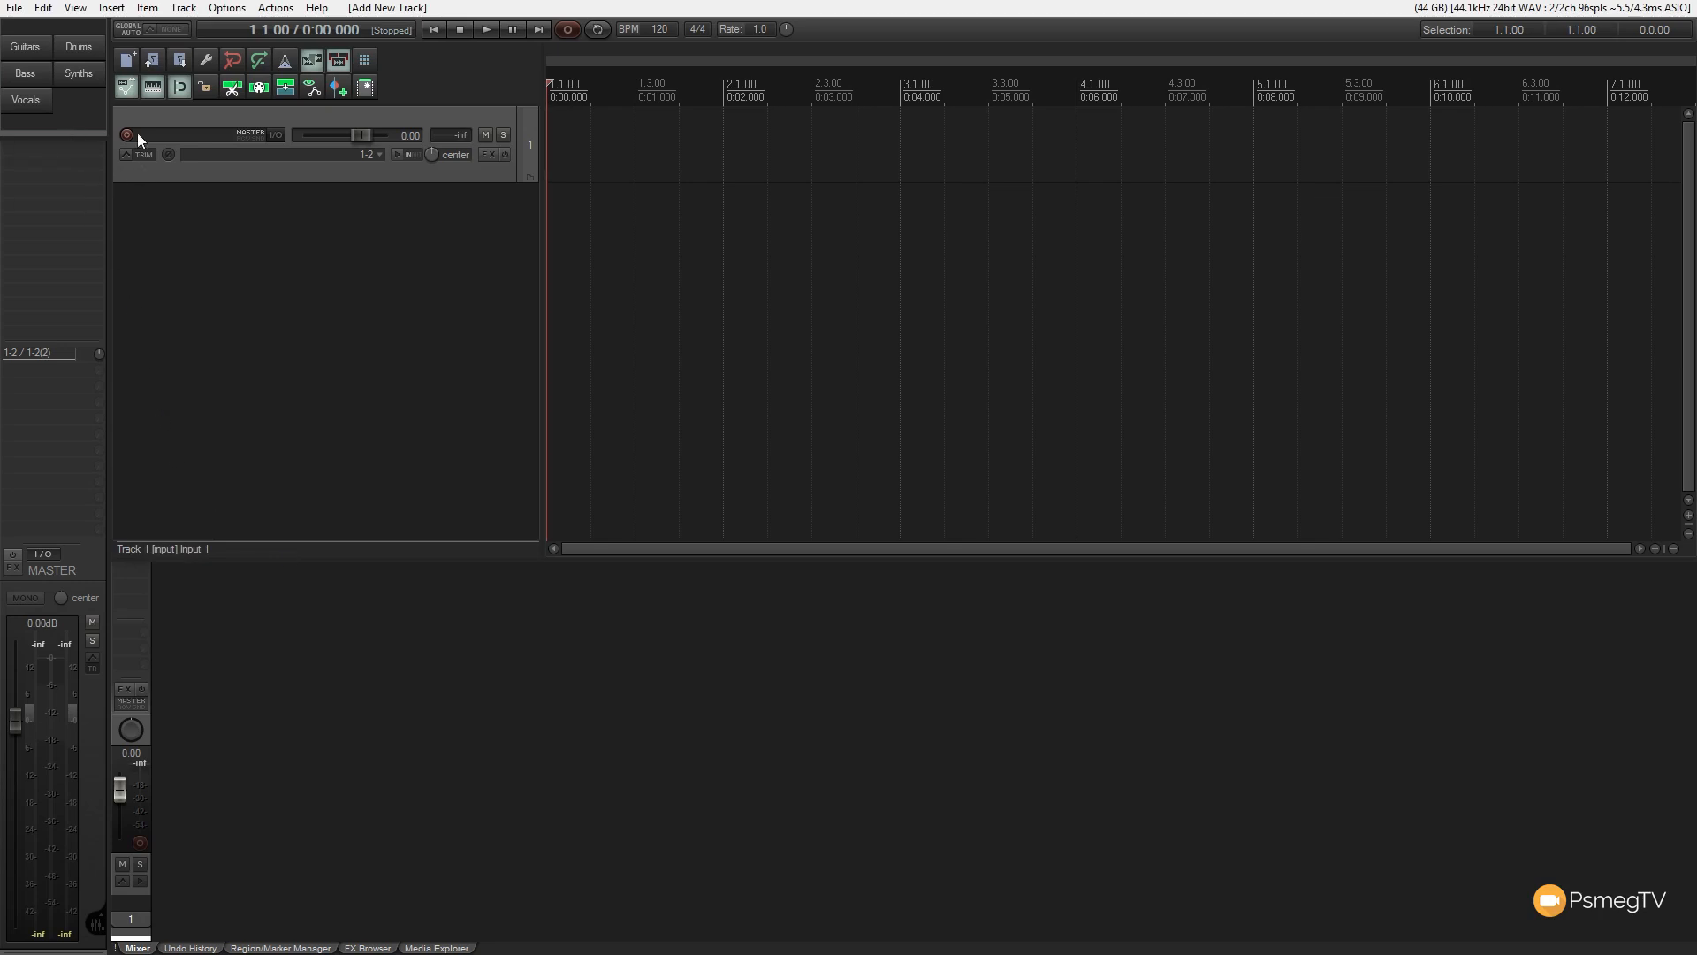
- Tick 'Show notes on project load' in the project settings Notes page
click(14, 8)
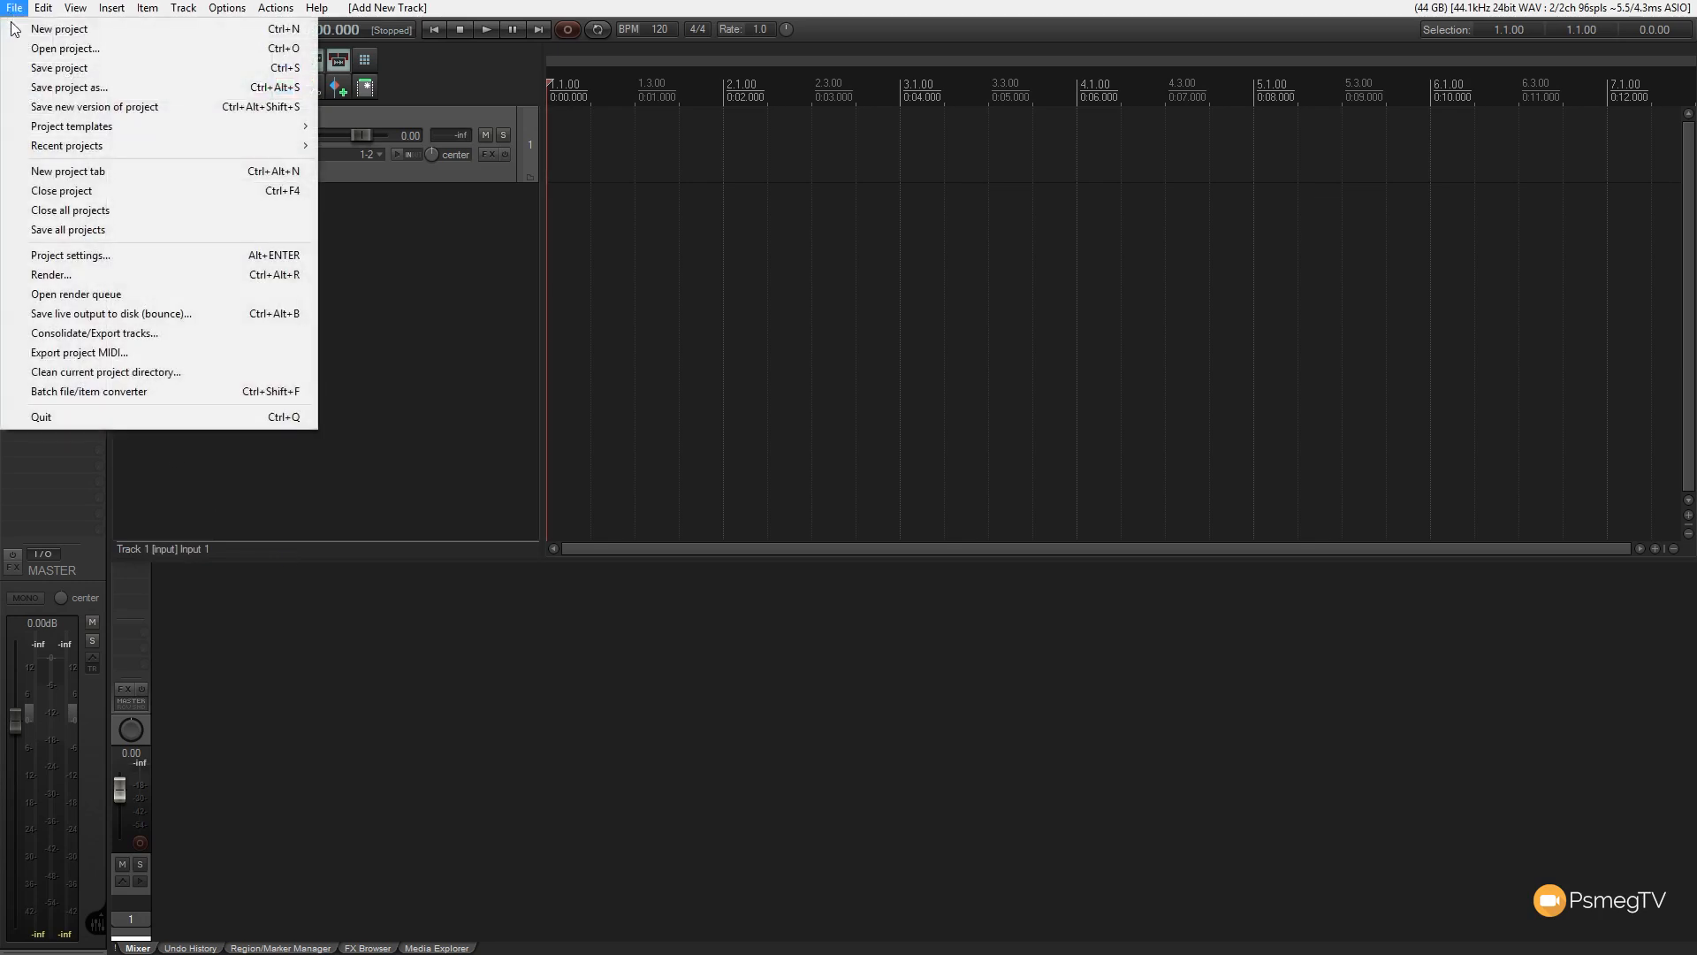
click(69, 255)
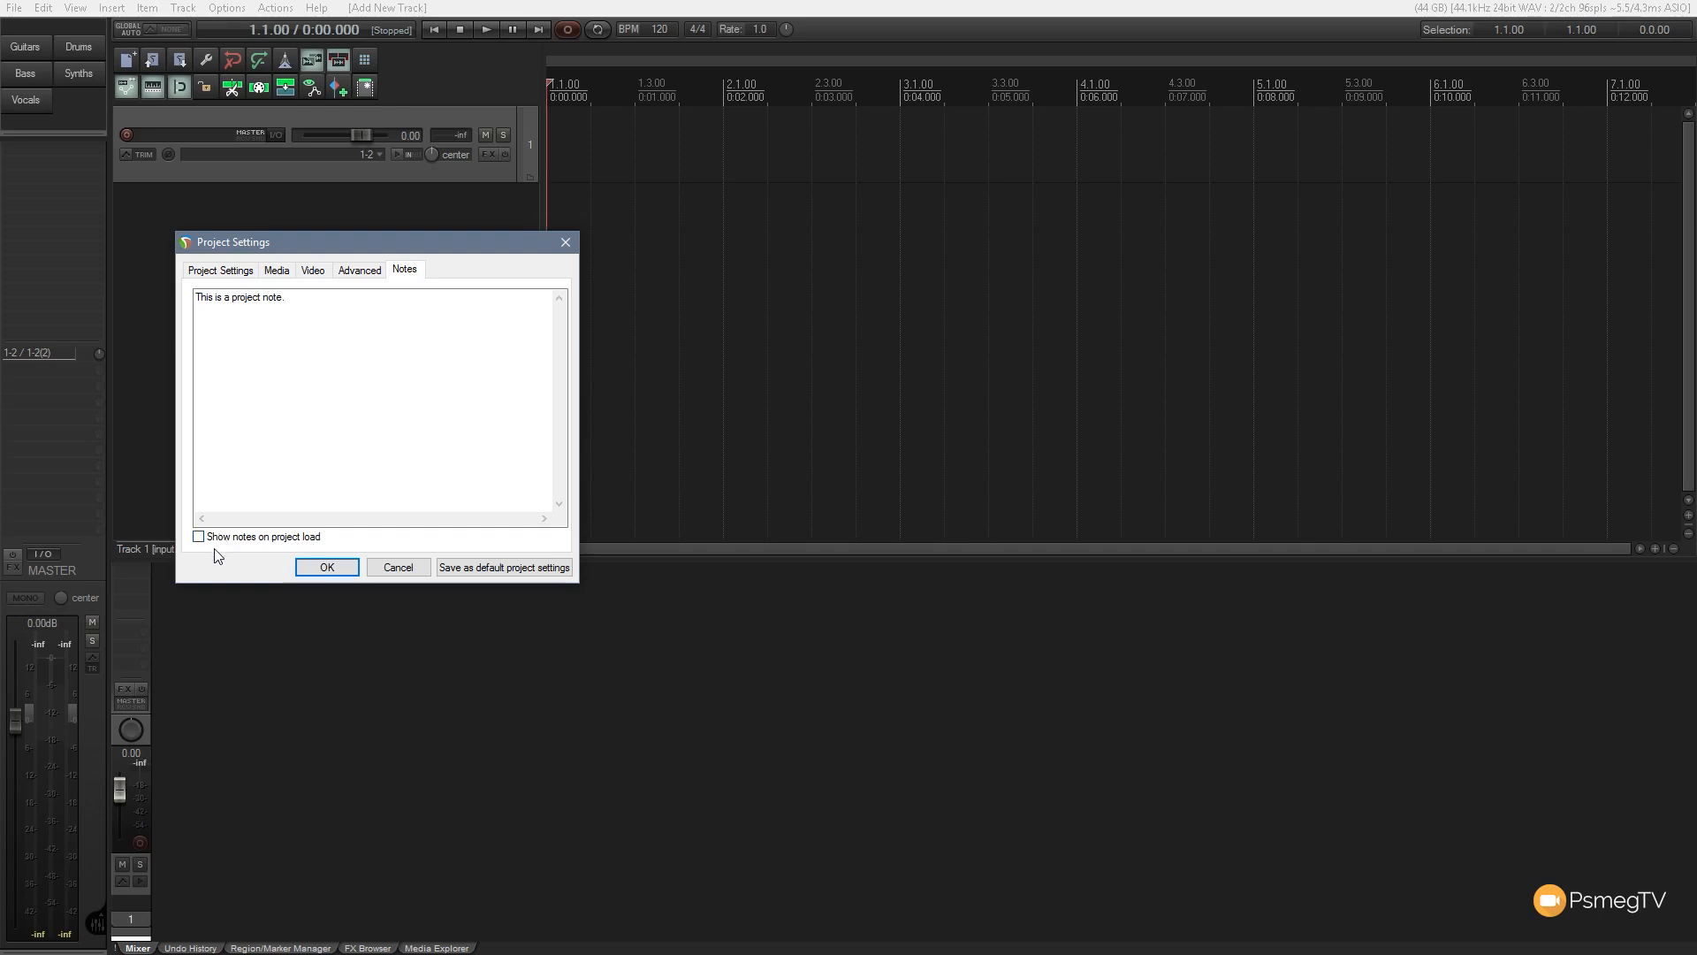
click(199, 535)
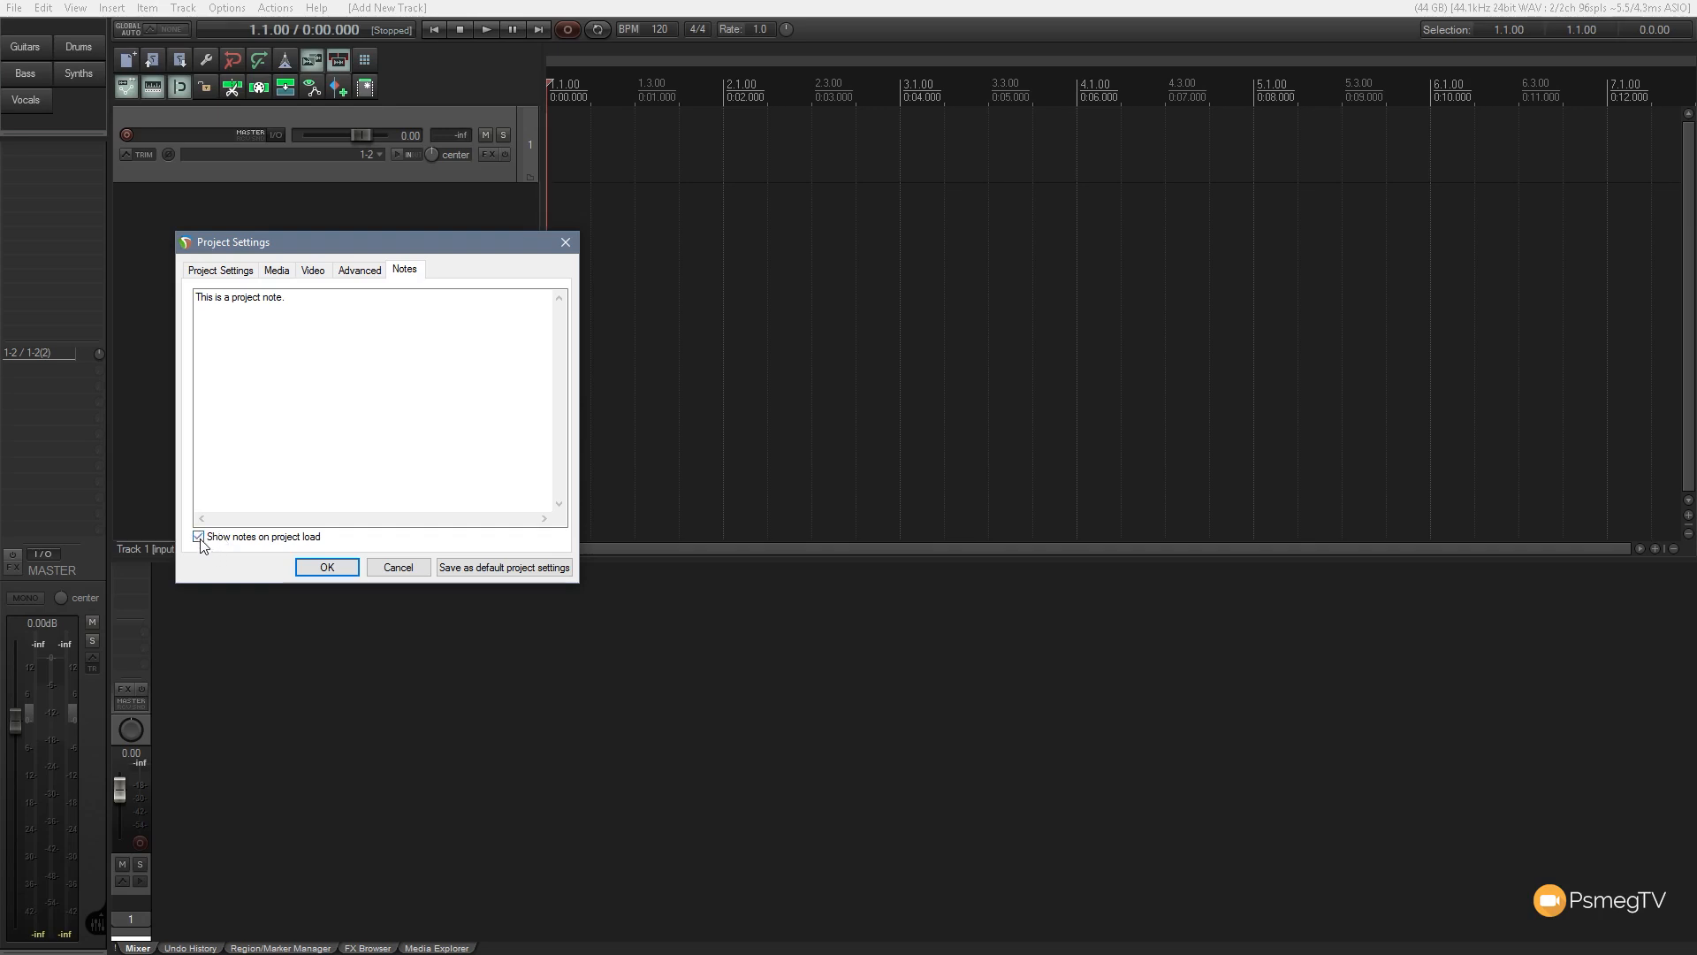
click(14, 8)
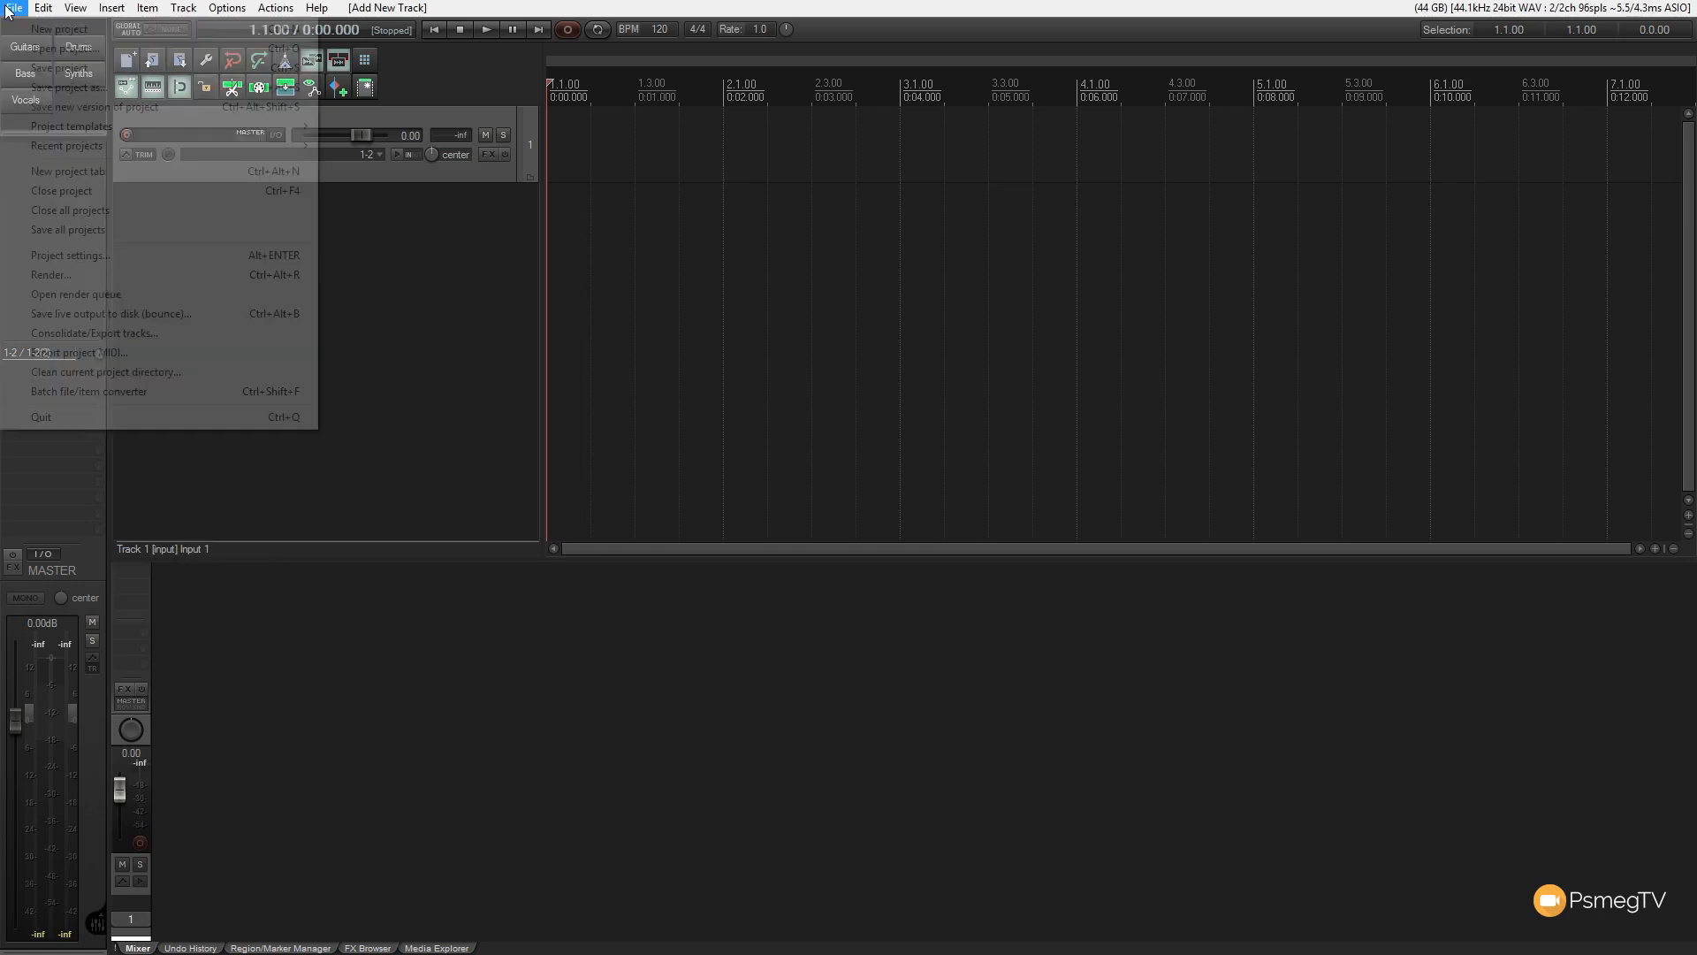
mouse_move(101, 68)
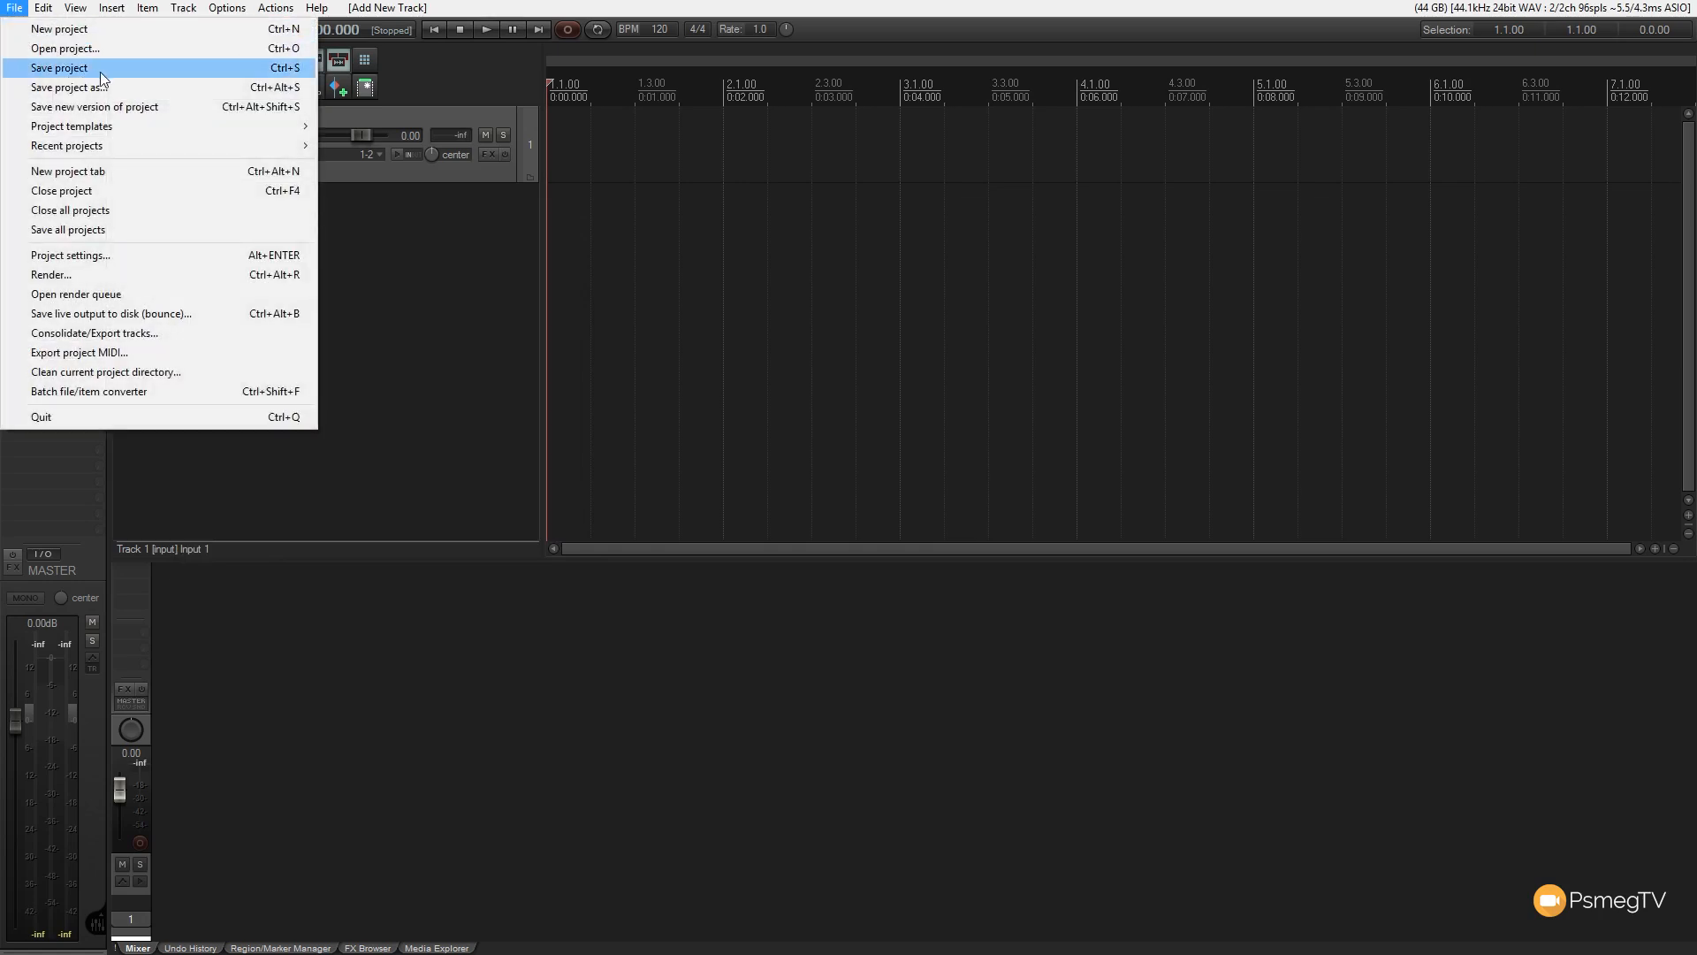
- Save the project with the file name 'Notes'
click(58, 68)
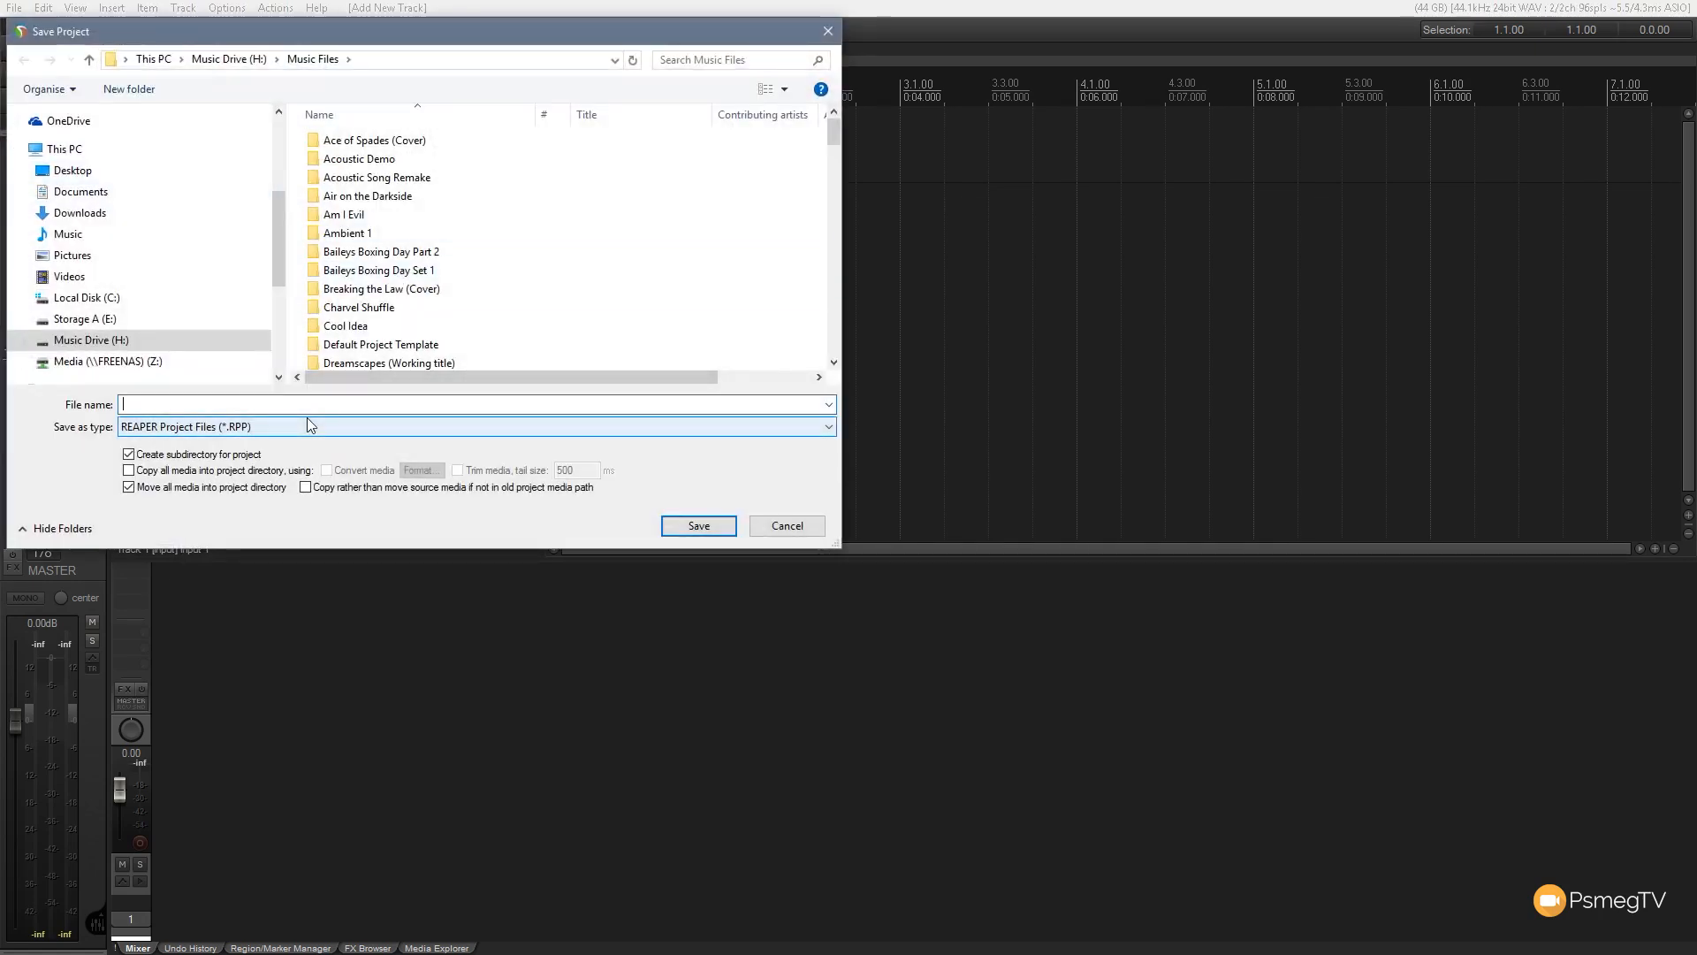
text(Notes)
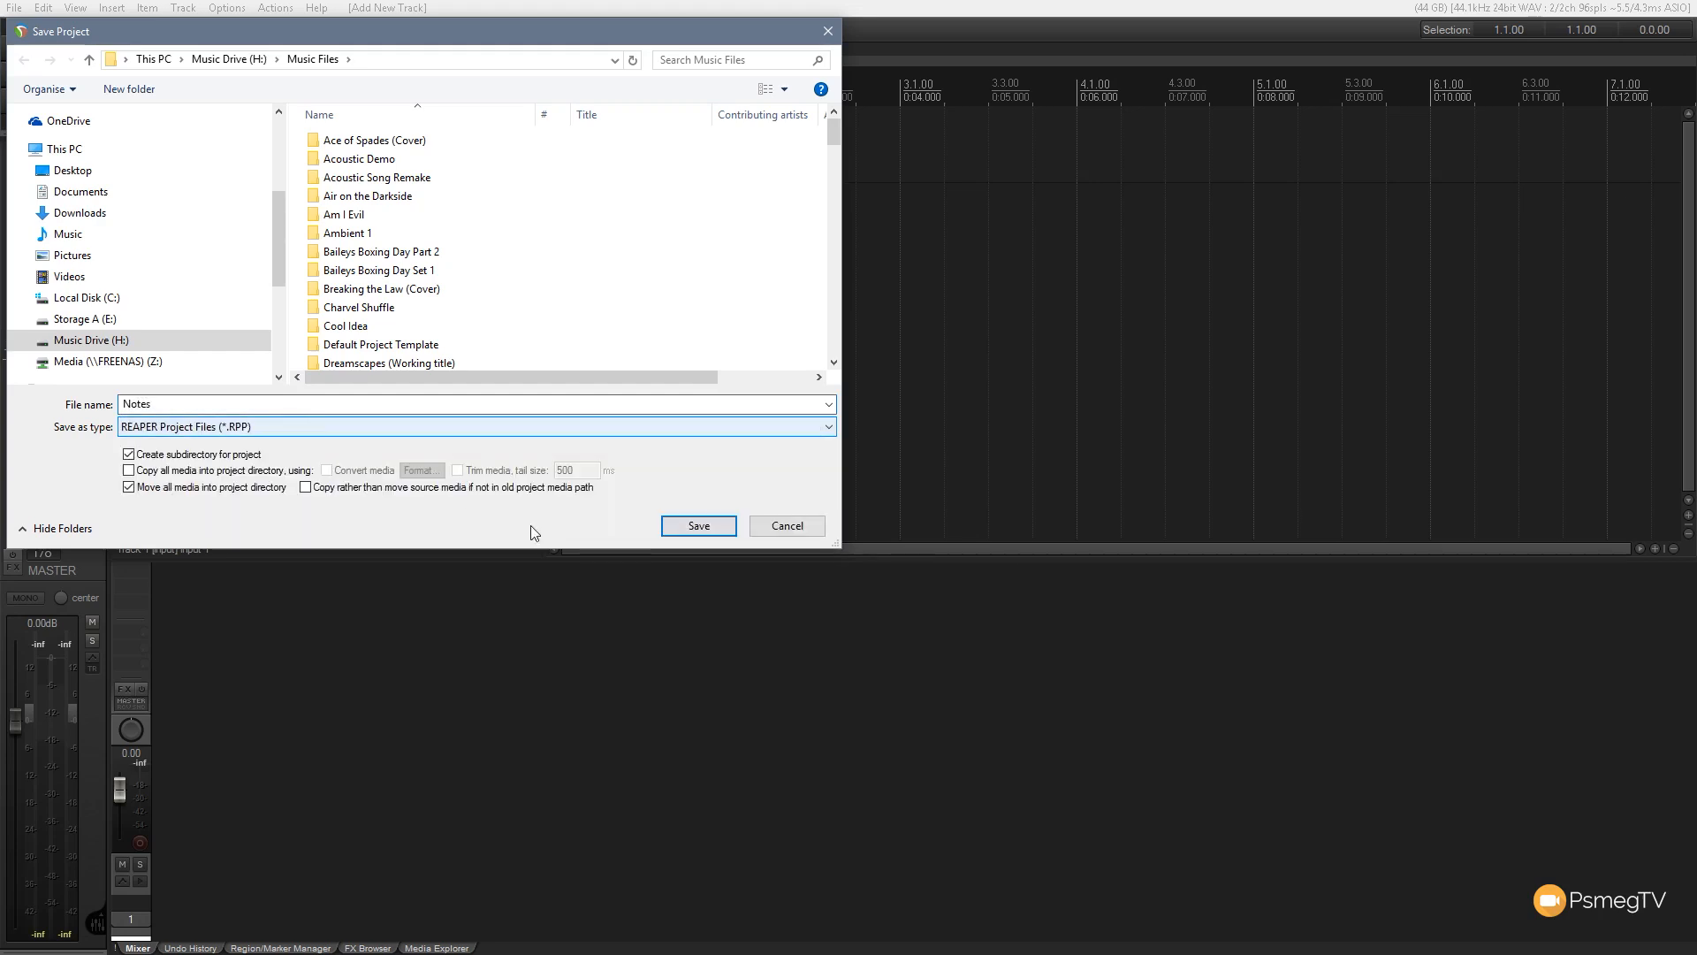
click(697, 525)
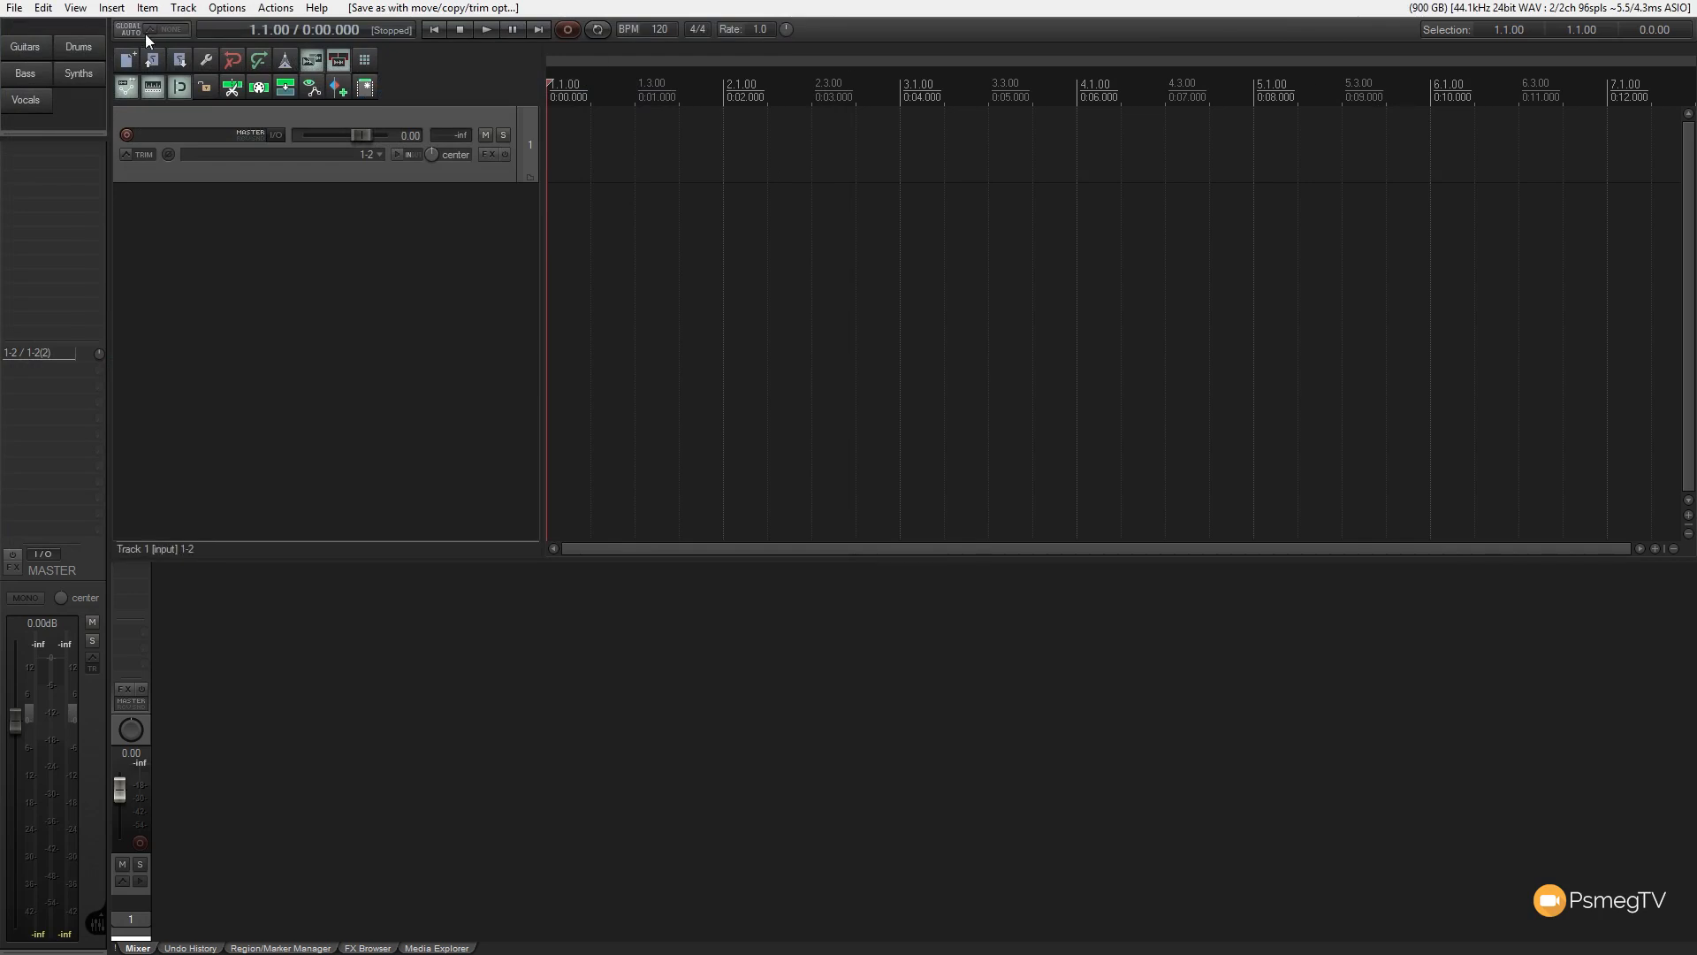
click(14, 8)
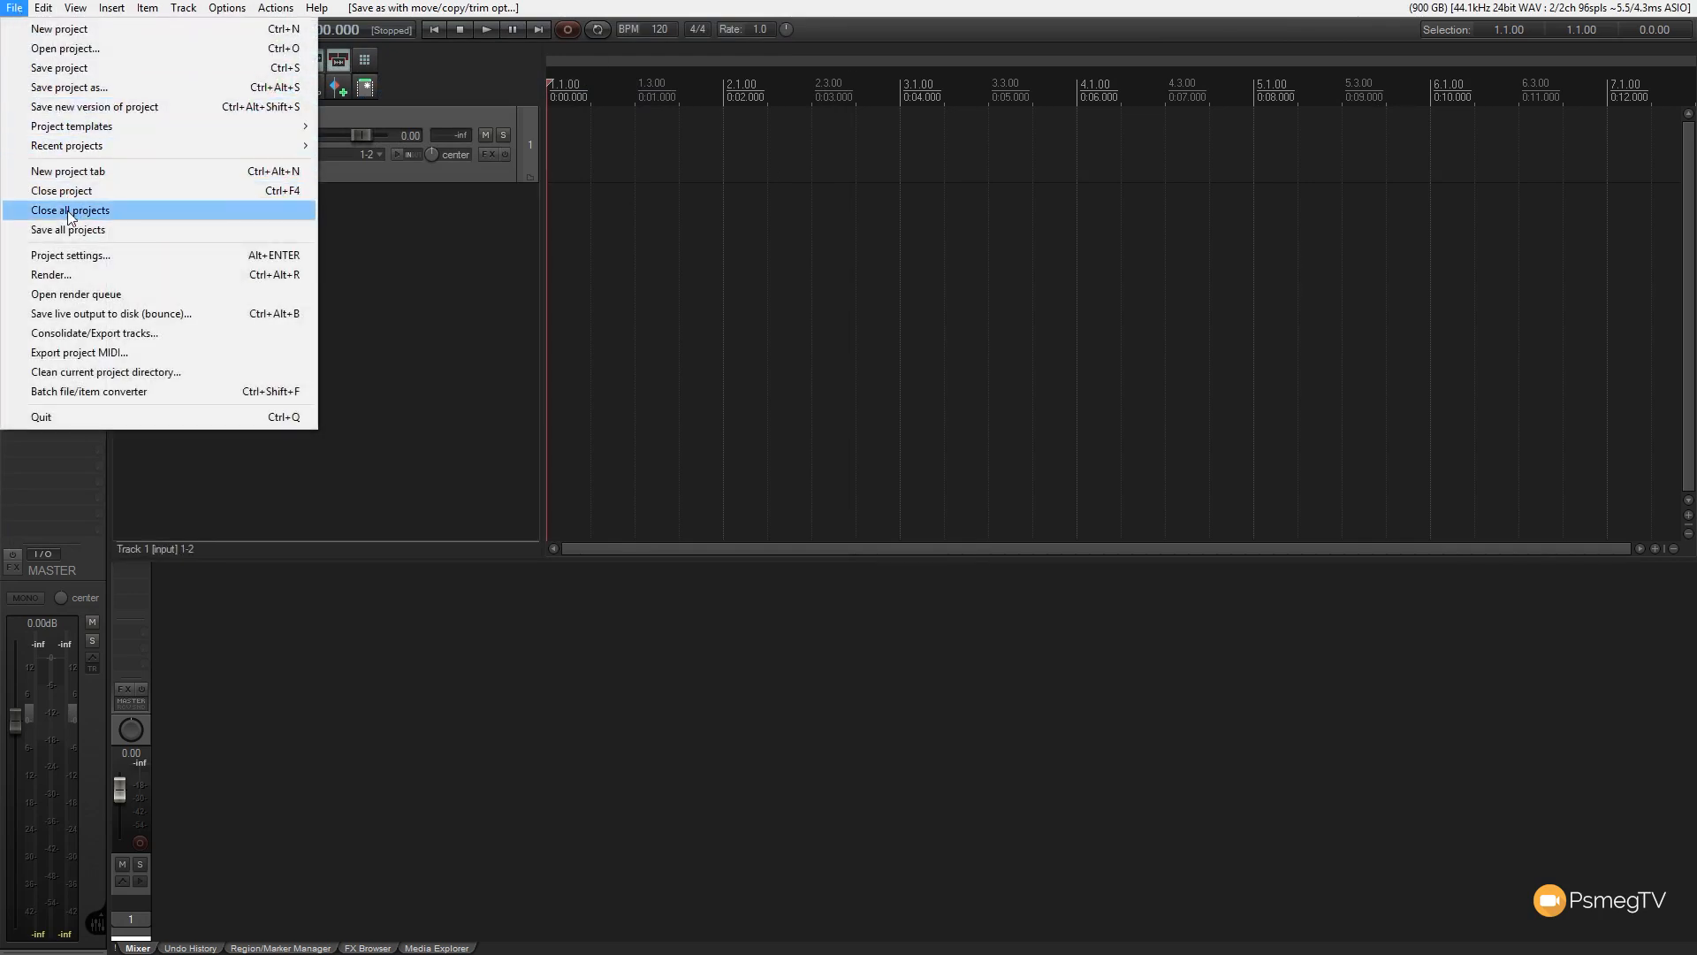
- Close all projects, reopen Notes, and dismiss the project note that appears
click(69, 210)
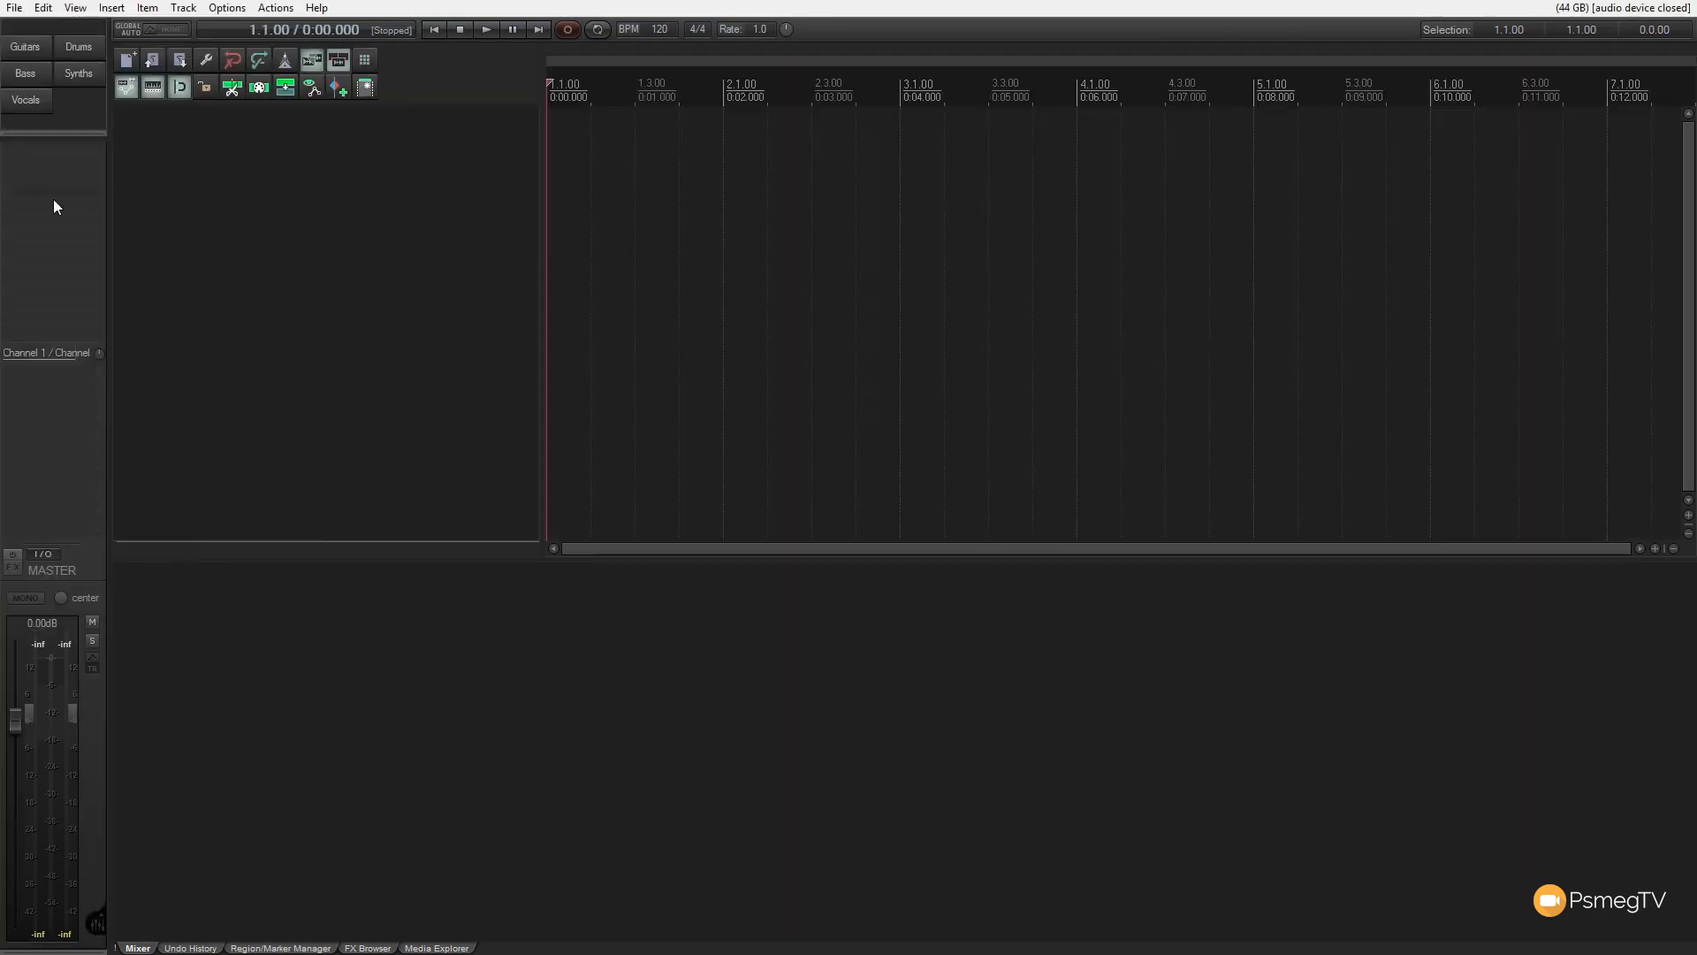
click(14, 7)
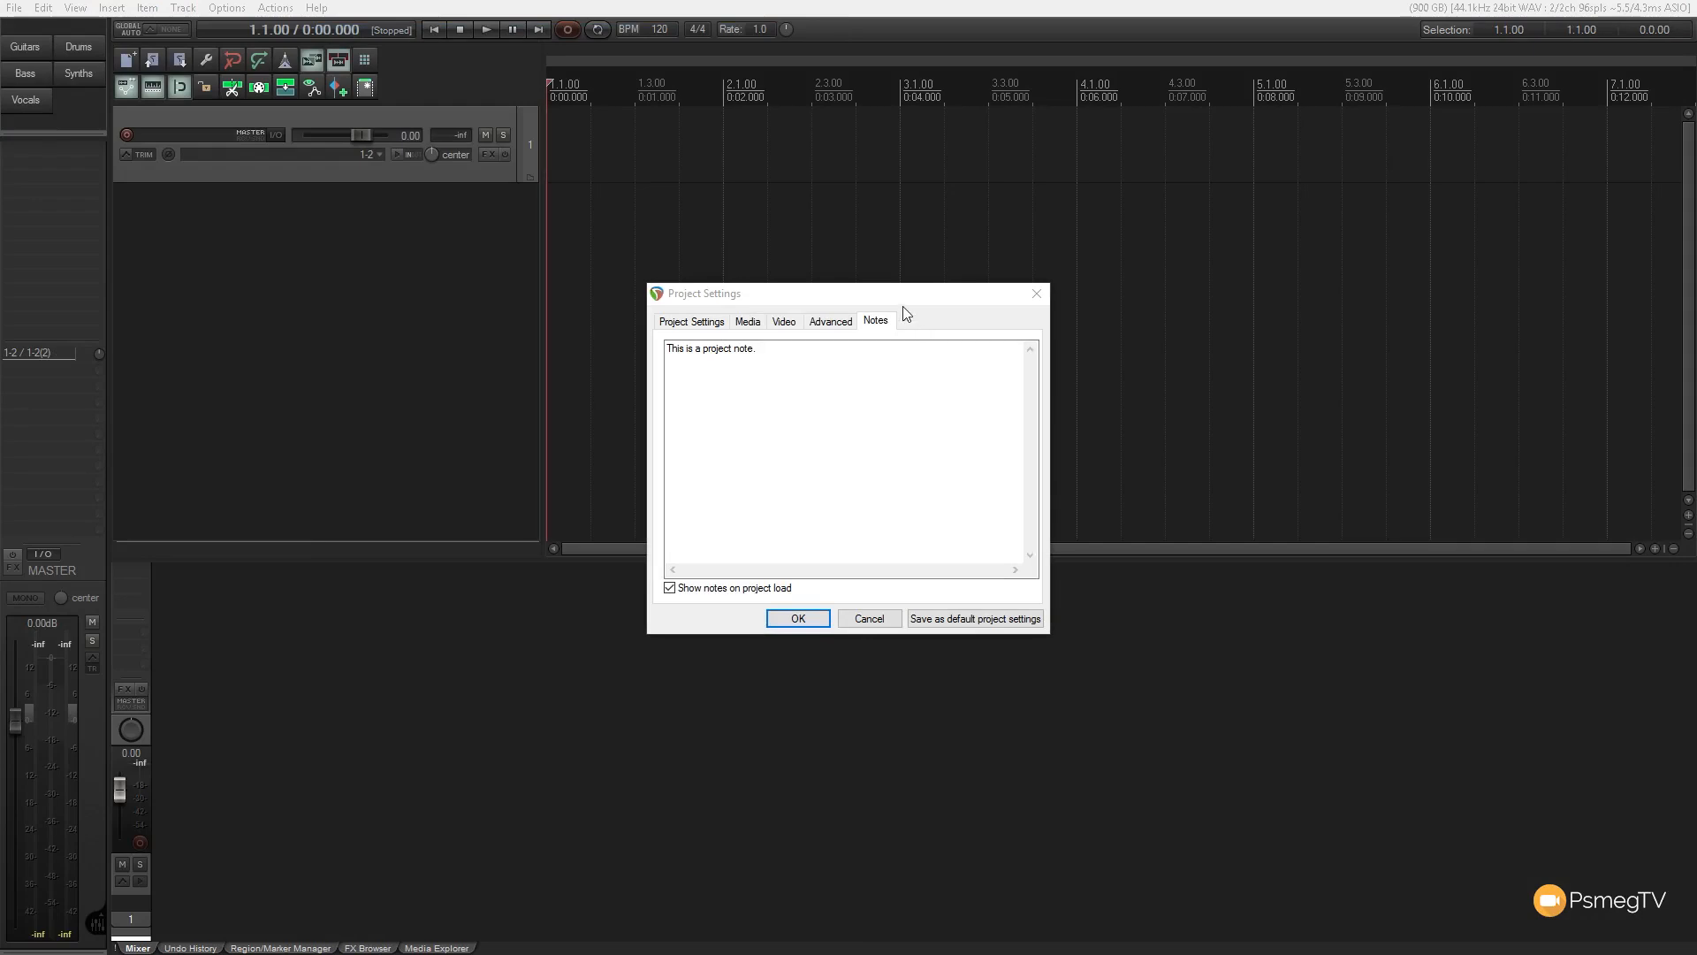
mouse_move(828, 385)
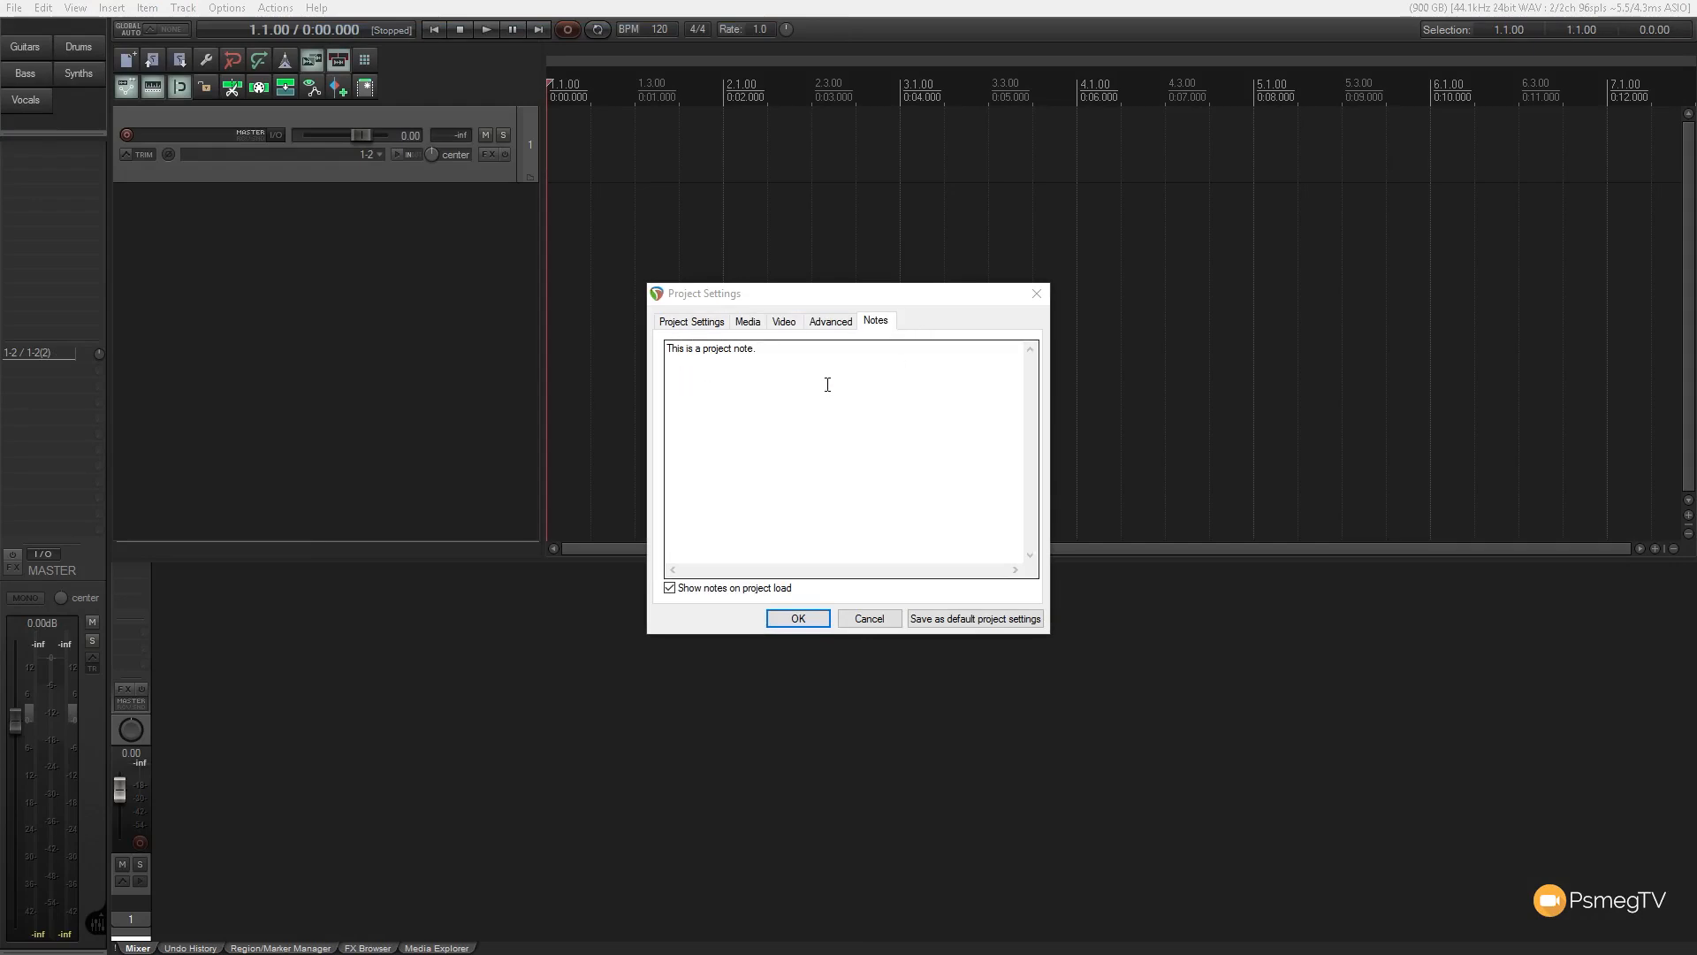
mouse_move(875, 289)
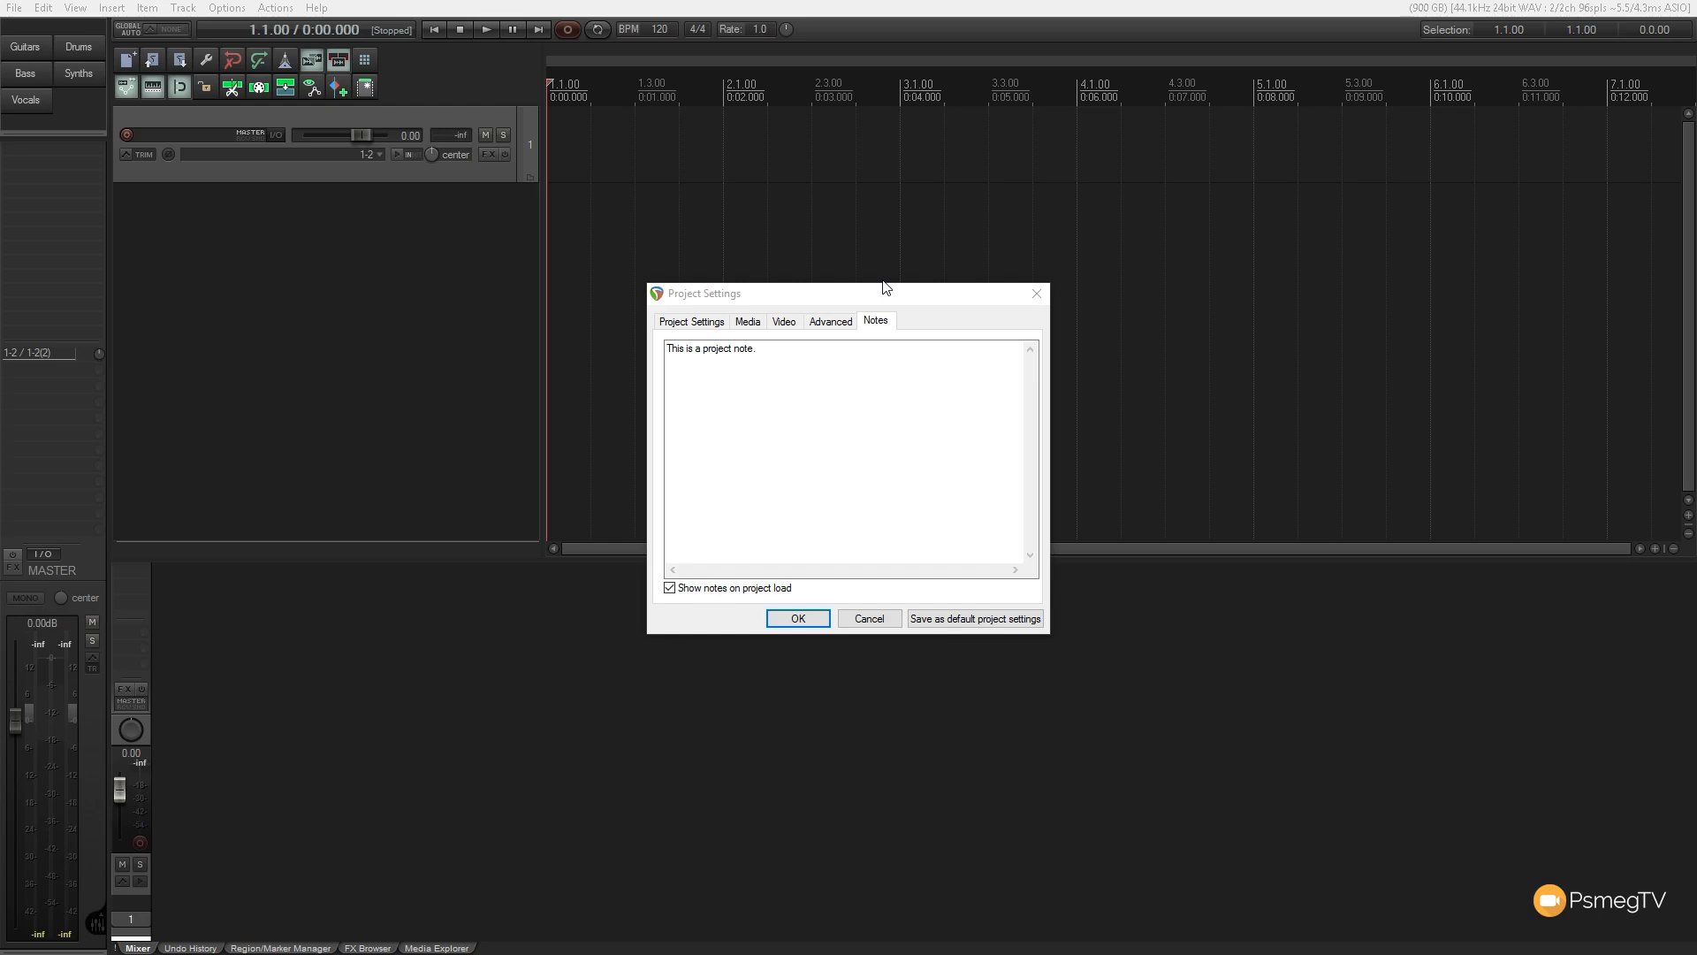
drag(886, 293, 819, 284)
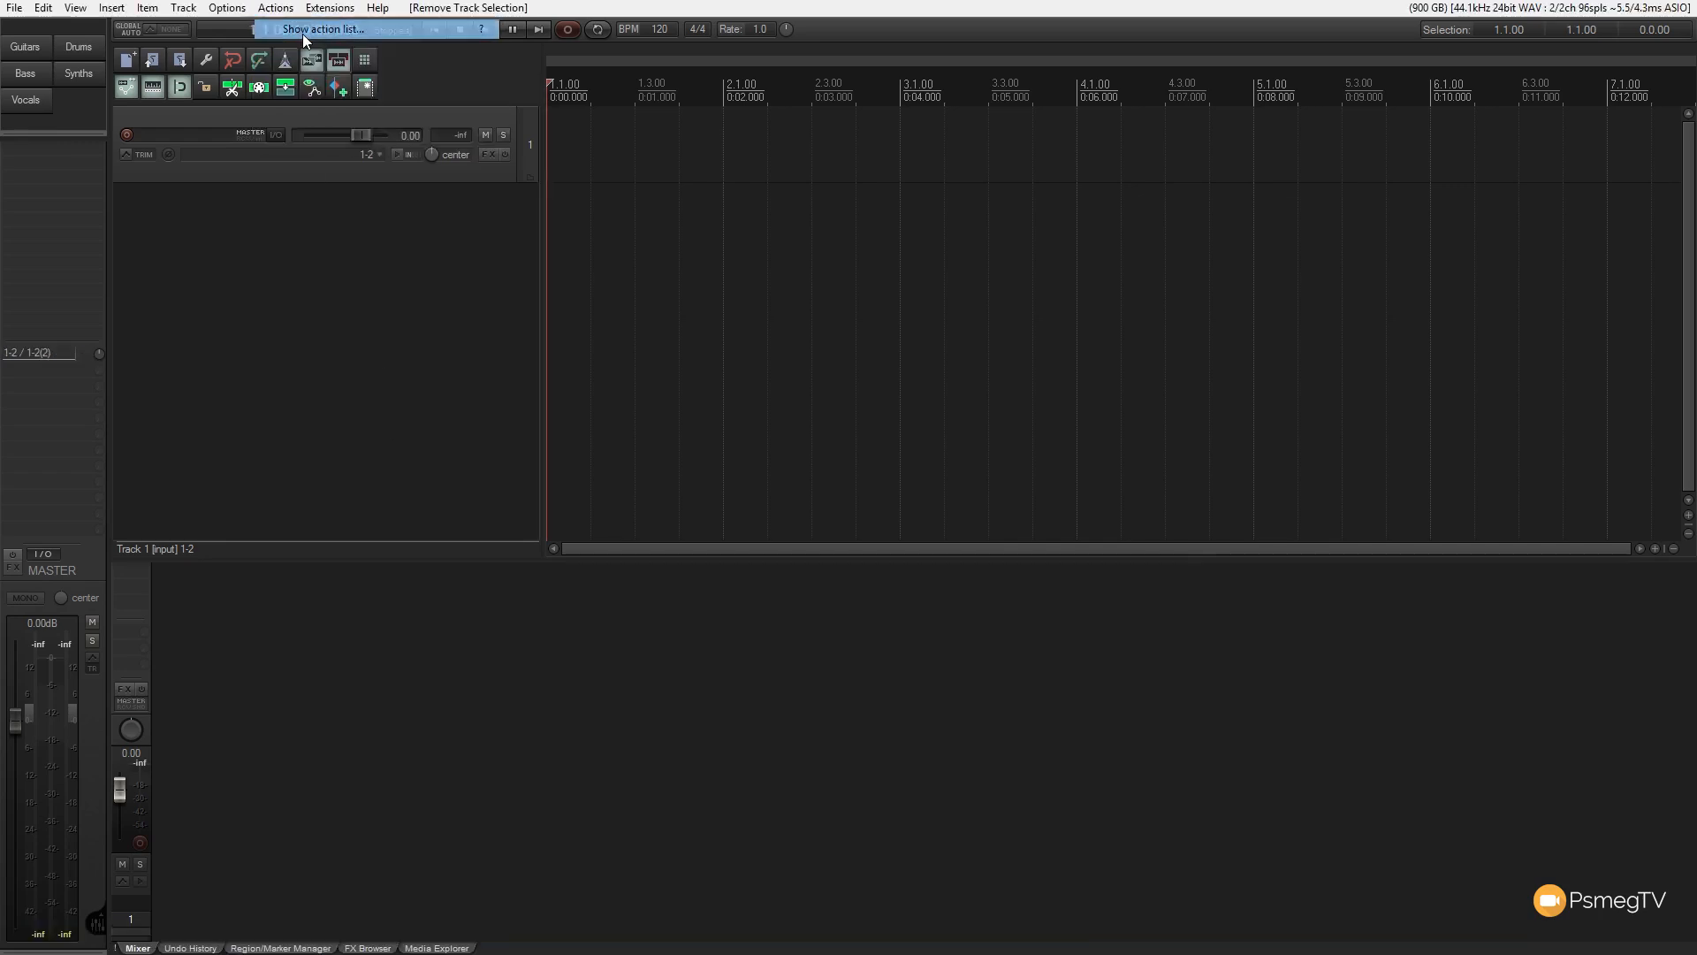
- Bind Alt+N to the SWS track notes action found by filtering 'sws open notes'
click(318, 29)
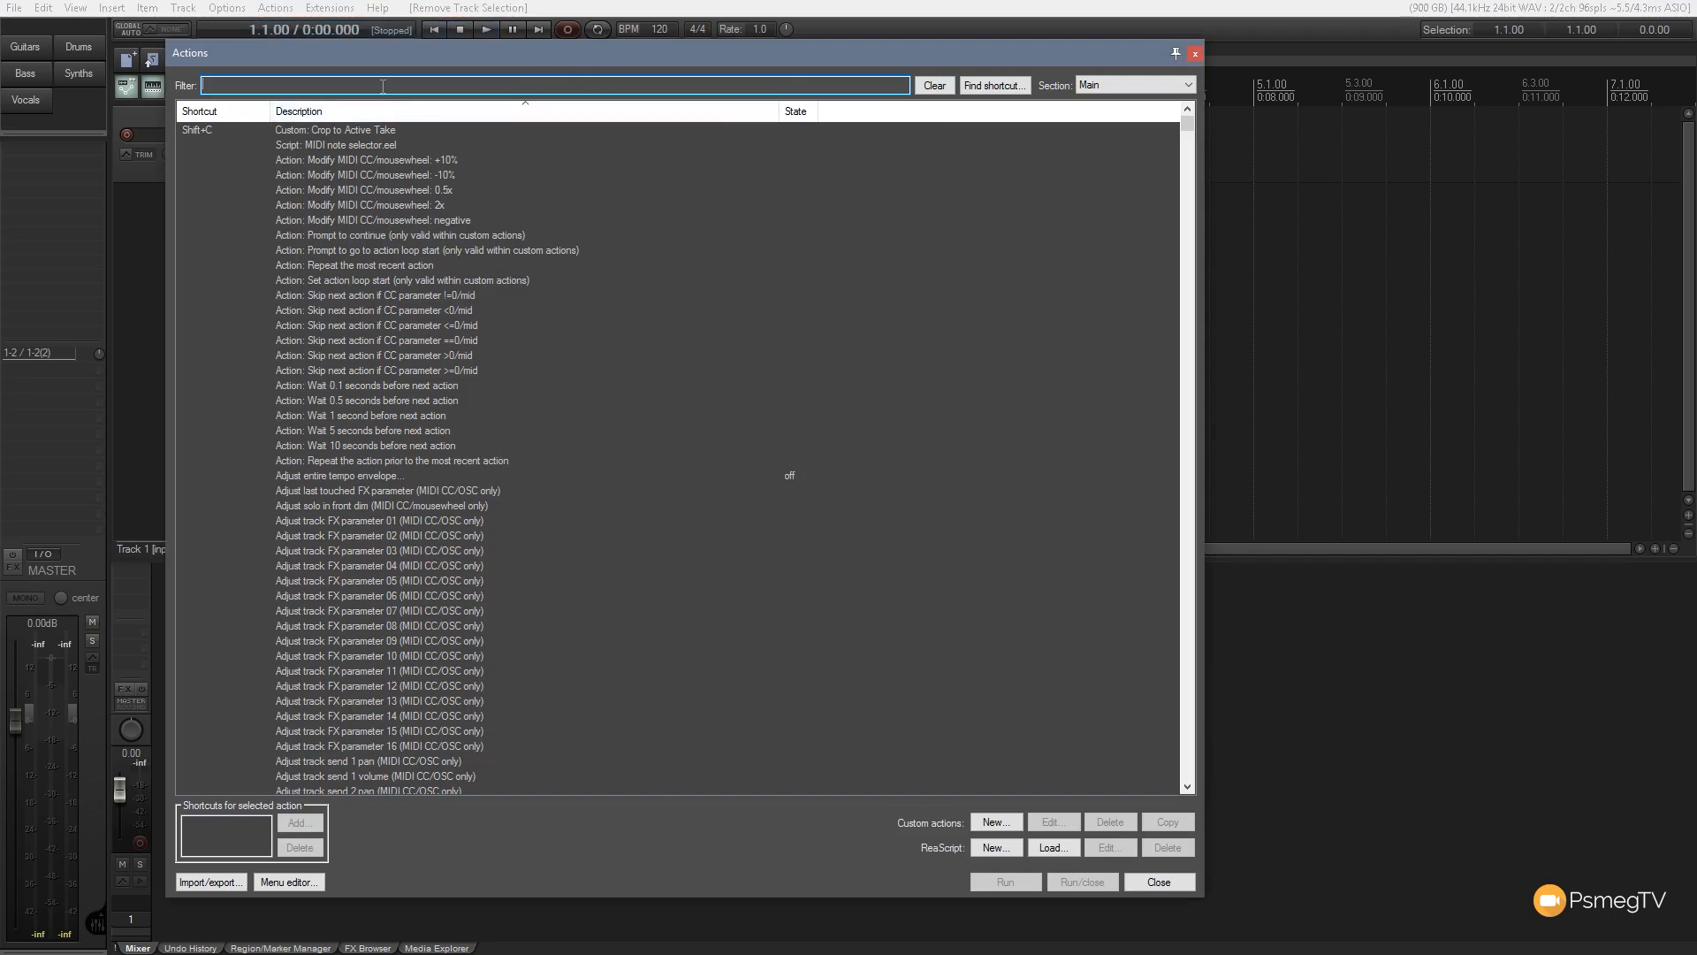
text(sws open notes)
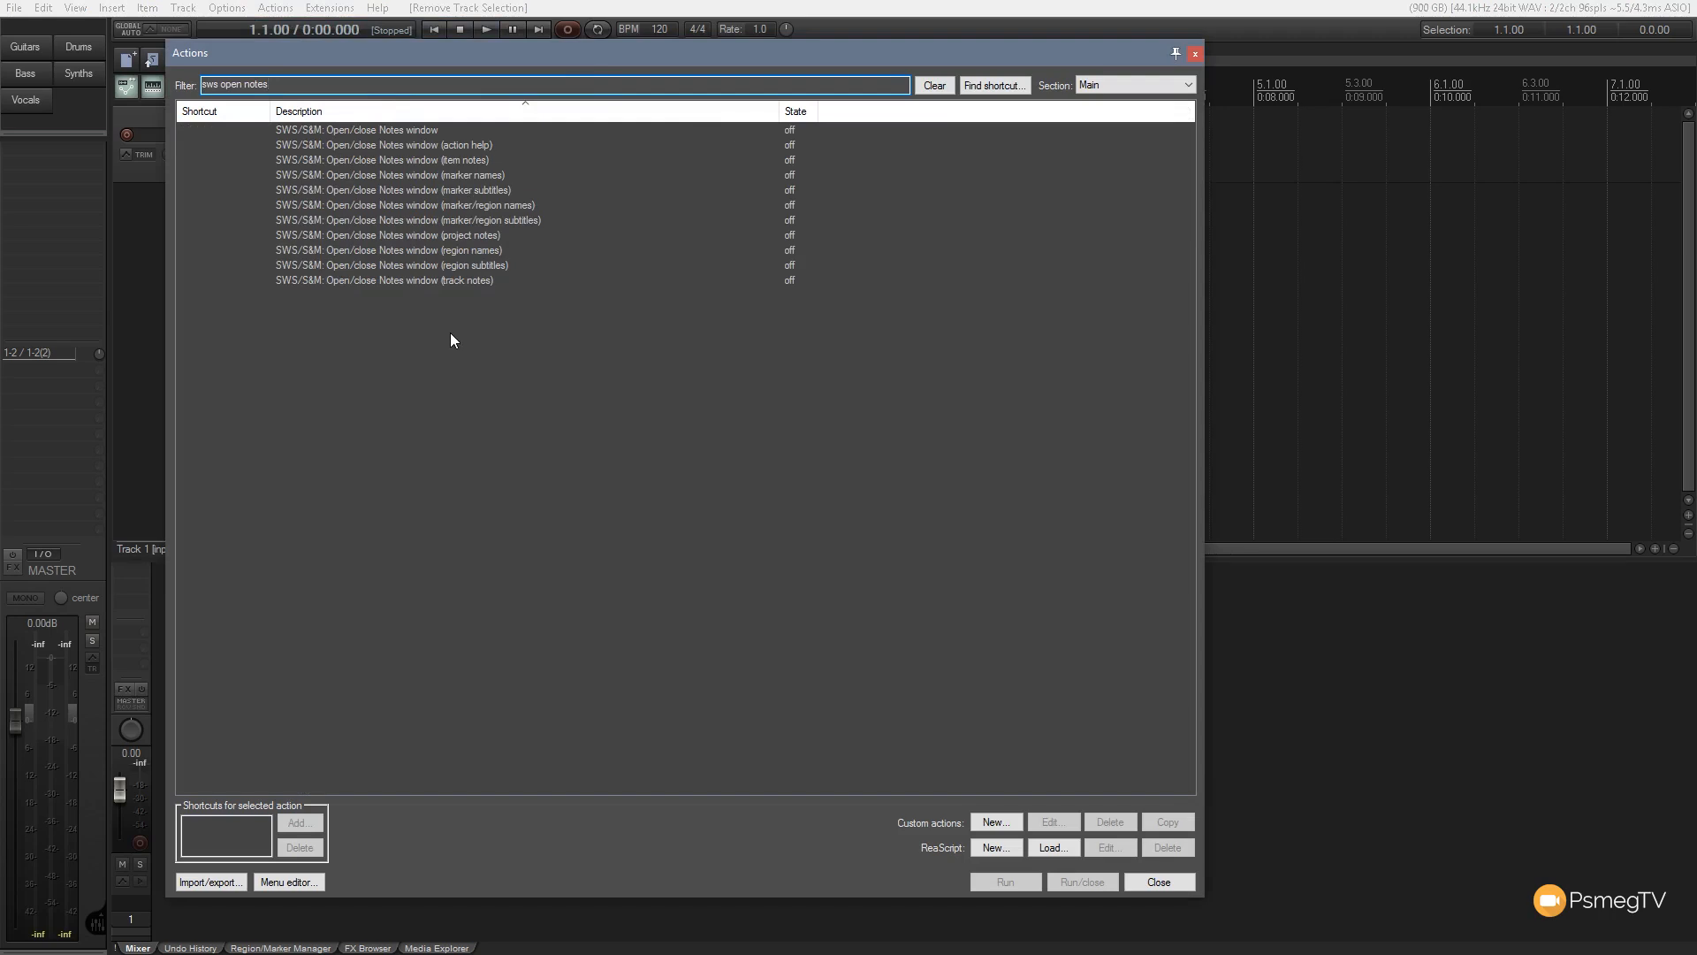
mouse_move(379, 158)
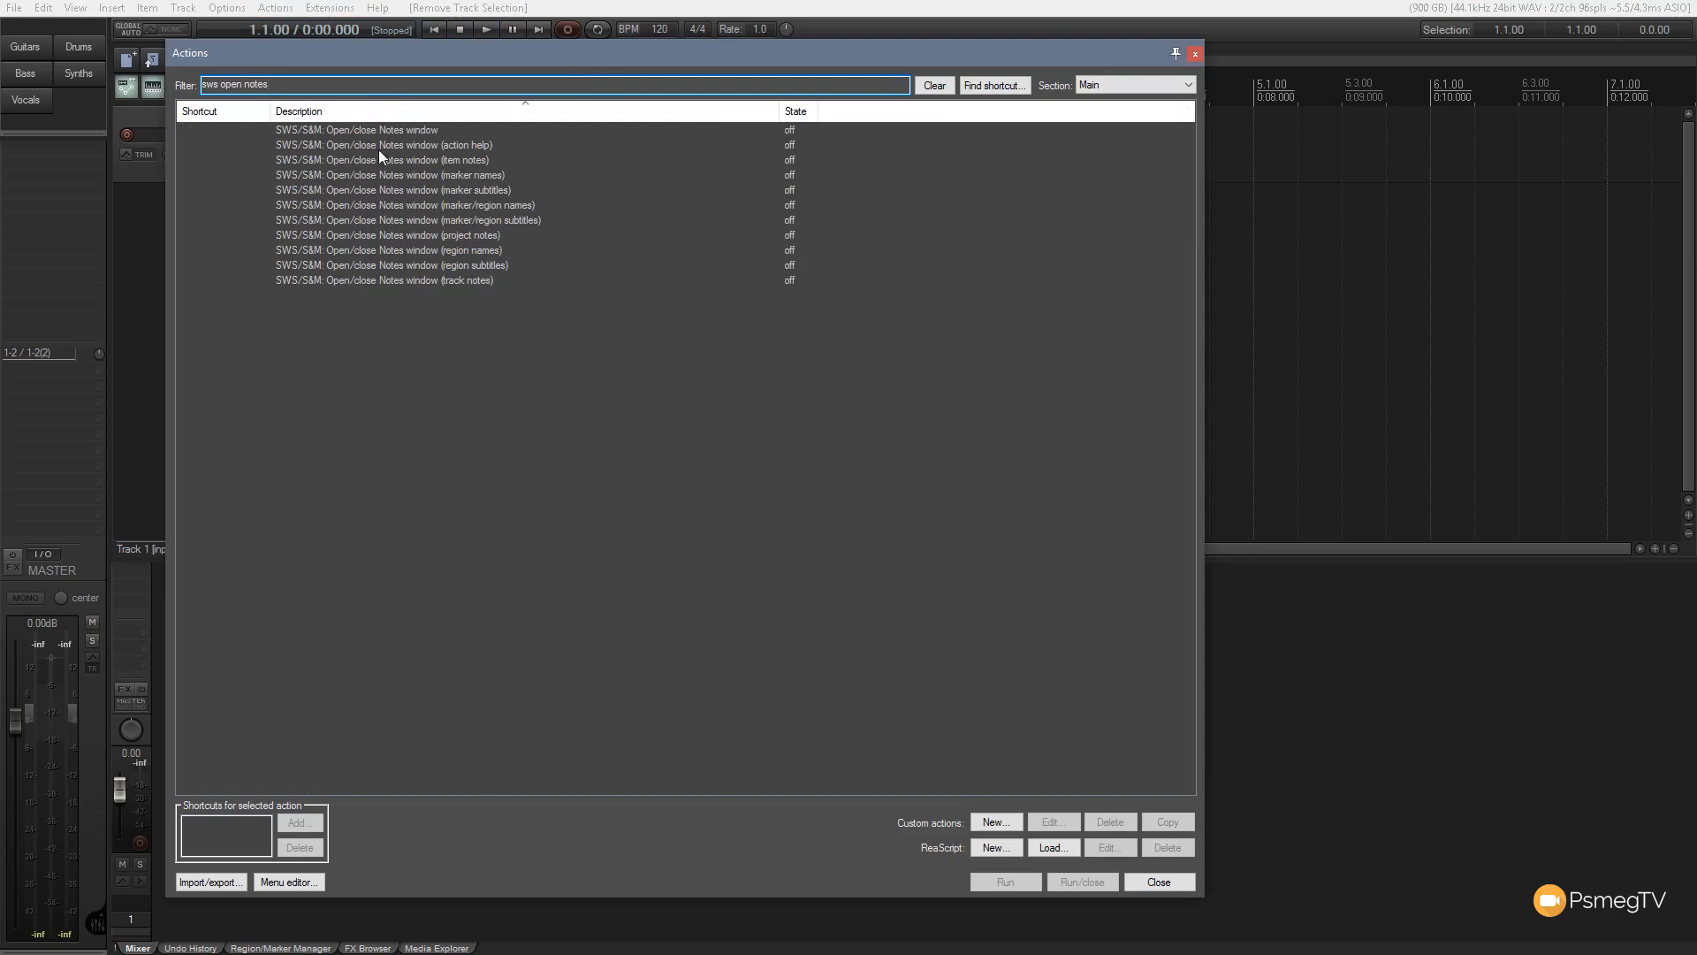
mouse_move(505, 151)
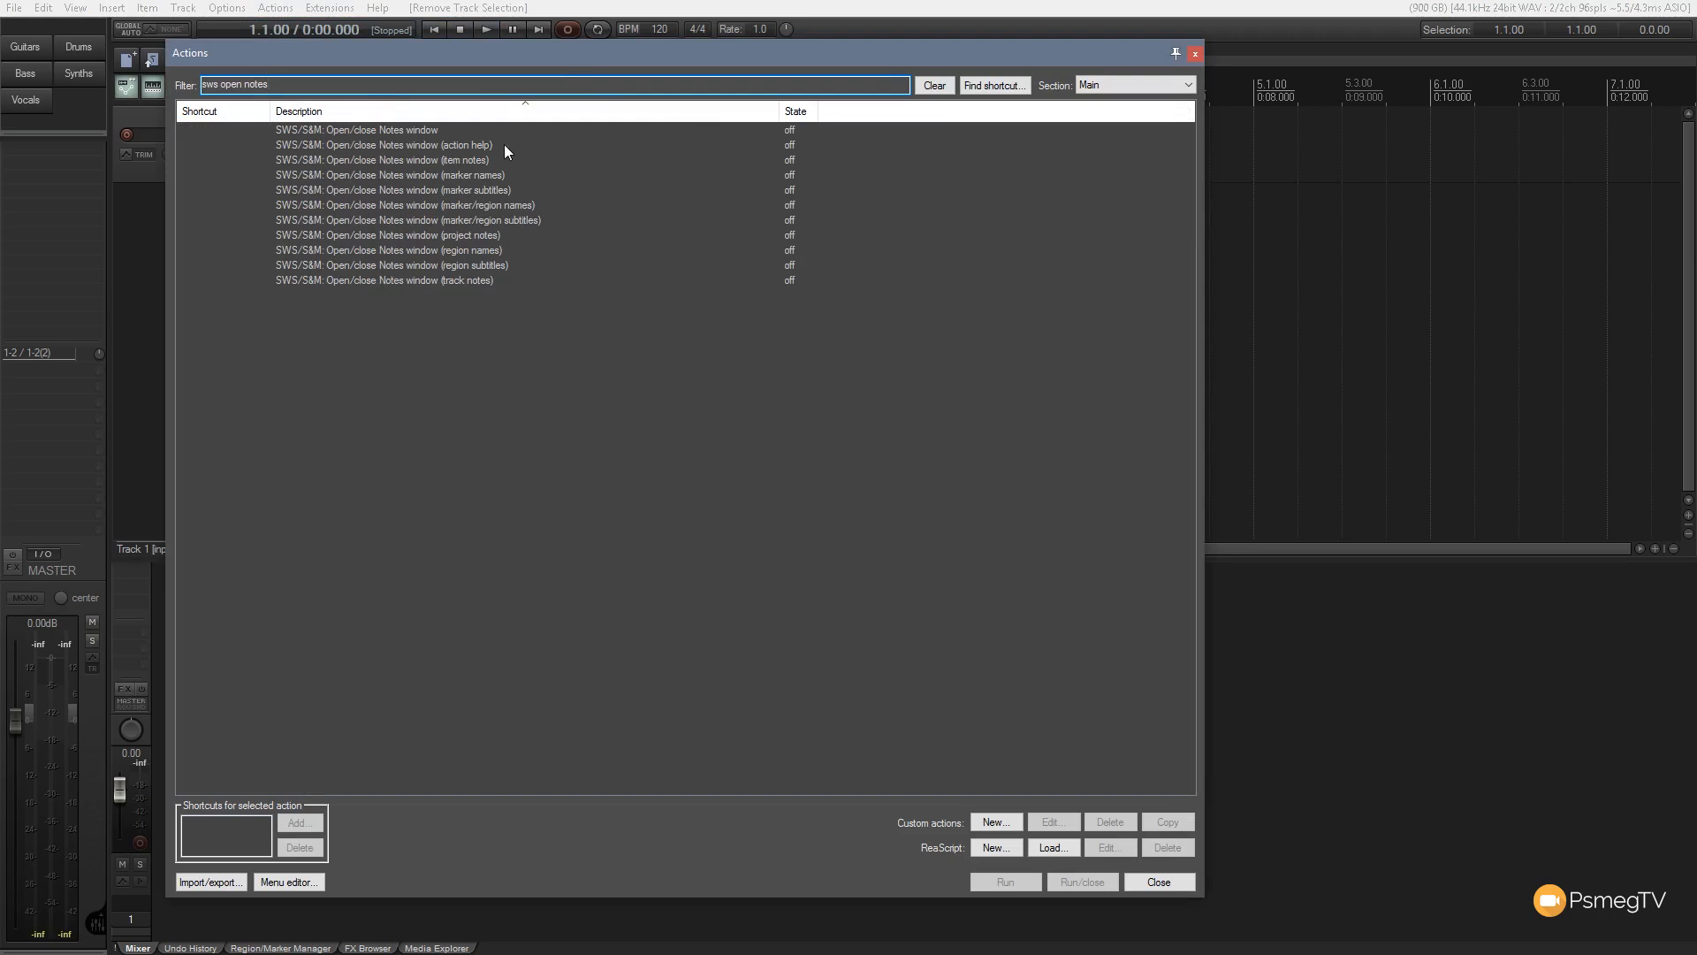
mouse_move(483, 273)
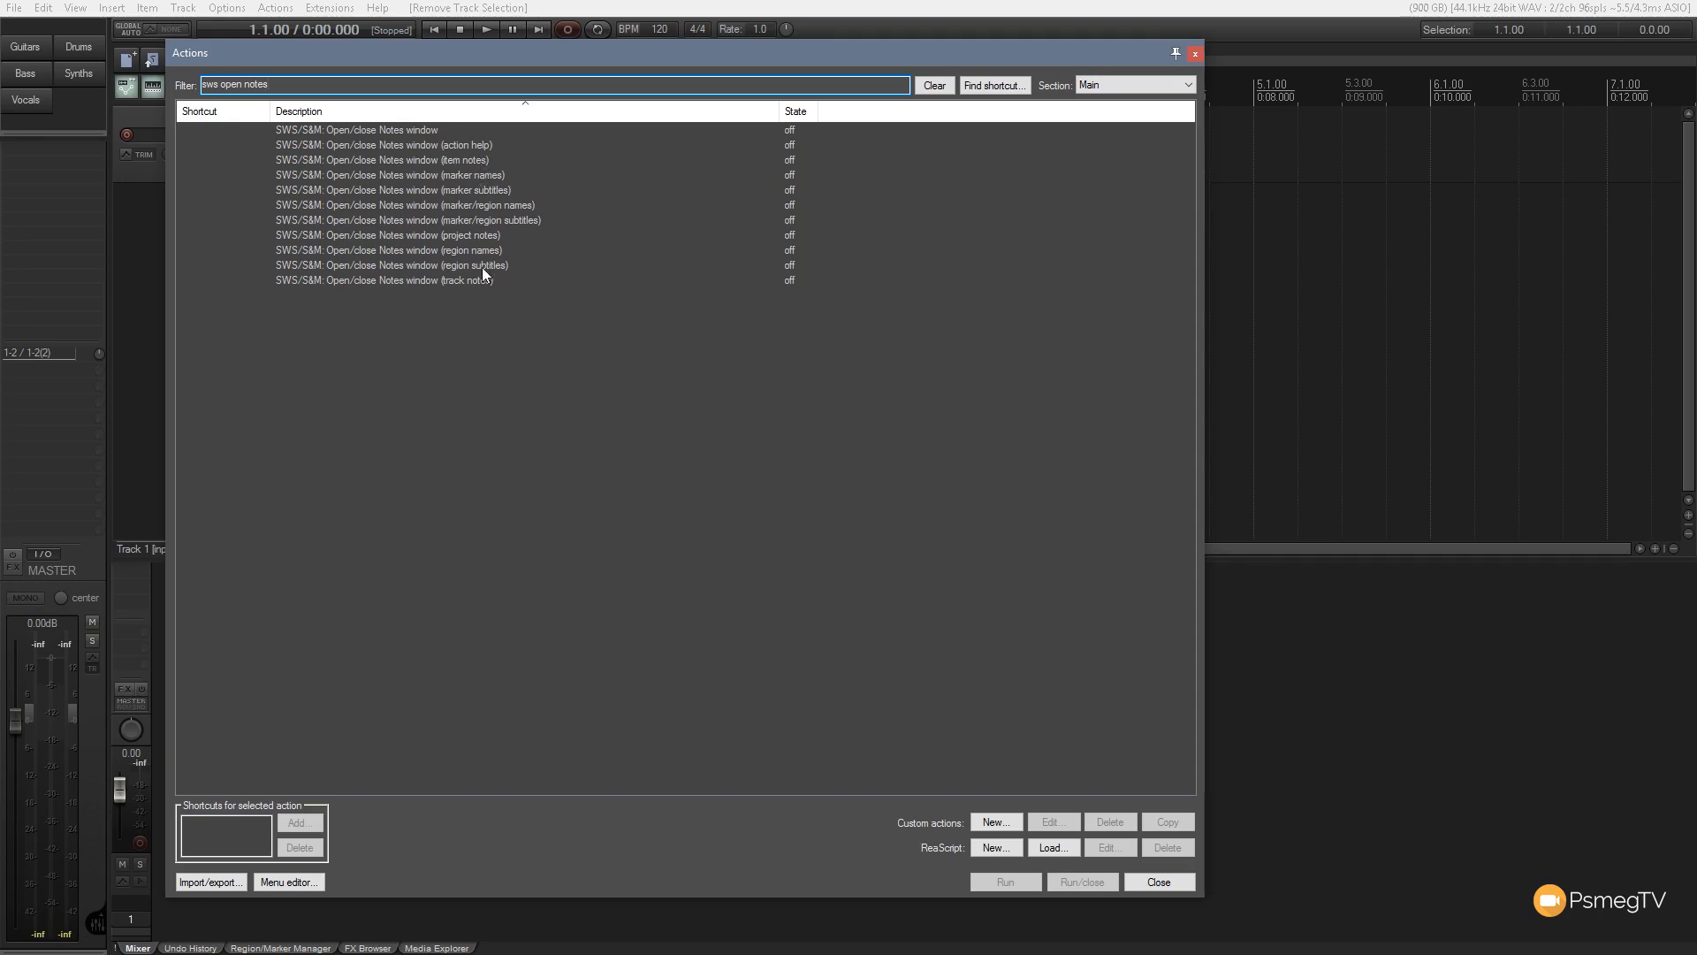
mouse_move(350, 283)
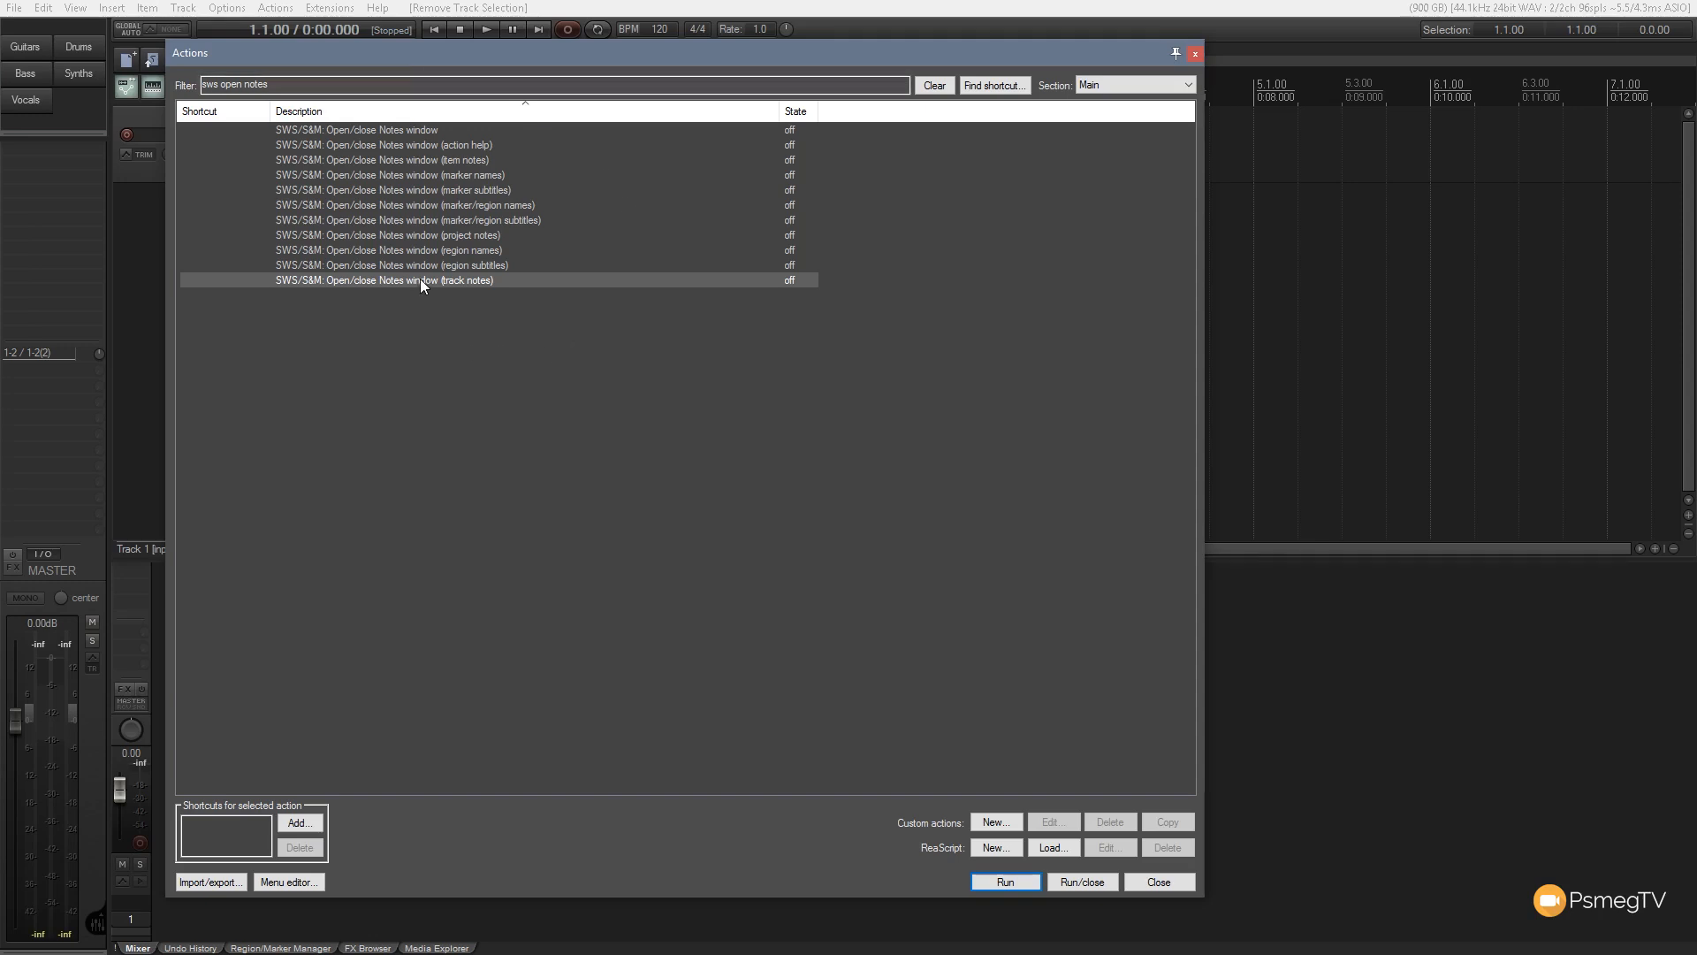
mouse_move(279, 828)
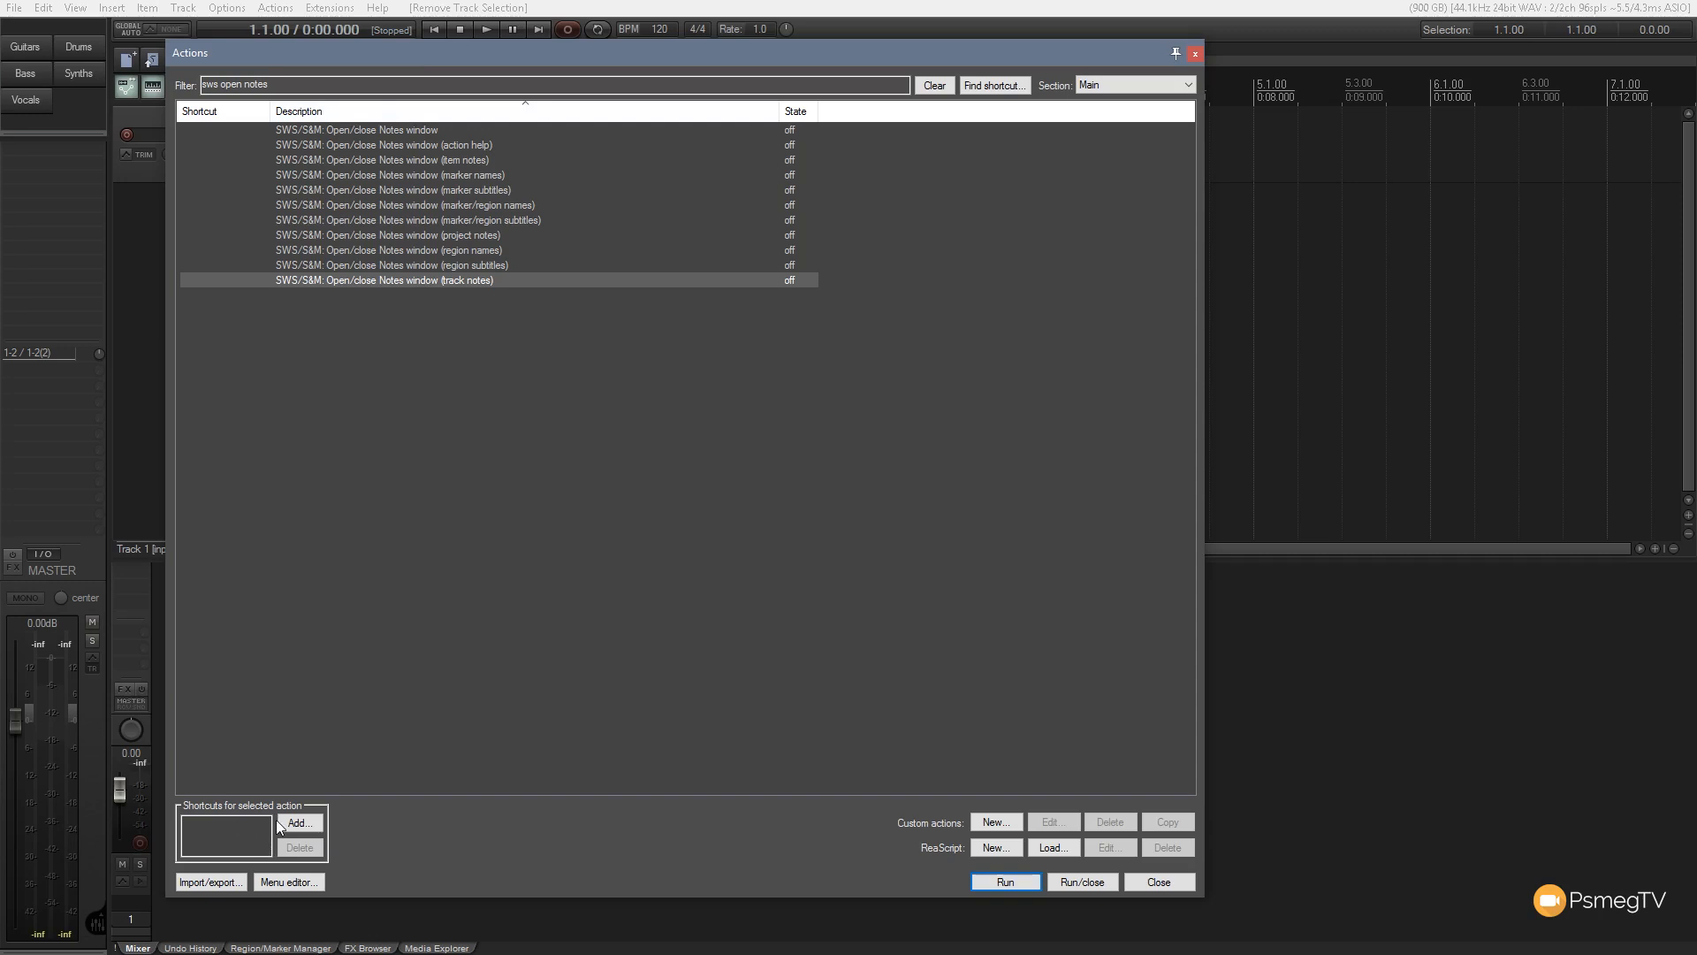
click(298, 823)
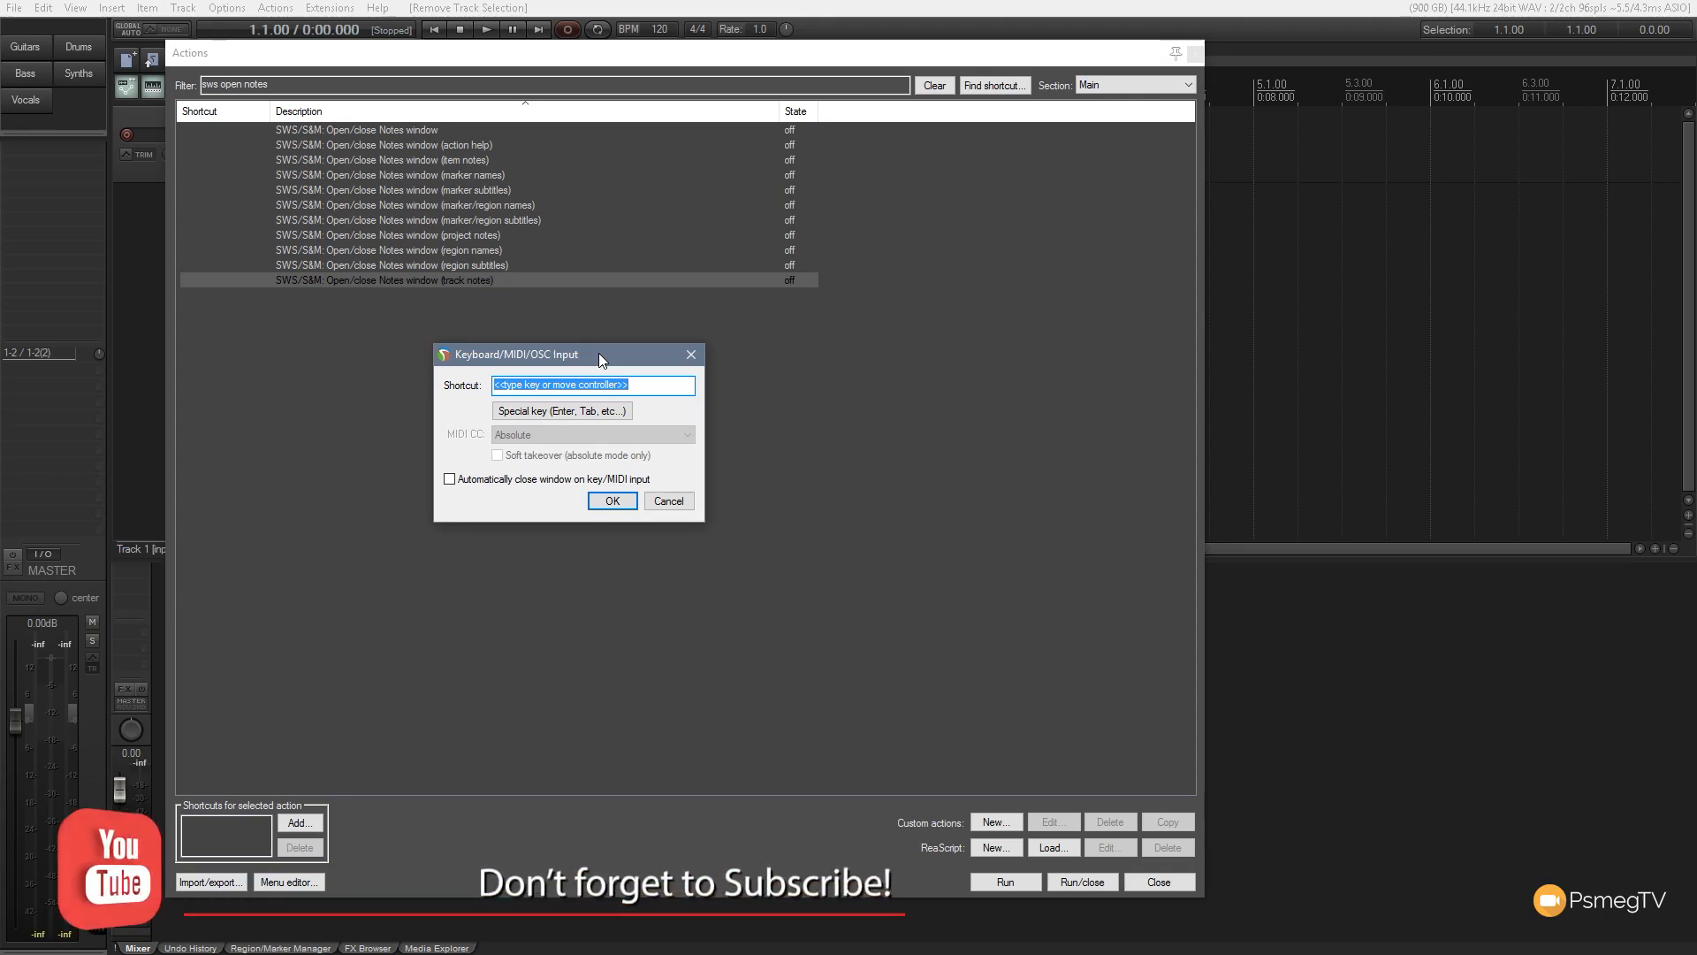
key(Alt+n)
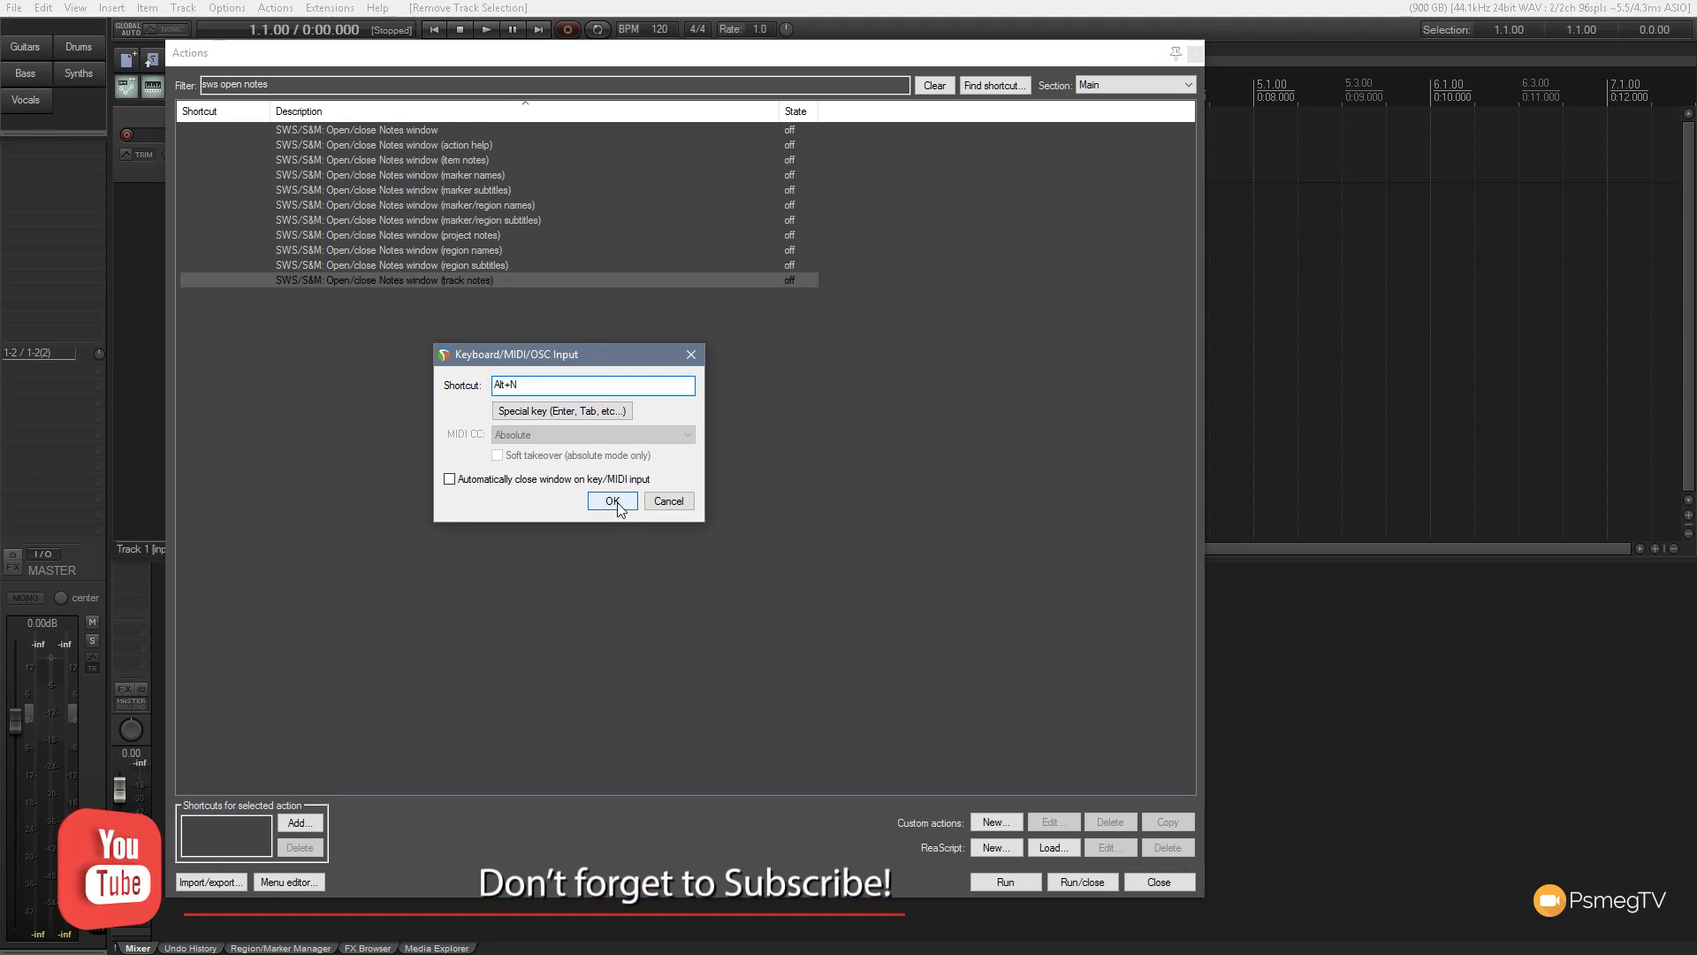
click(612, 501)
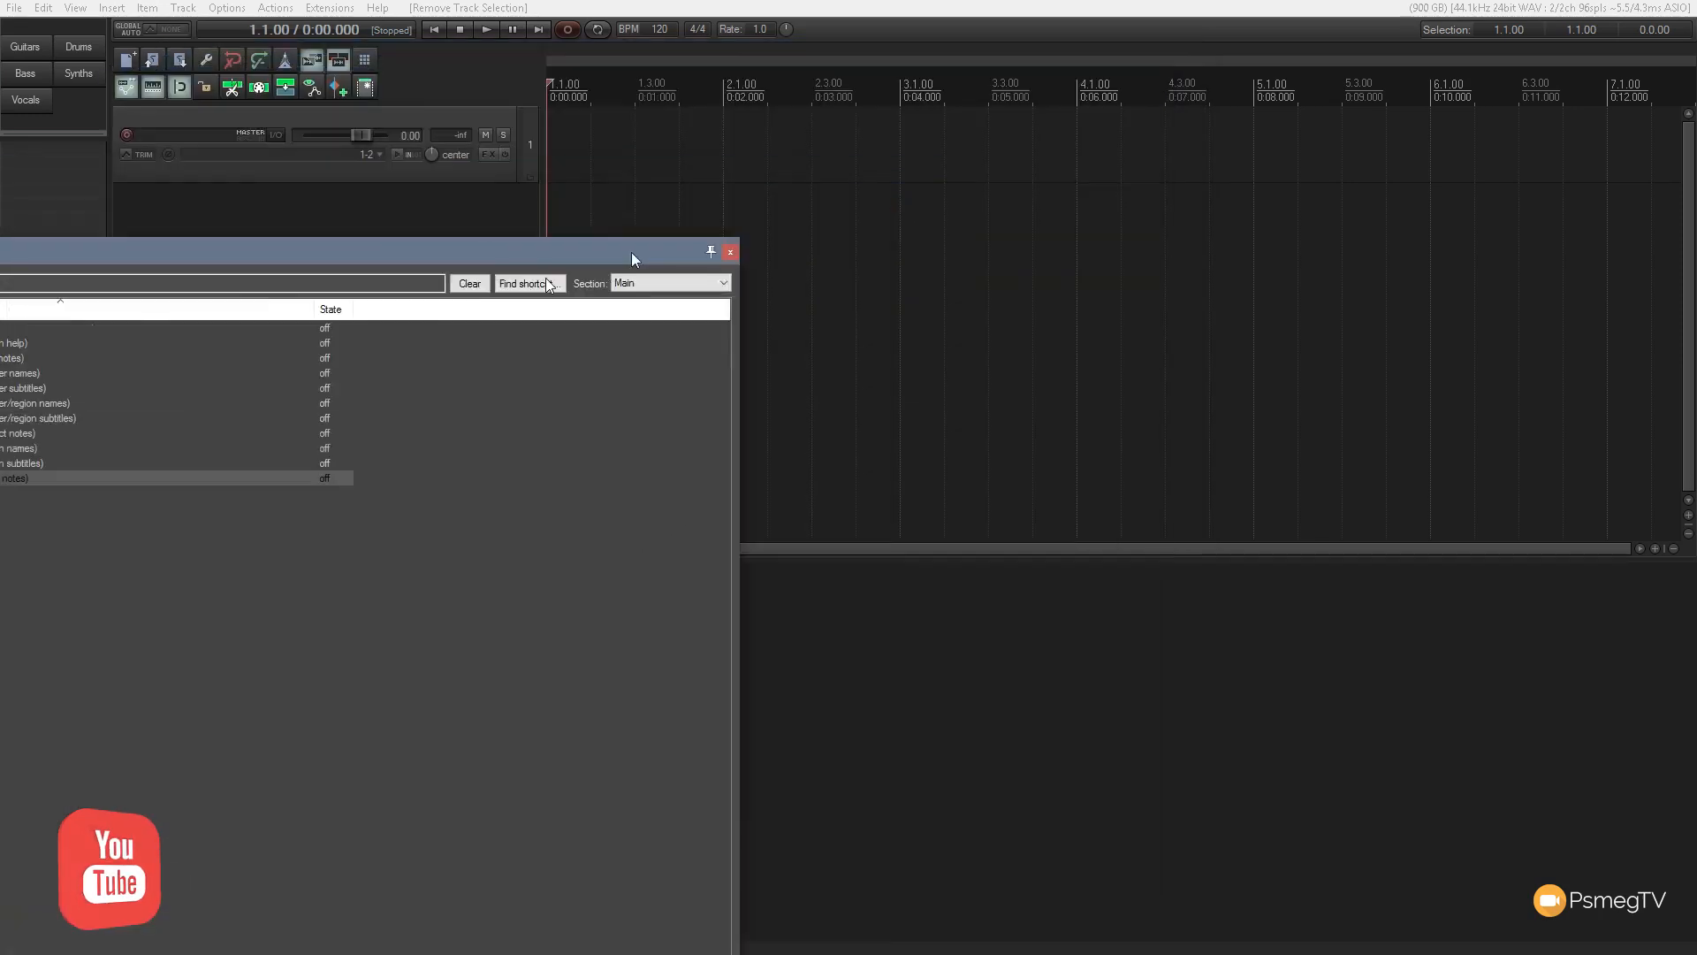
- Close the Actions list and write 'Guitar 1' as track 1's note
click(730, 251)
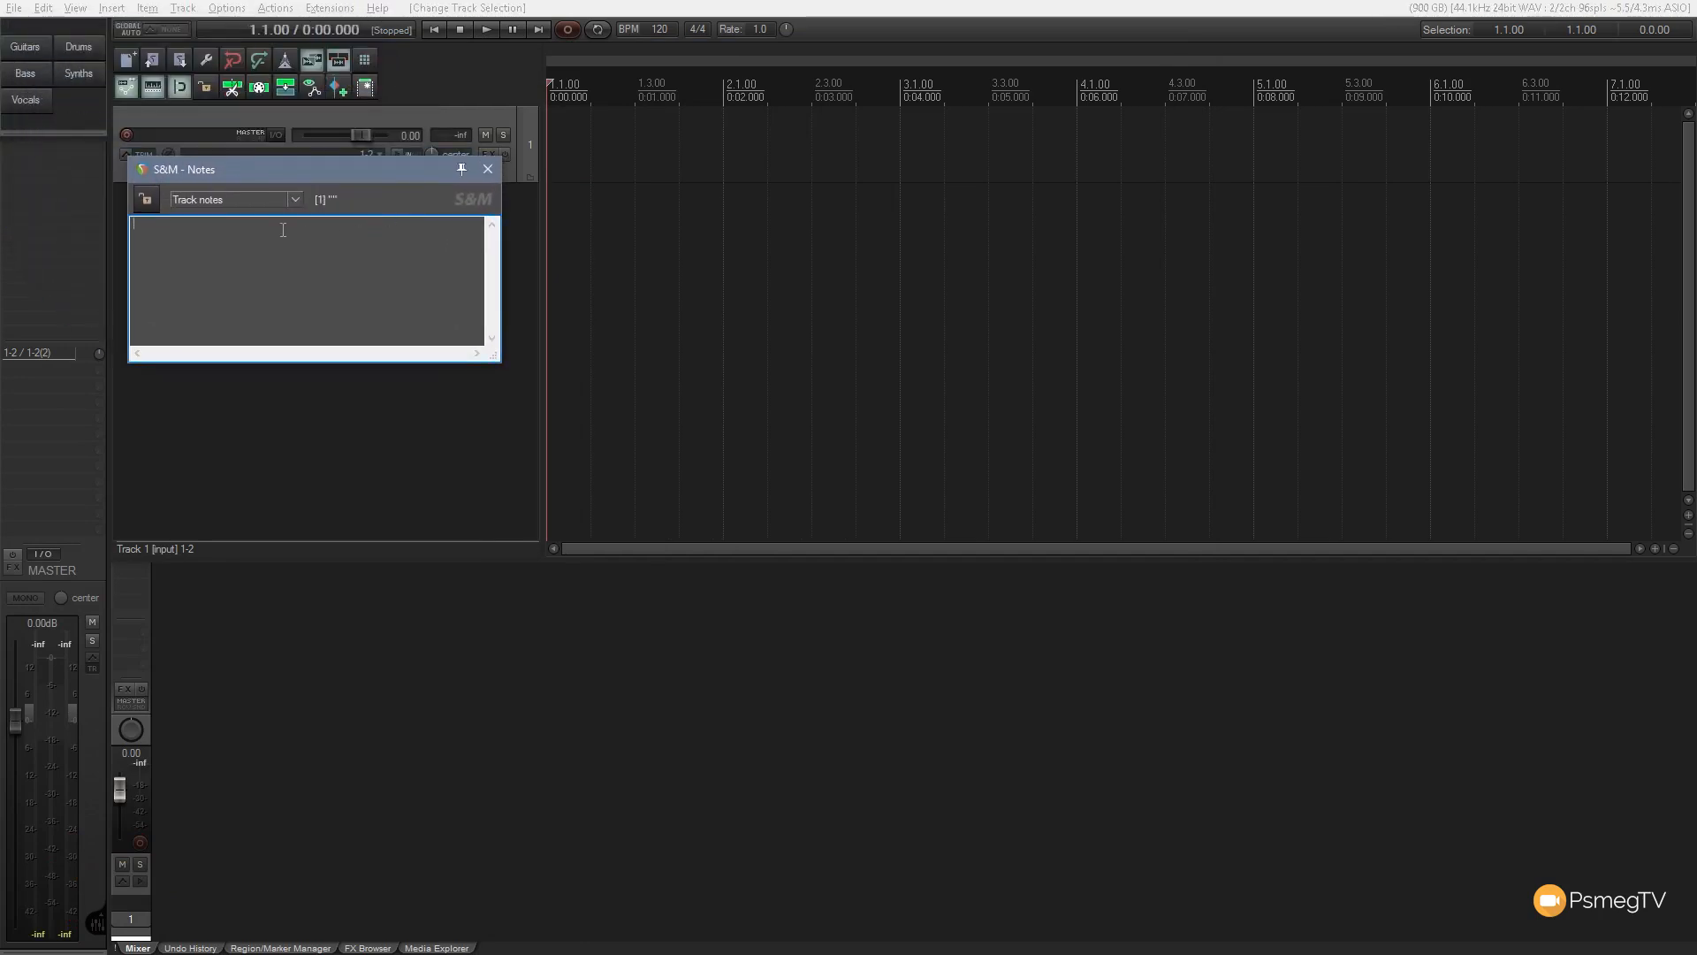
text(Guitar 1)
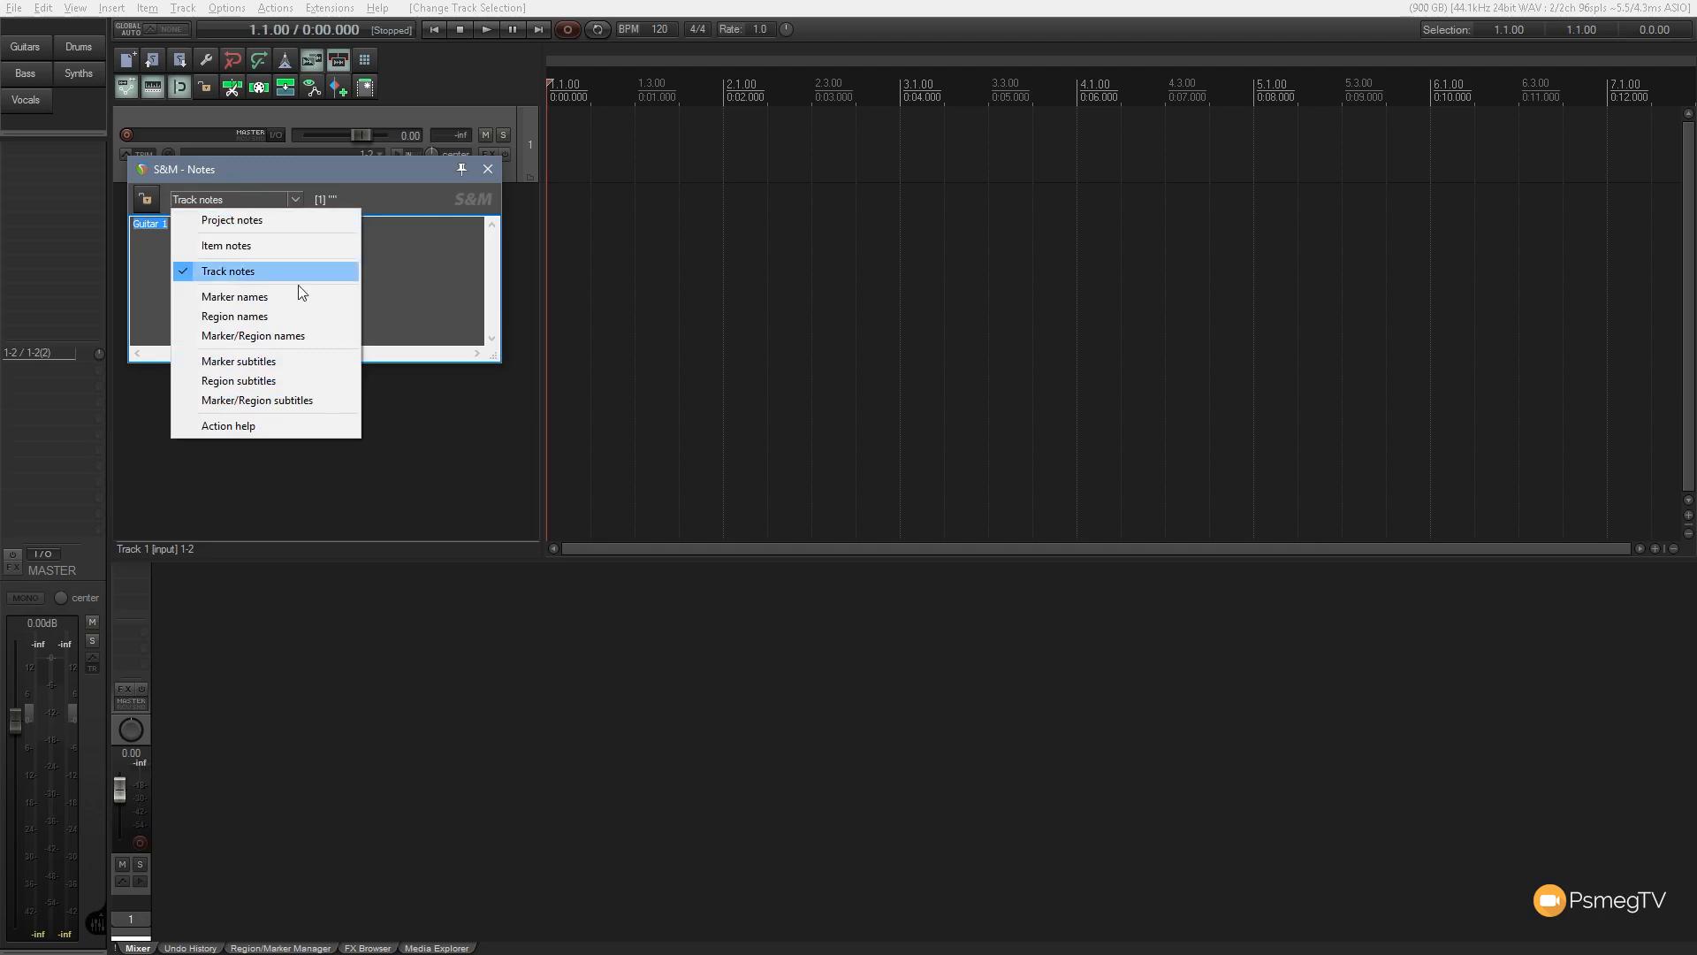
mouse_move(423, 247)
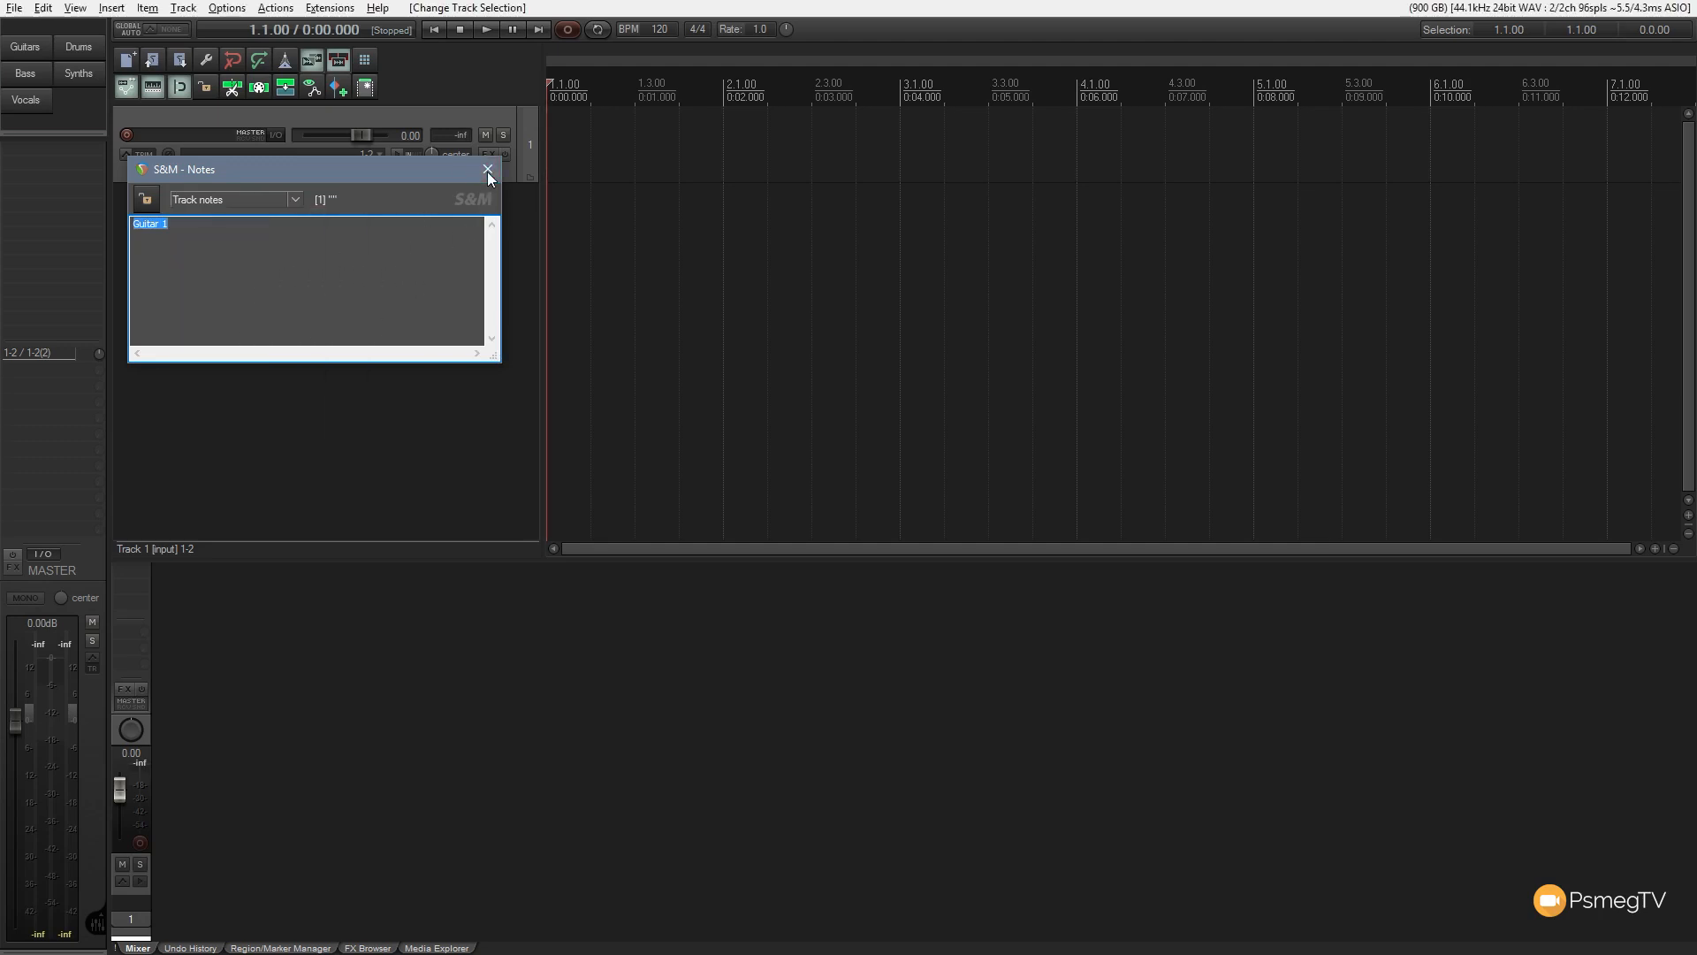
click(487, 169)
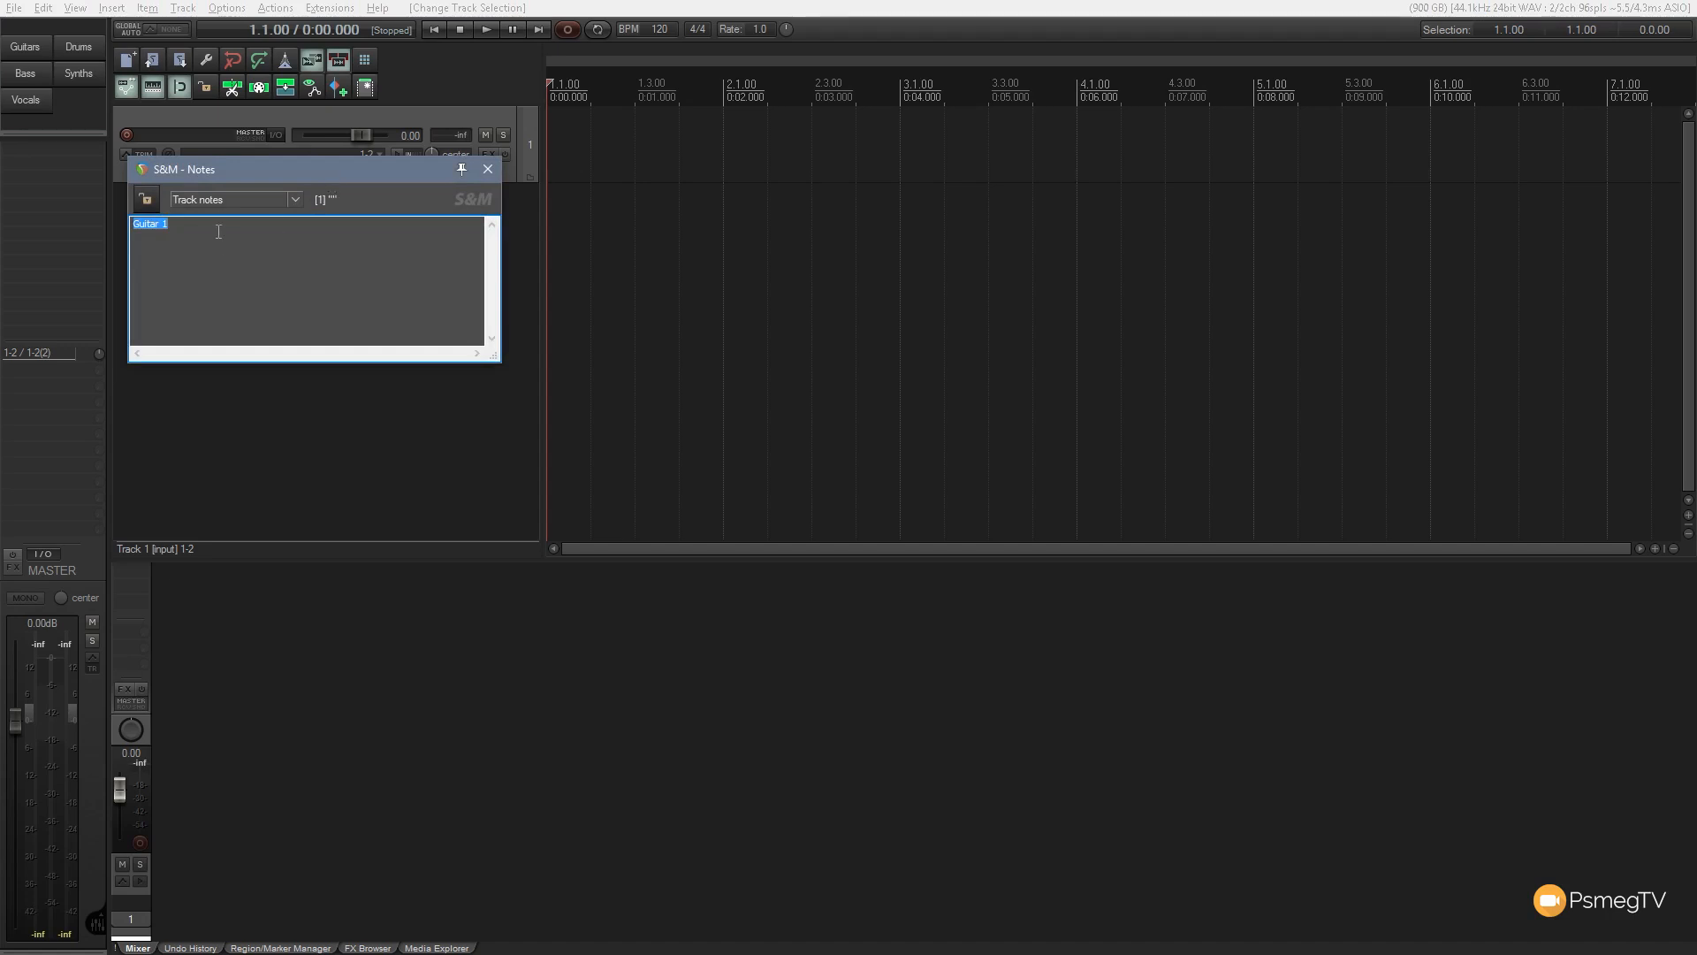
- Add a second track with the note 'Guitar track 2' and close the notes
click(487, 168)
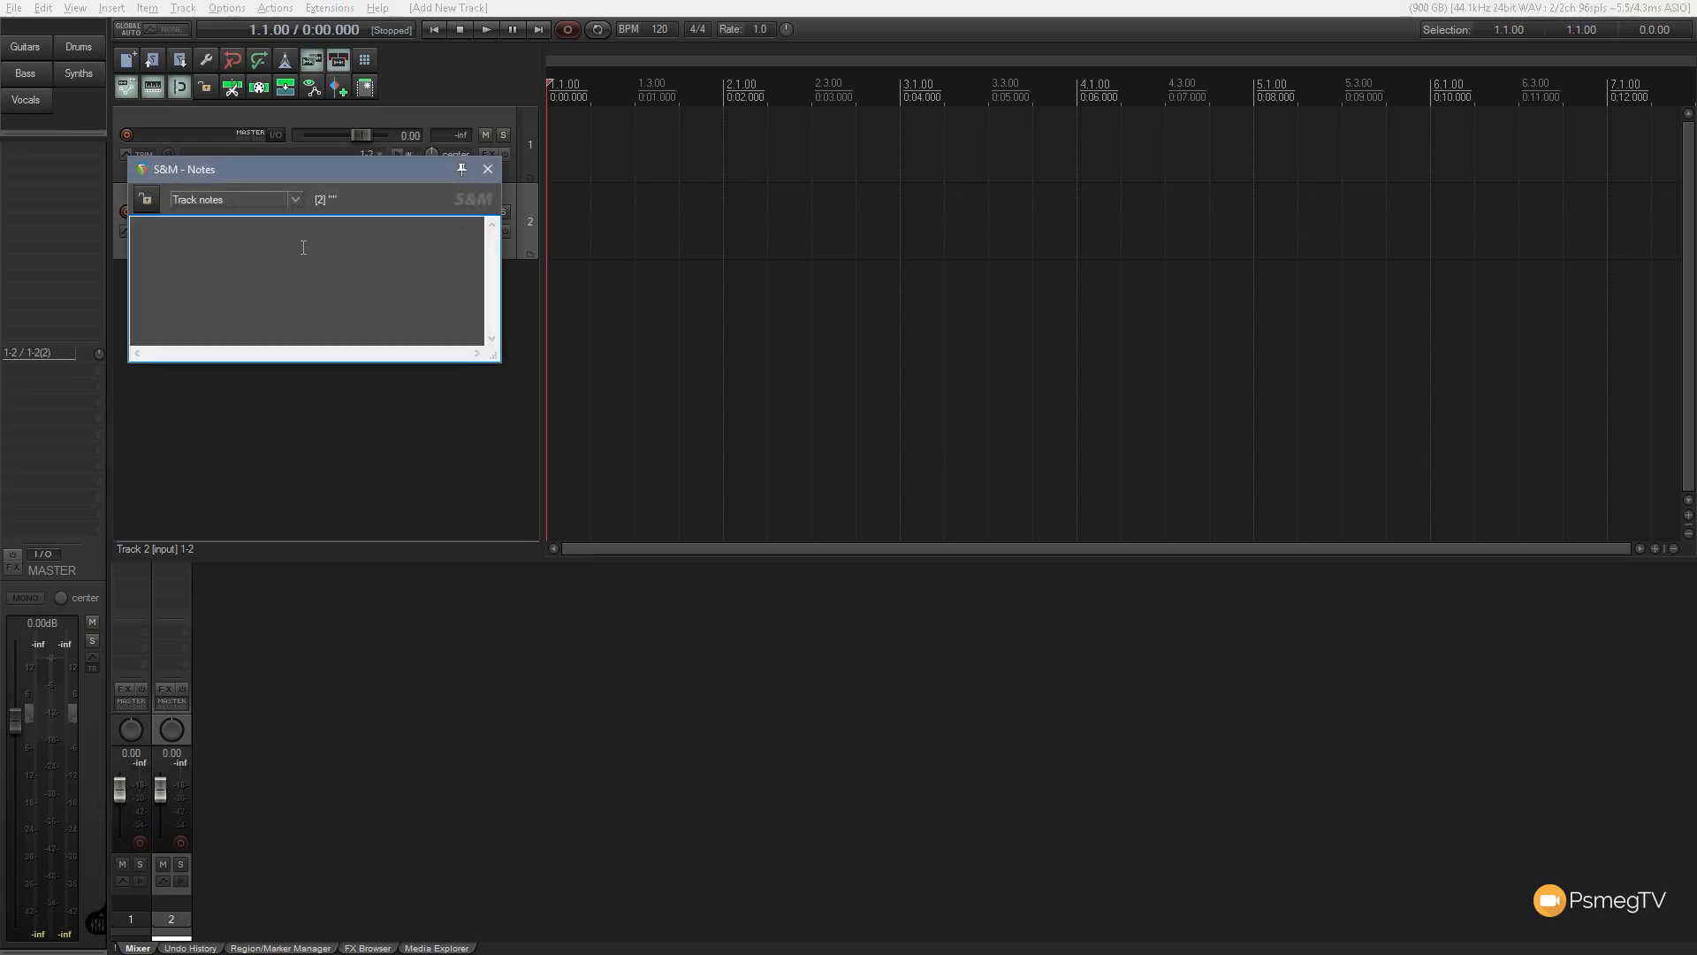
text(Guitar track 2)
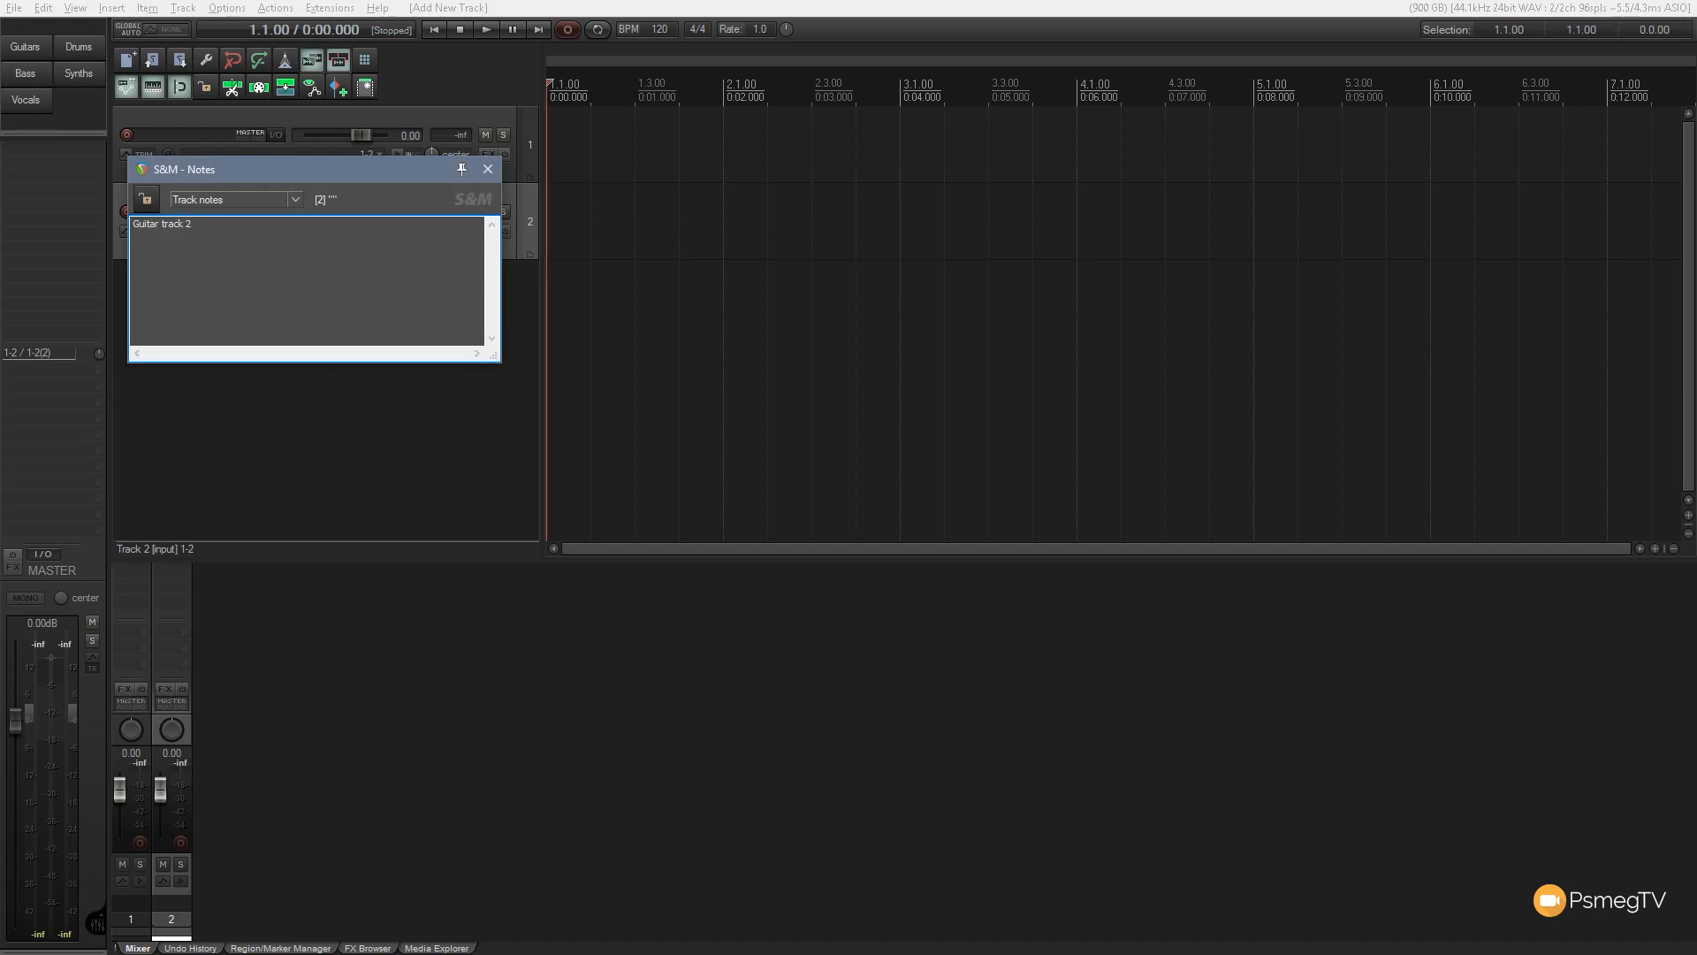
click(487, 169)
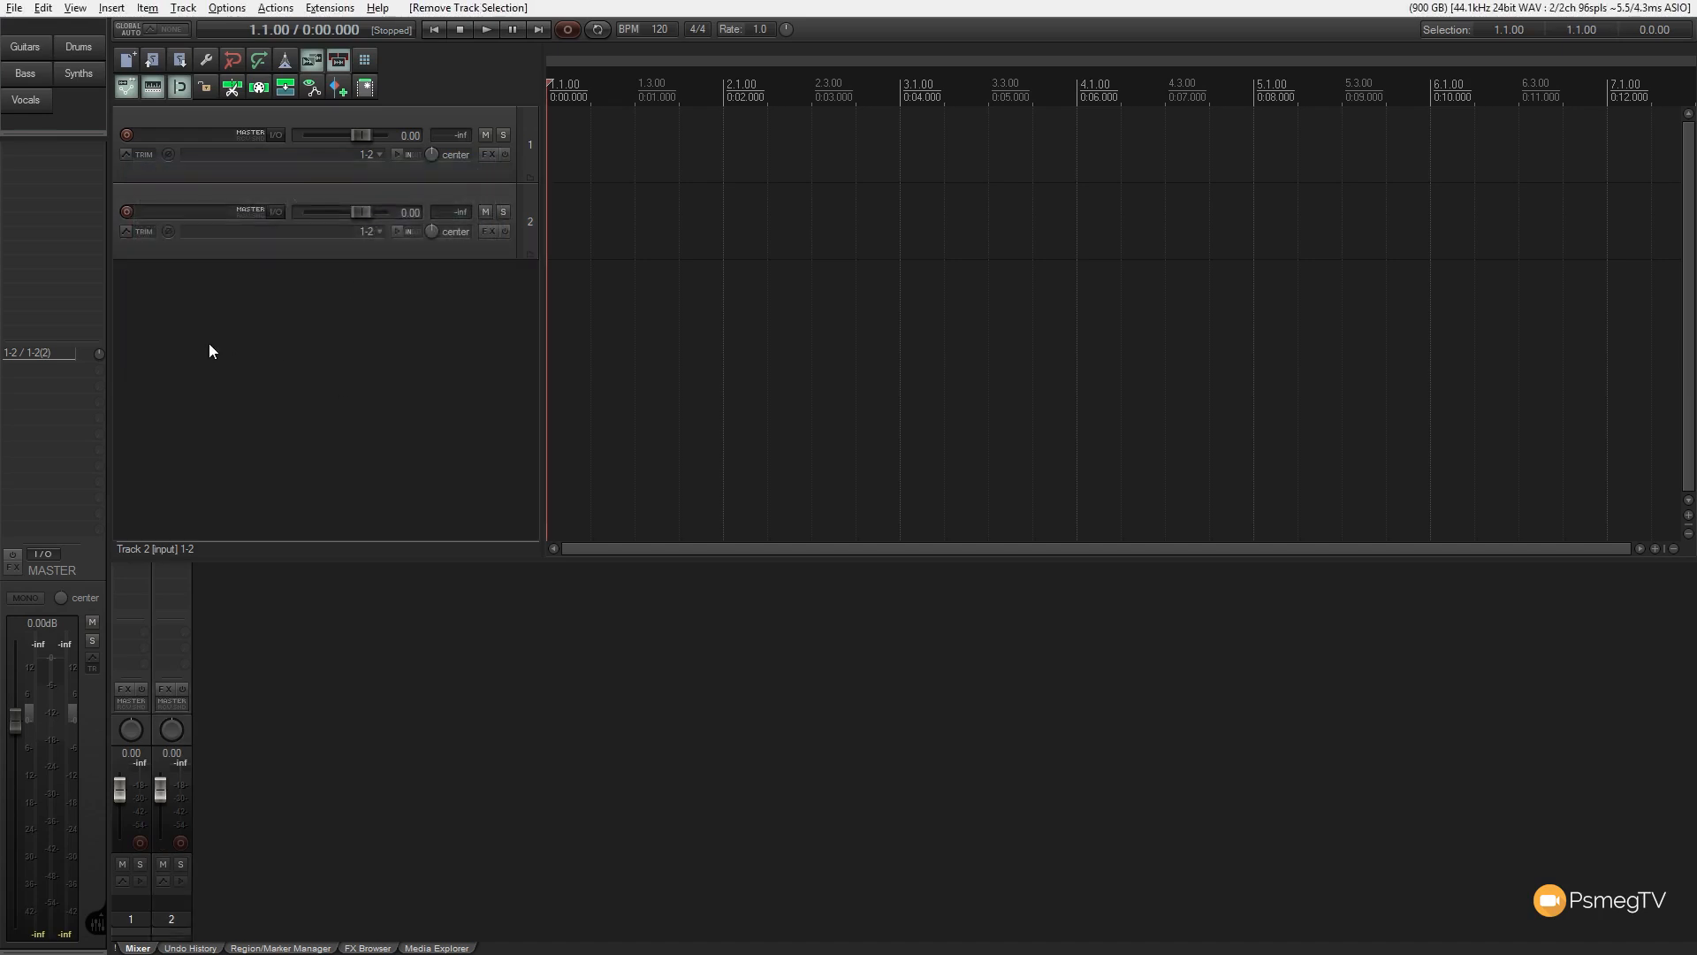
mouse_move(275, 250)
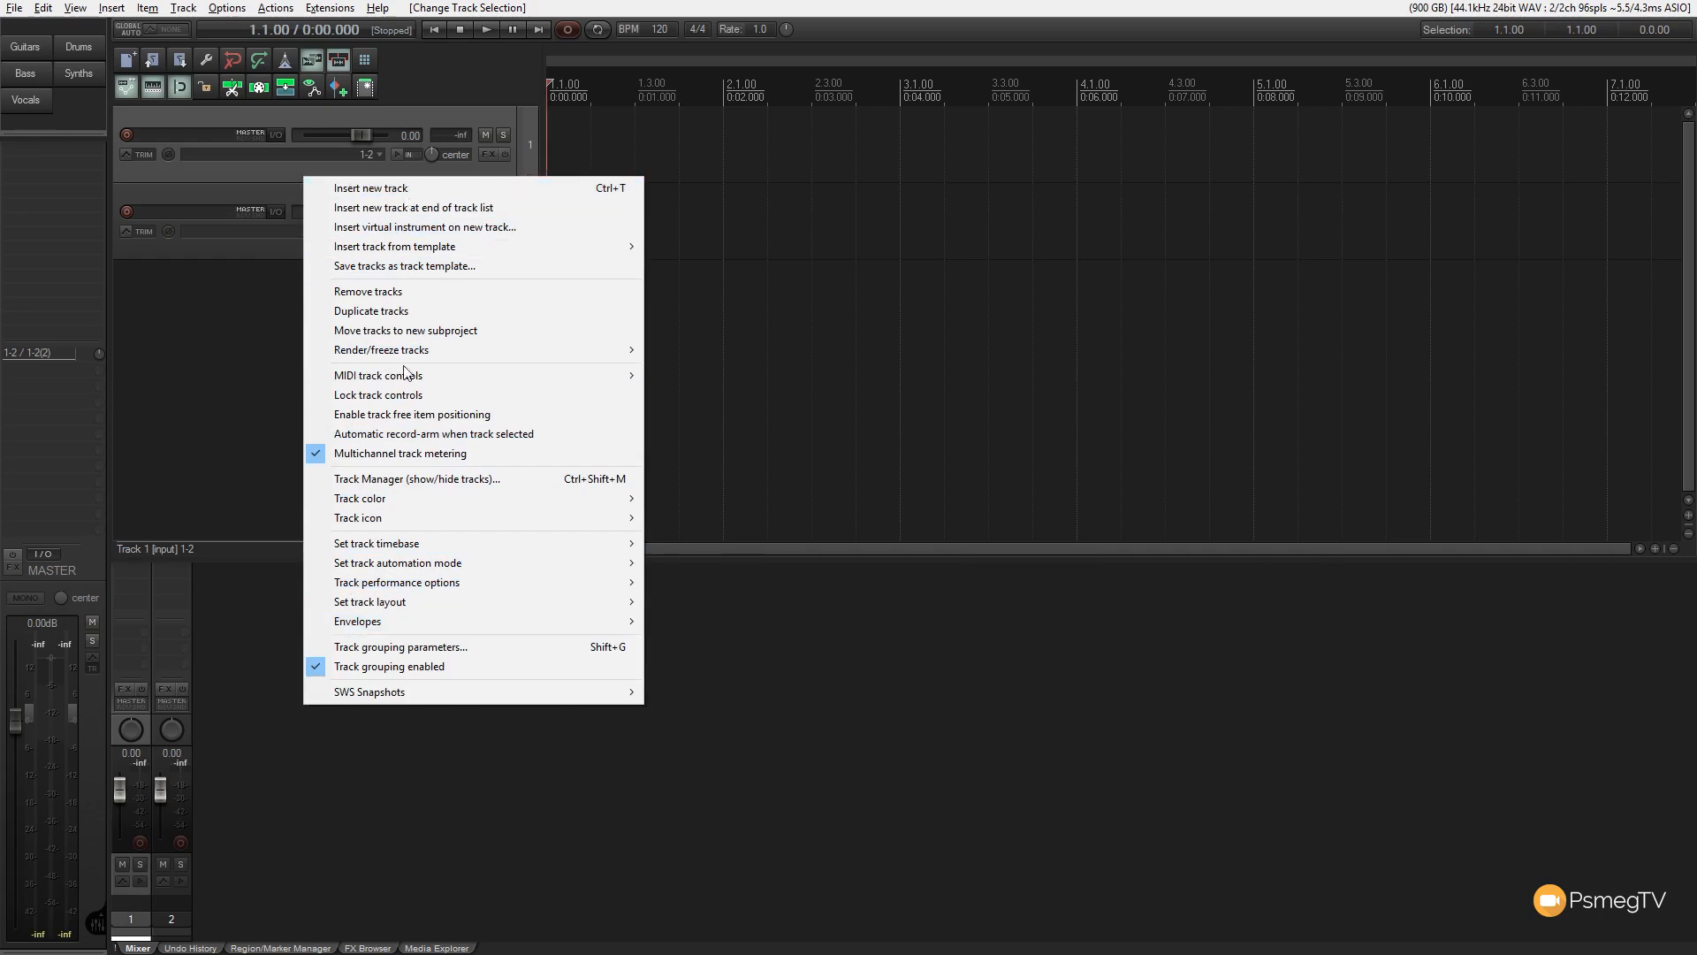
mouse_move(244, 192)
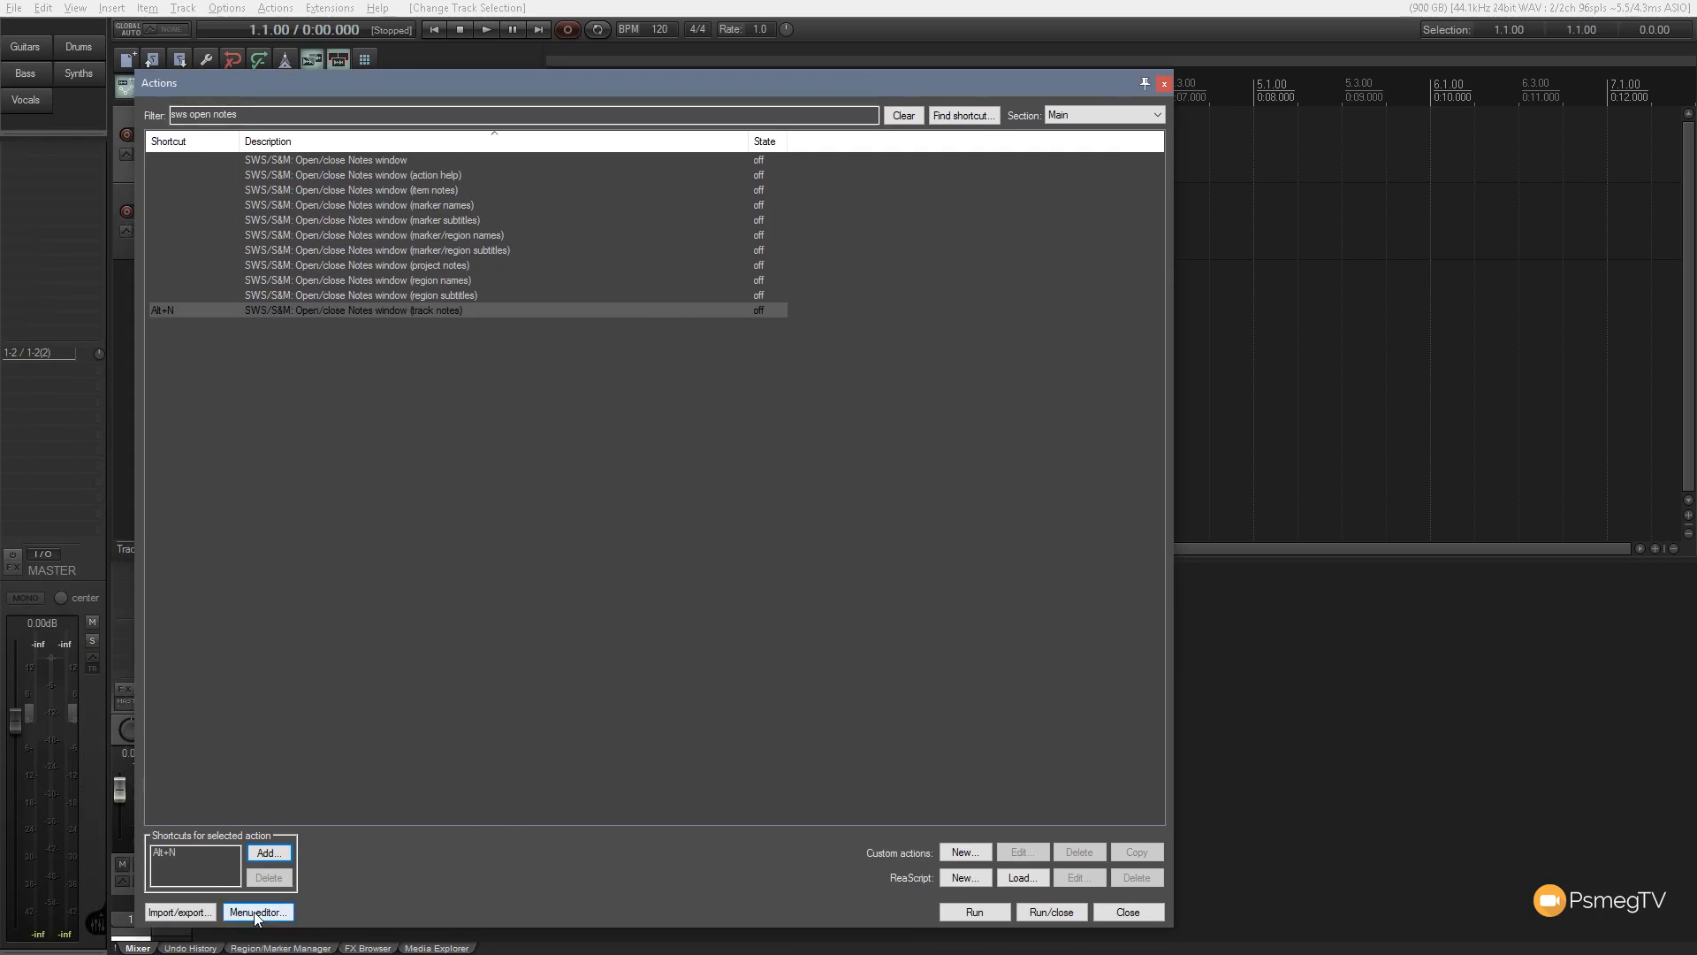
- Load the Track control panel context menu and filter actions to 'sws open notes'
click(256, 911)
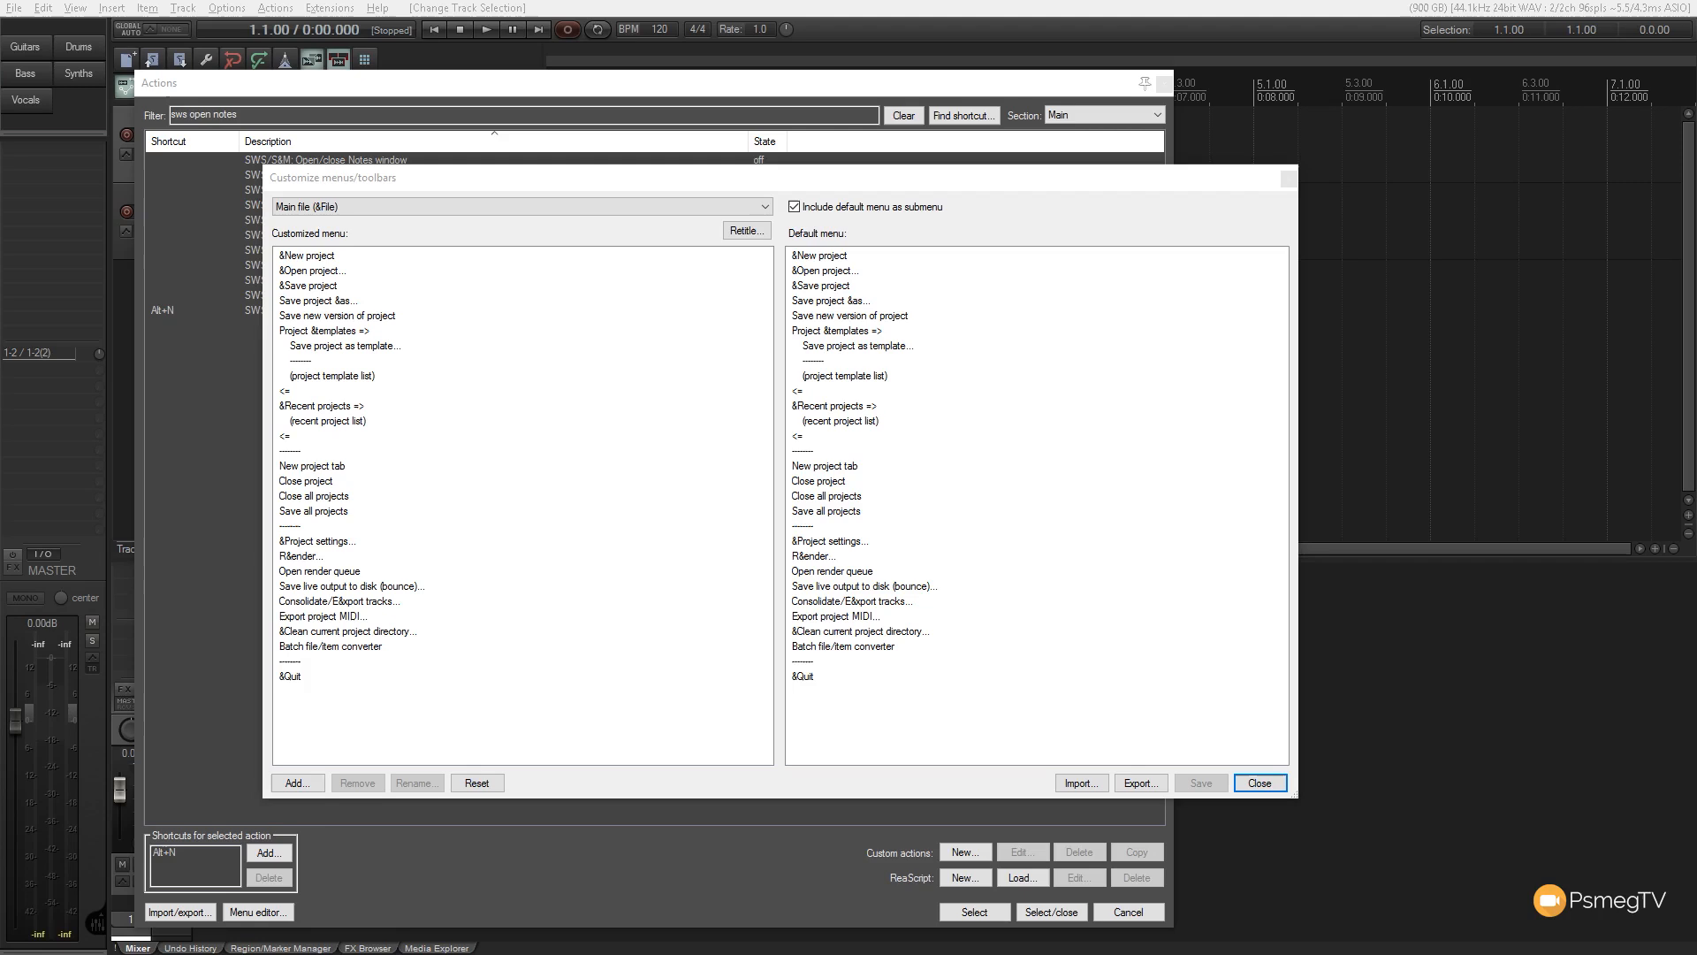
click(293, 781)
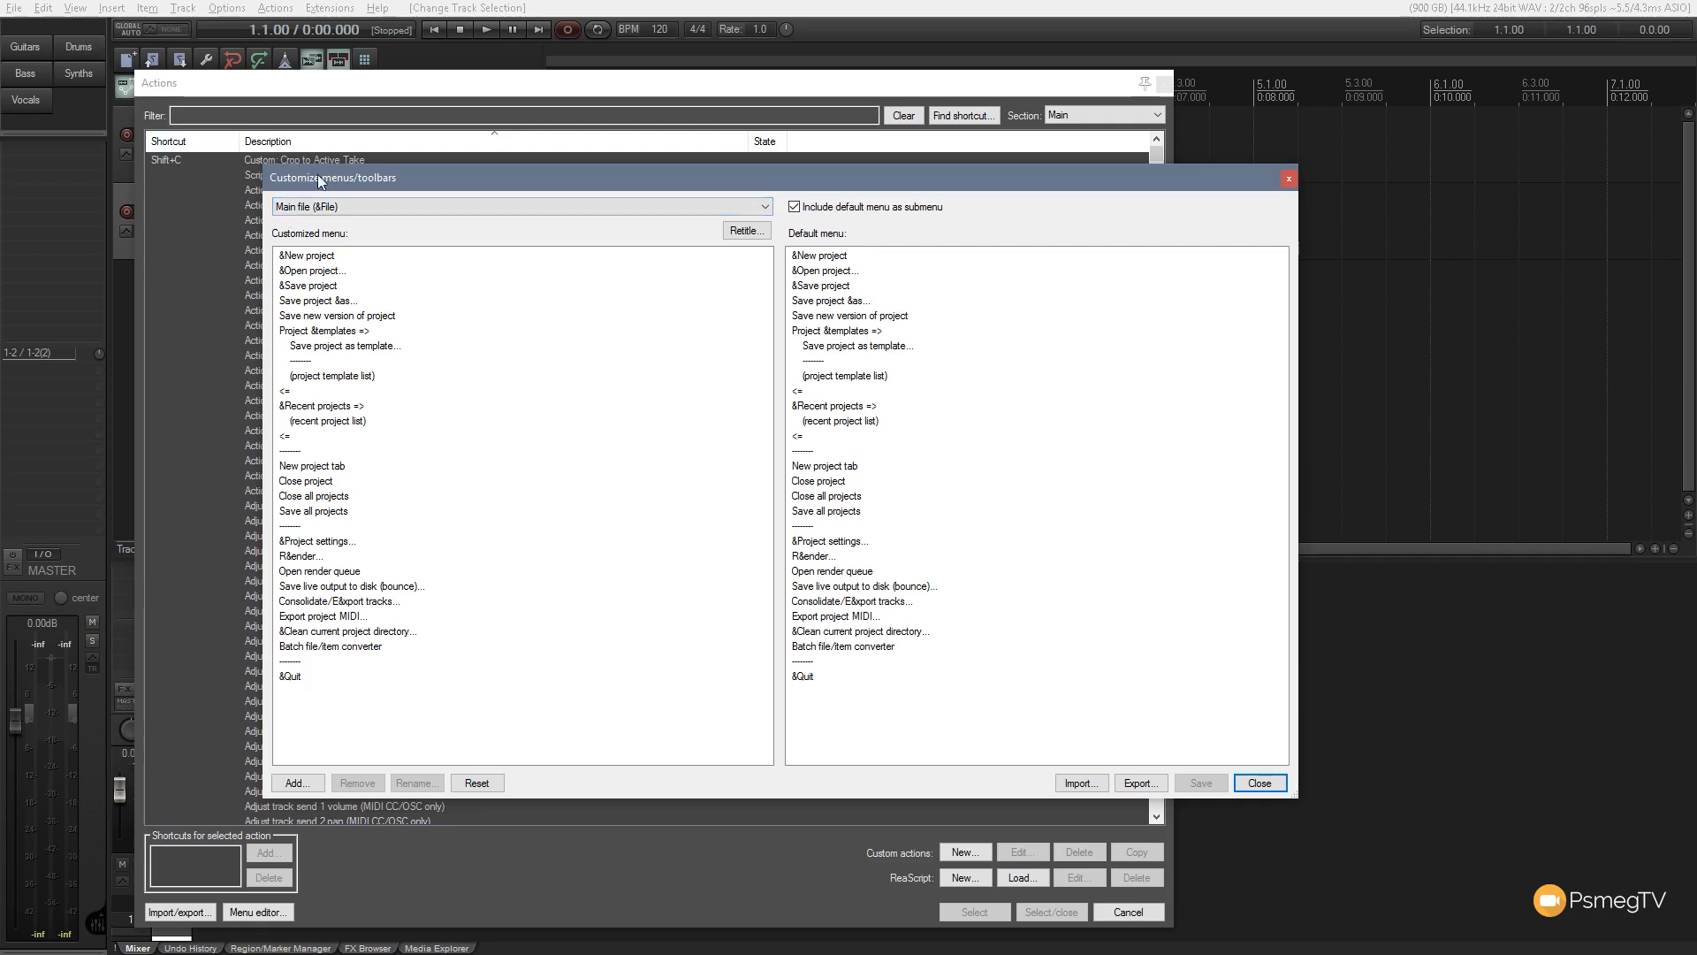
click(520, 206)
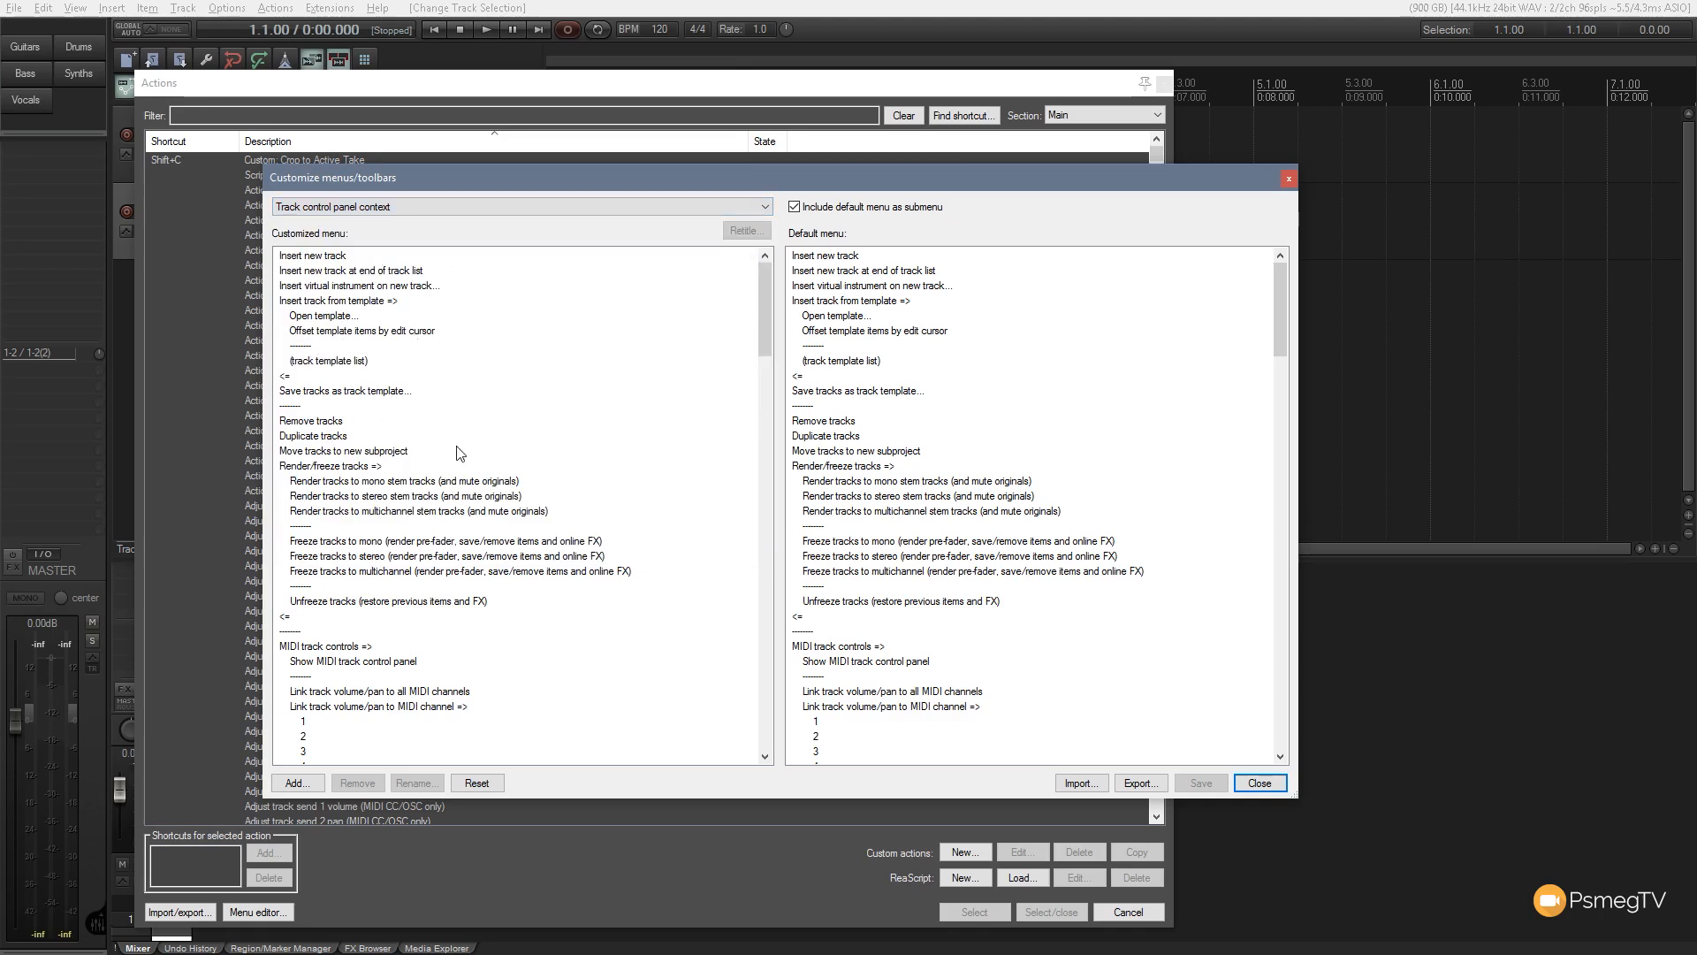
click(292, 781)
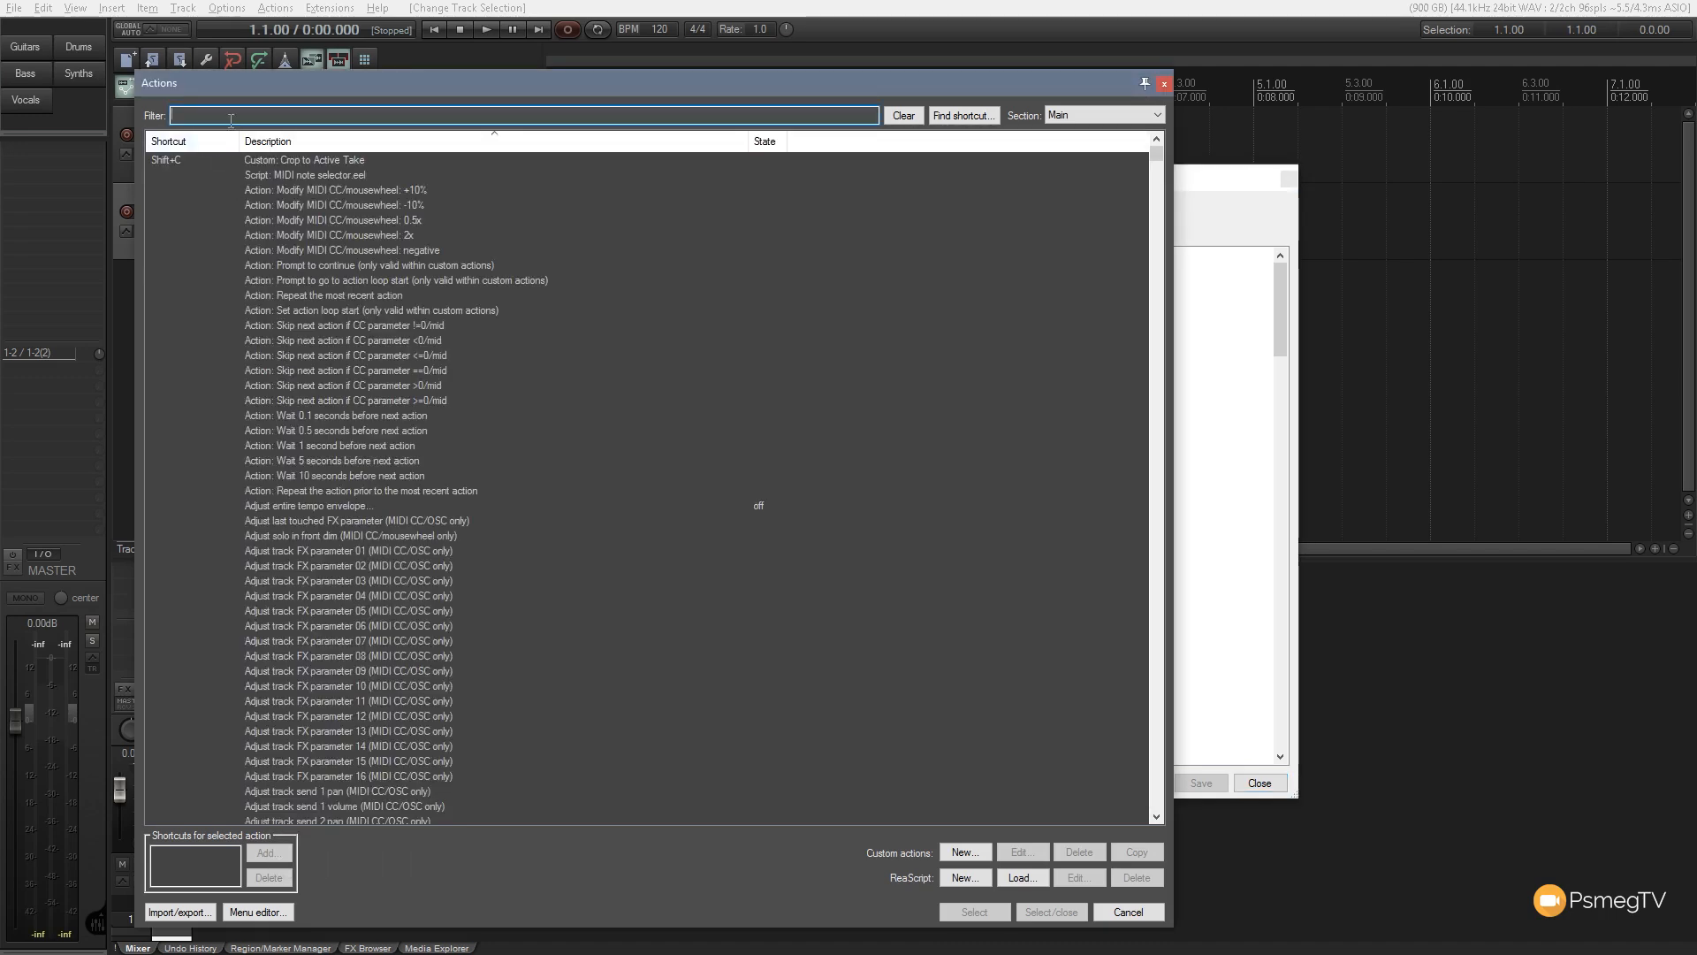
text(sws open notes)
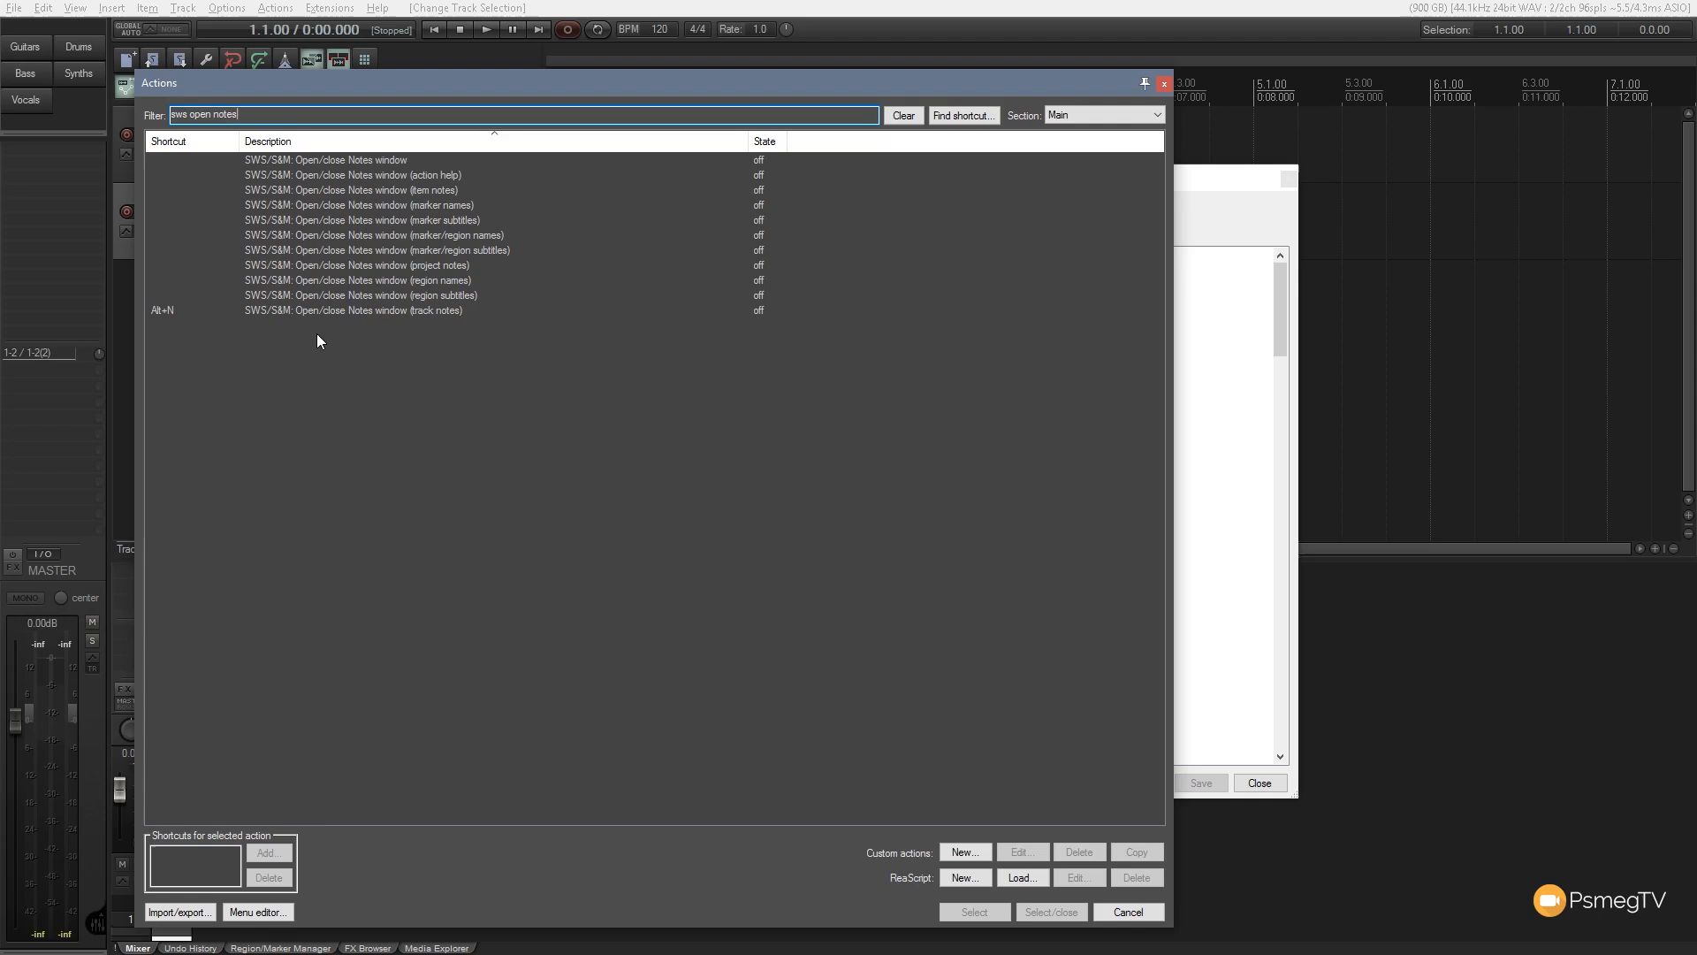
mouse_move(301, 313)
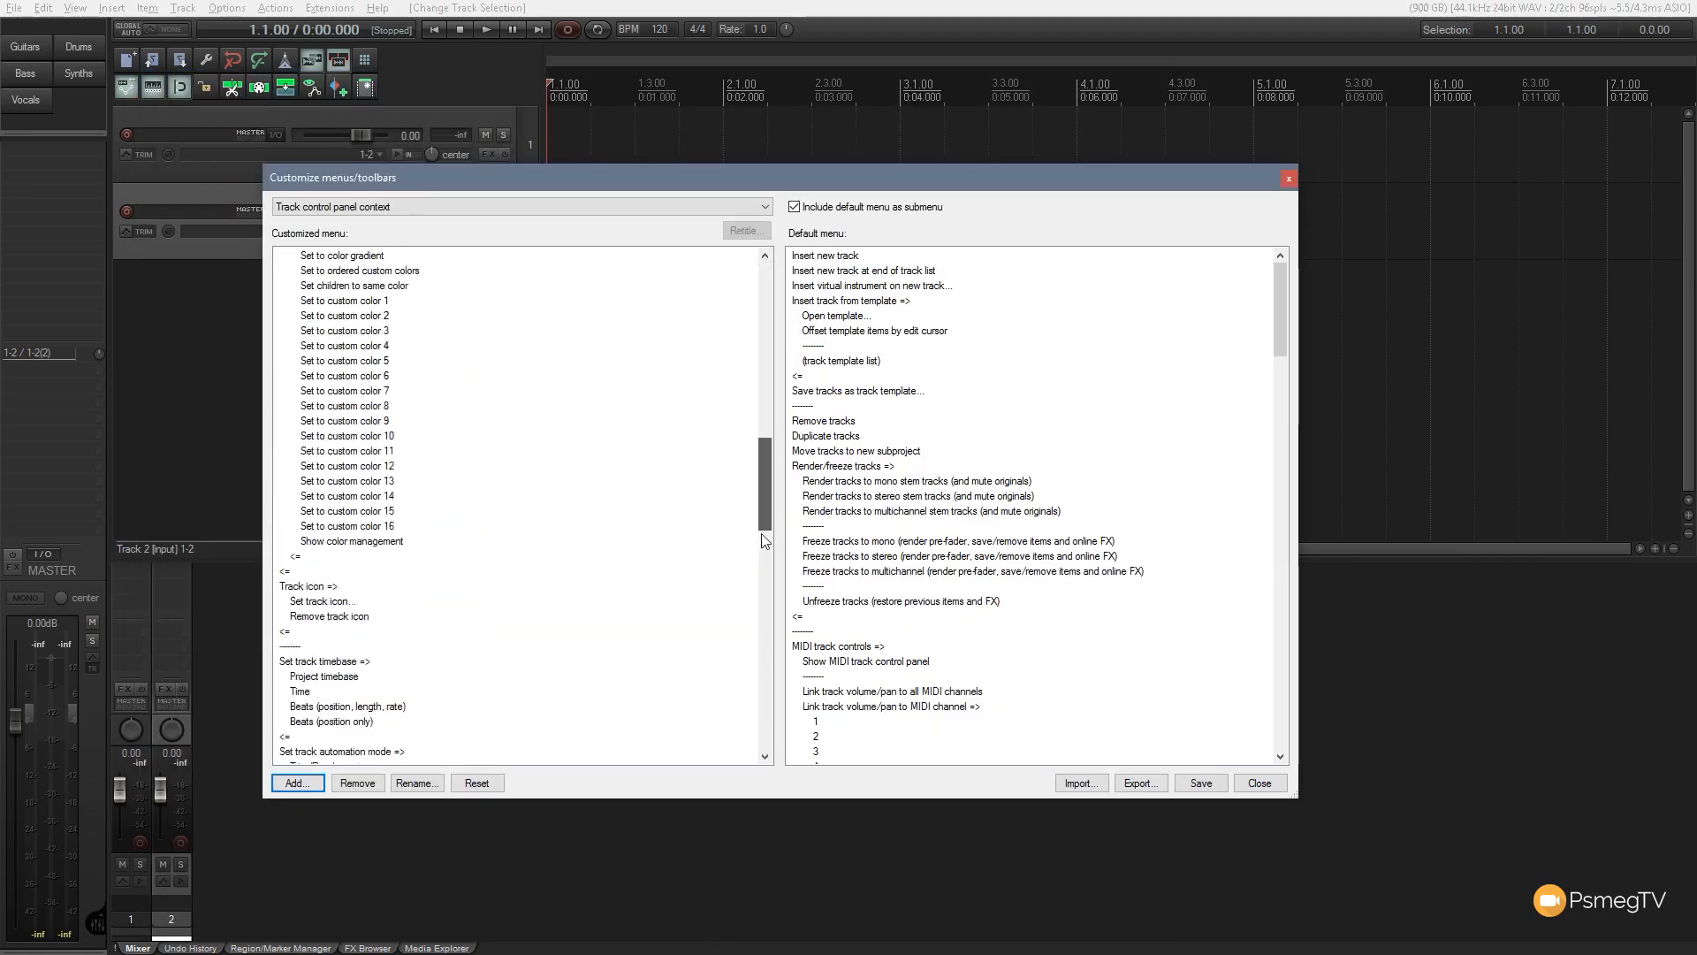
- Place the SWS notes action after 'Save tracks as track template...', renamed 'Open/close Notes window'
scroll(down, 3)
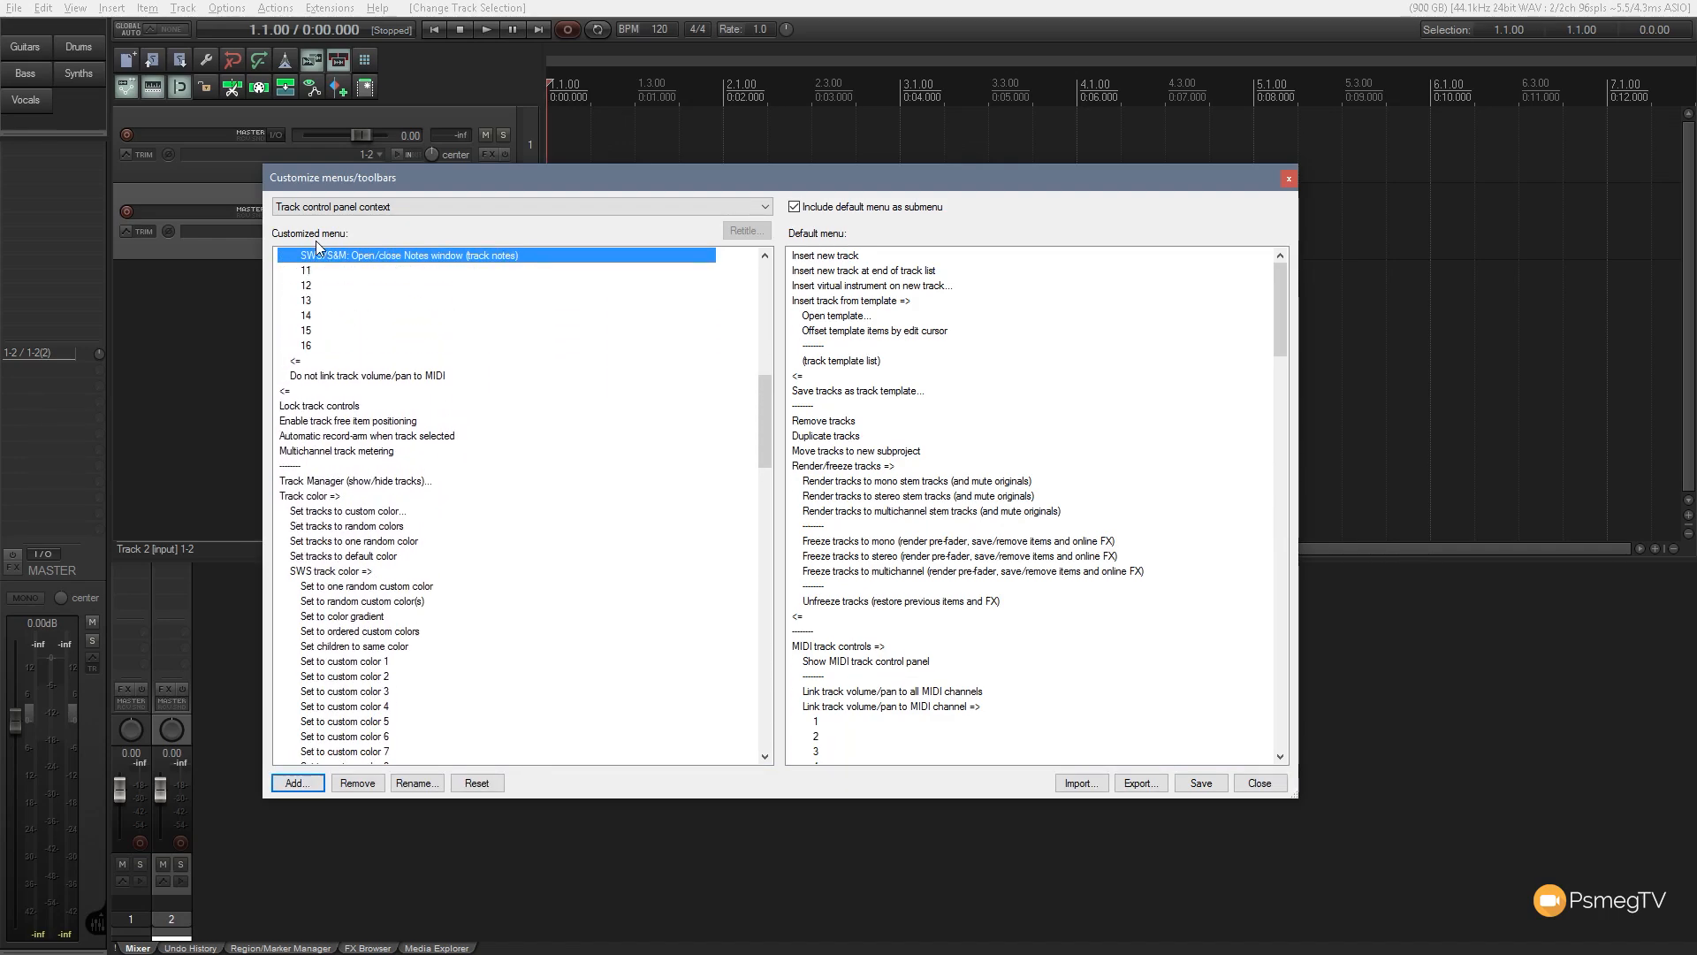
scroll(down, 3)
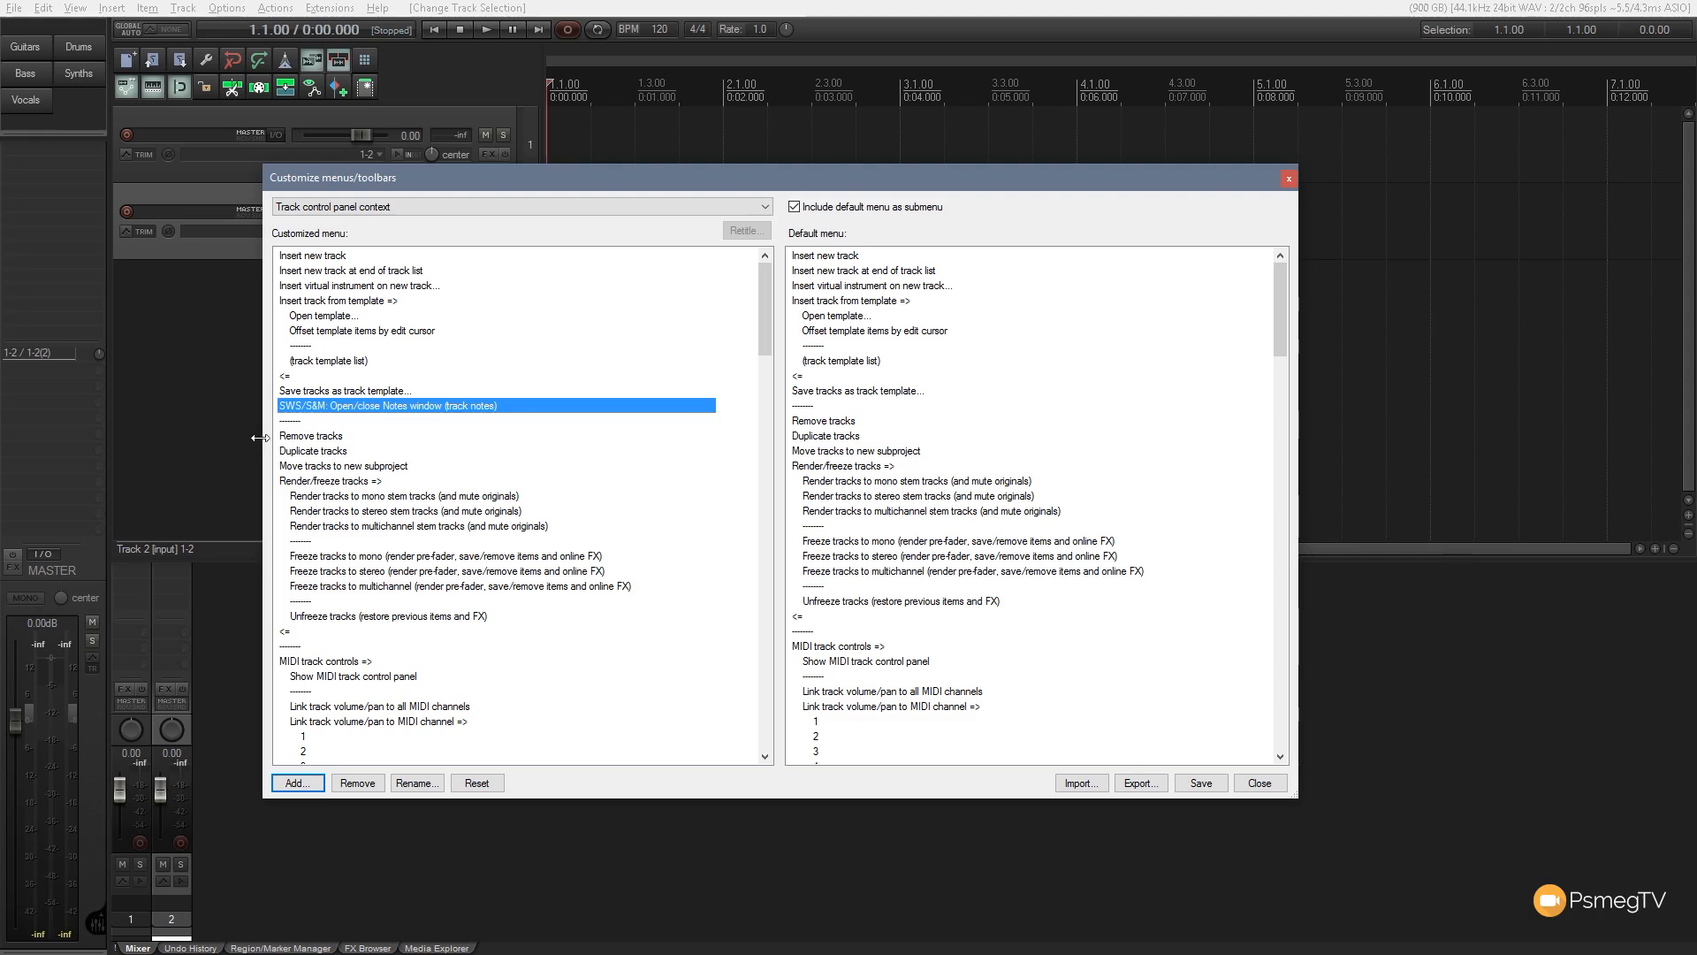
mouse_move(425, 628)
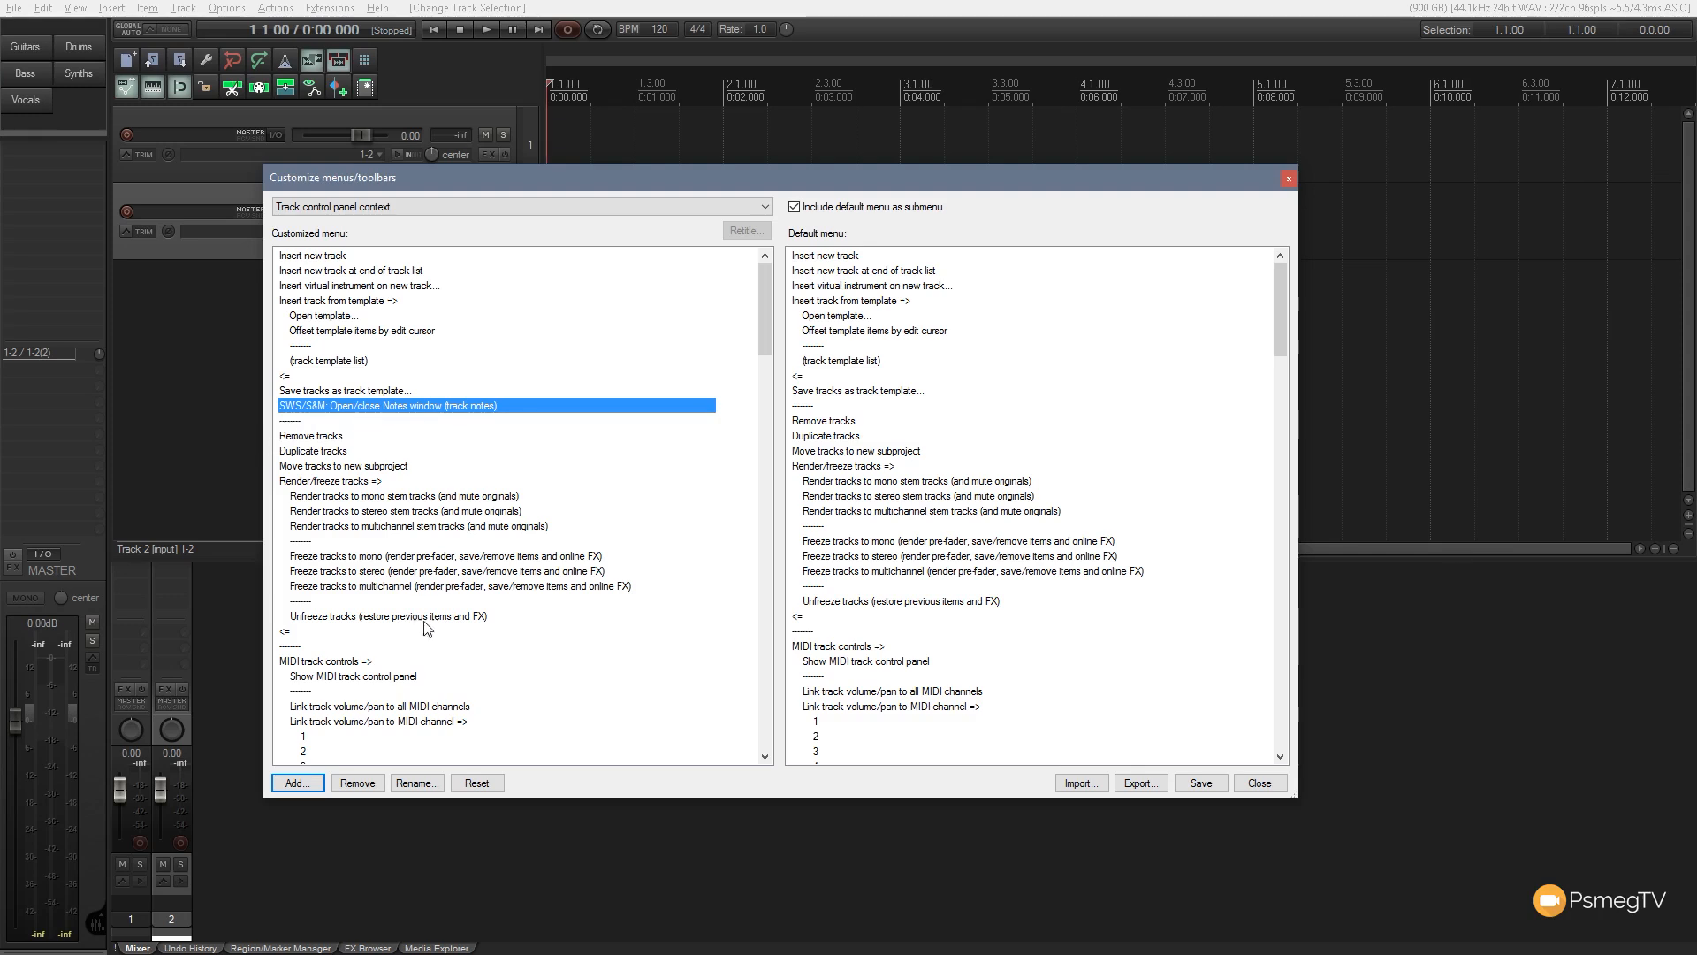
click(416, 782)
text(Open/close Notes window)
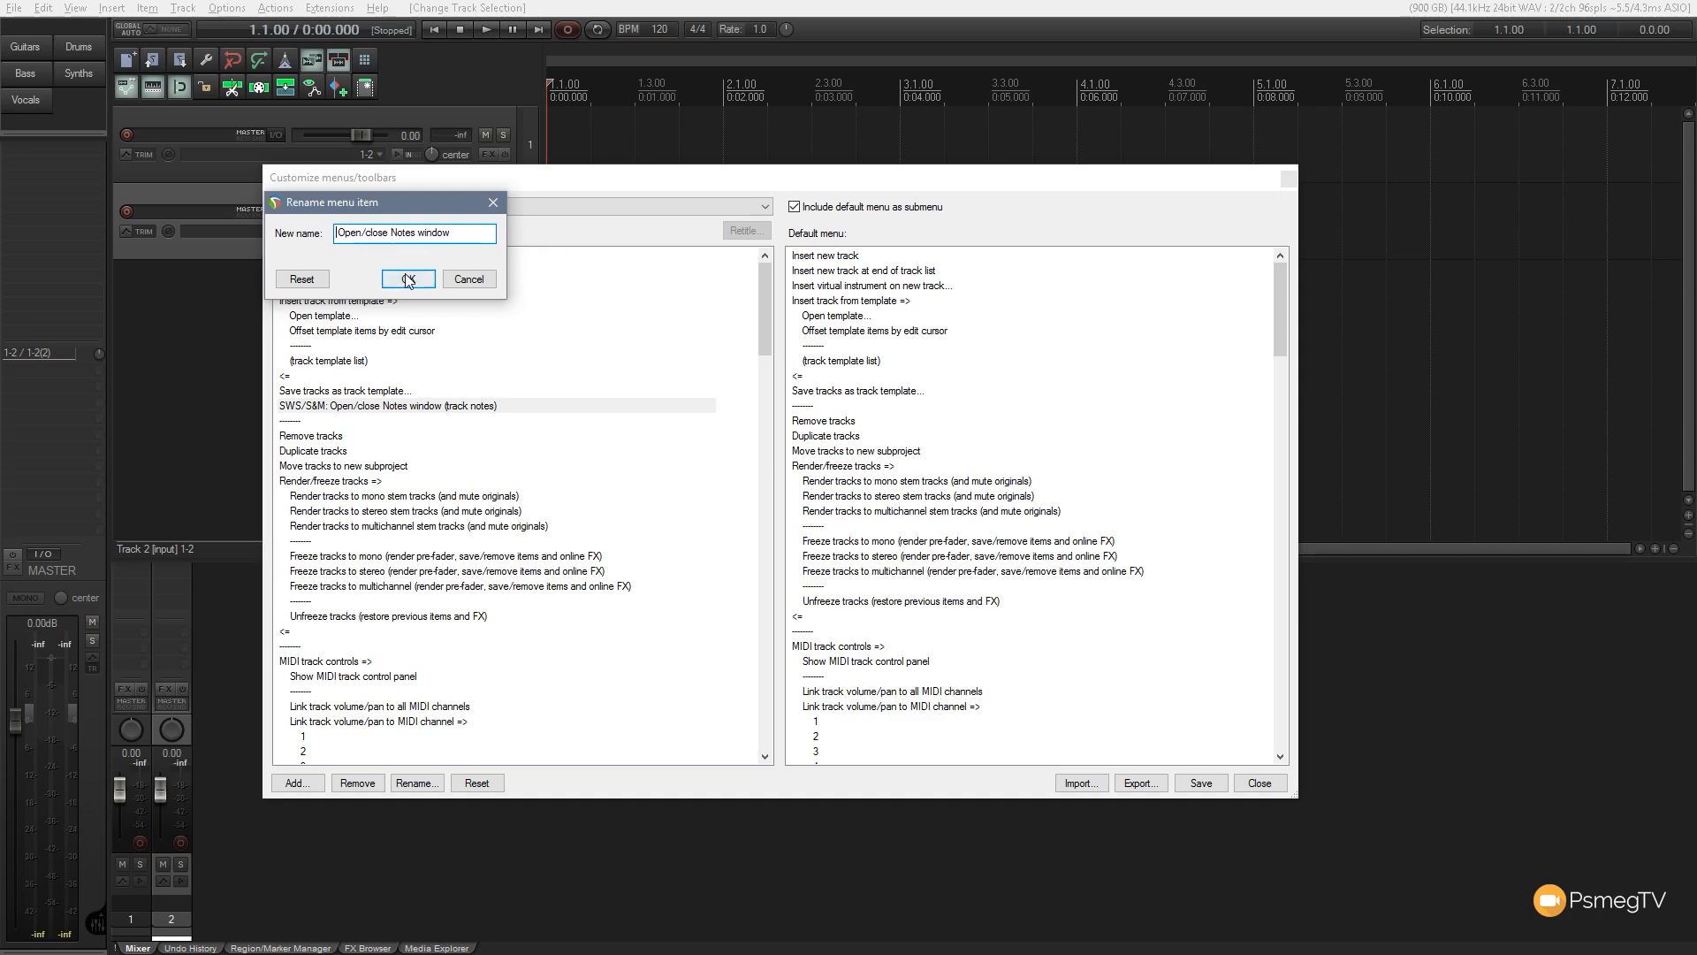
click(404, 278)
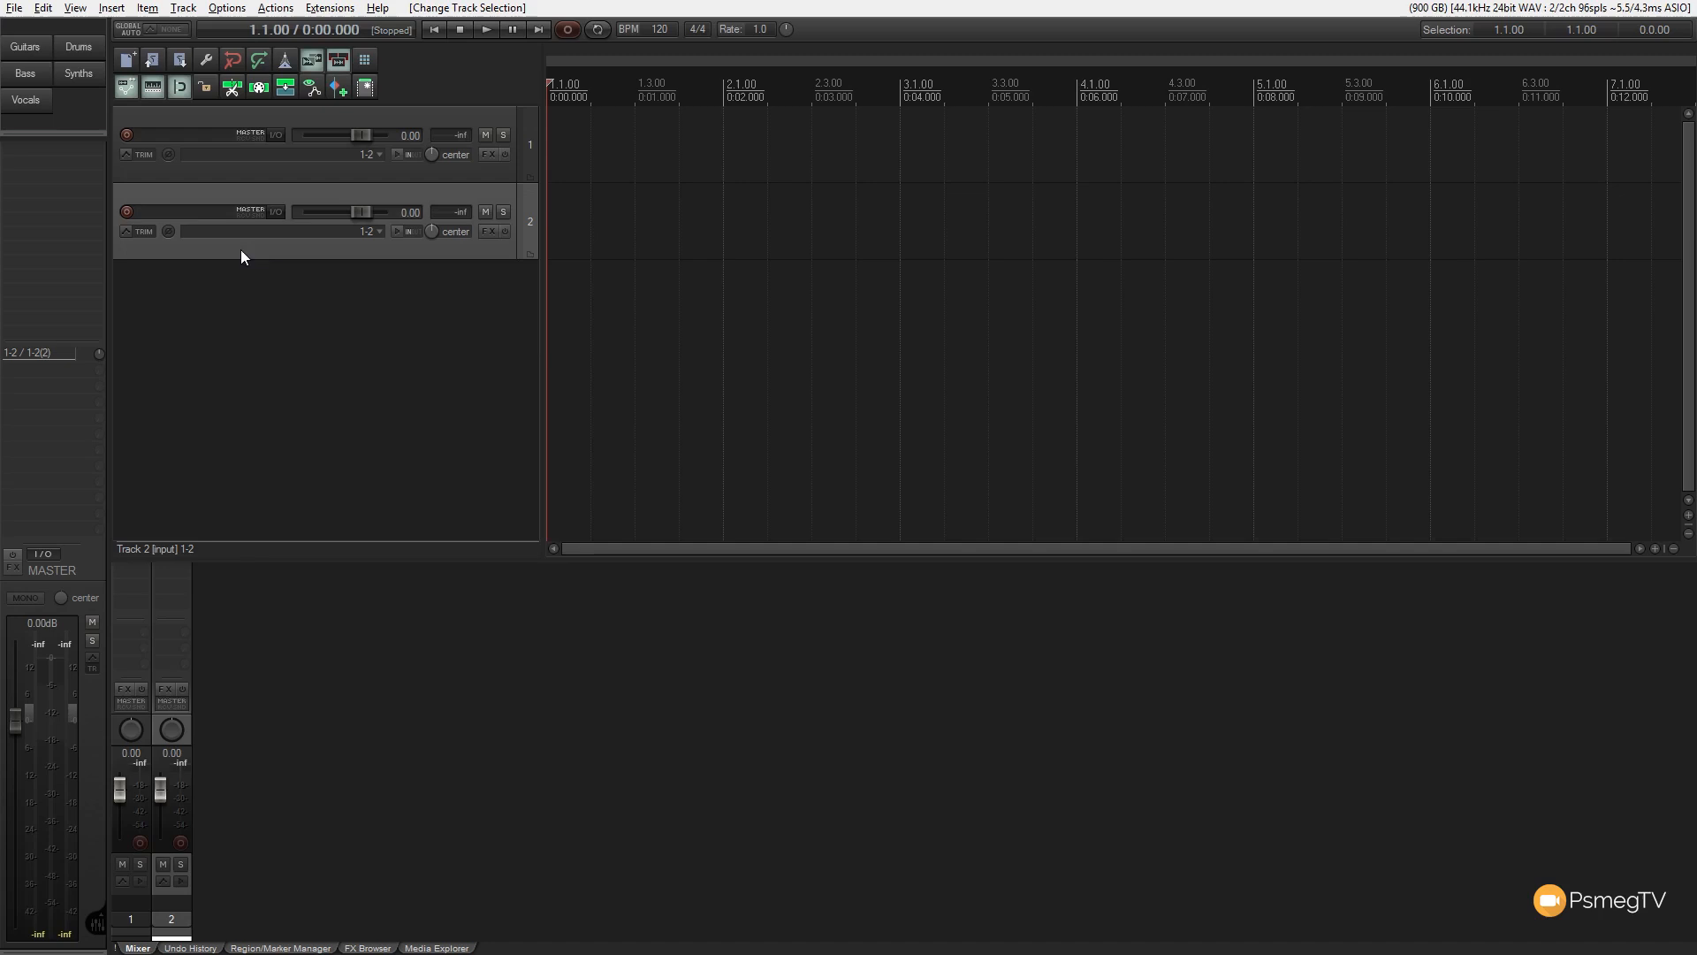
- Open track 2's notes via the 'Open/close Notes window' menu entry, then close them
right_click(240, 256)
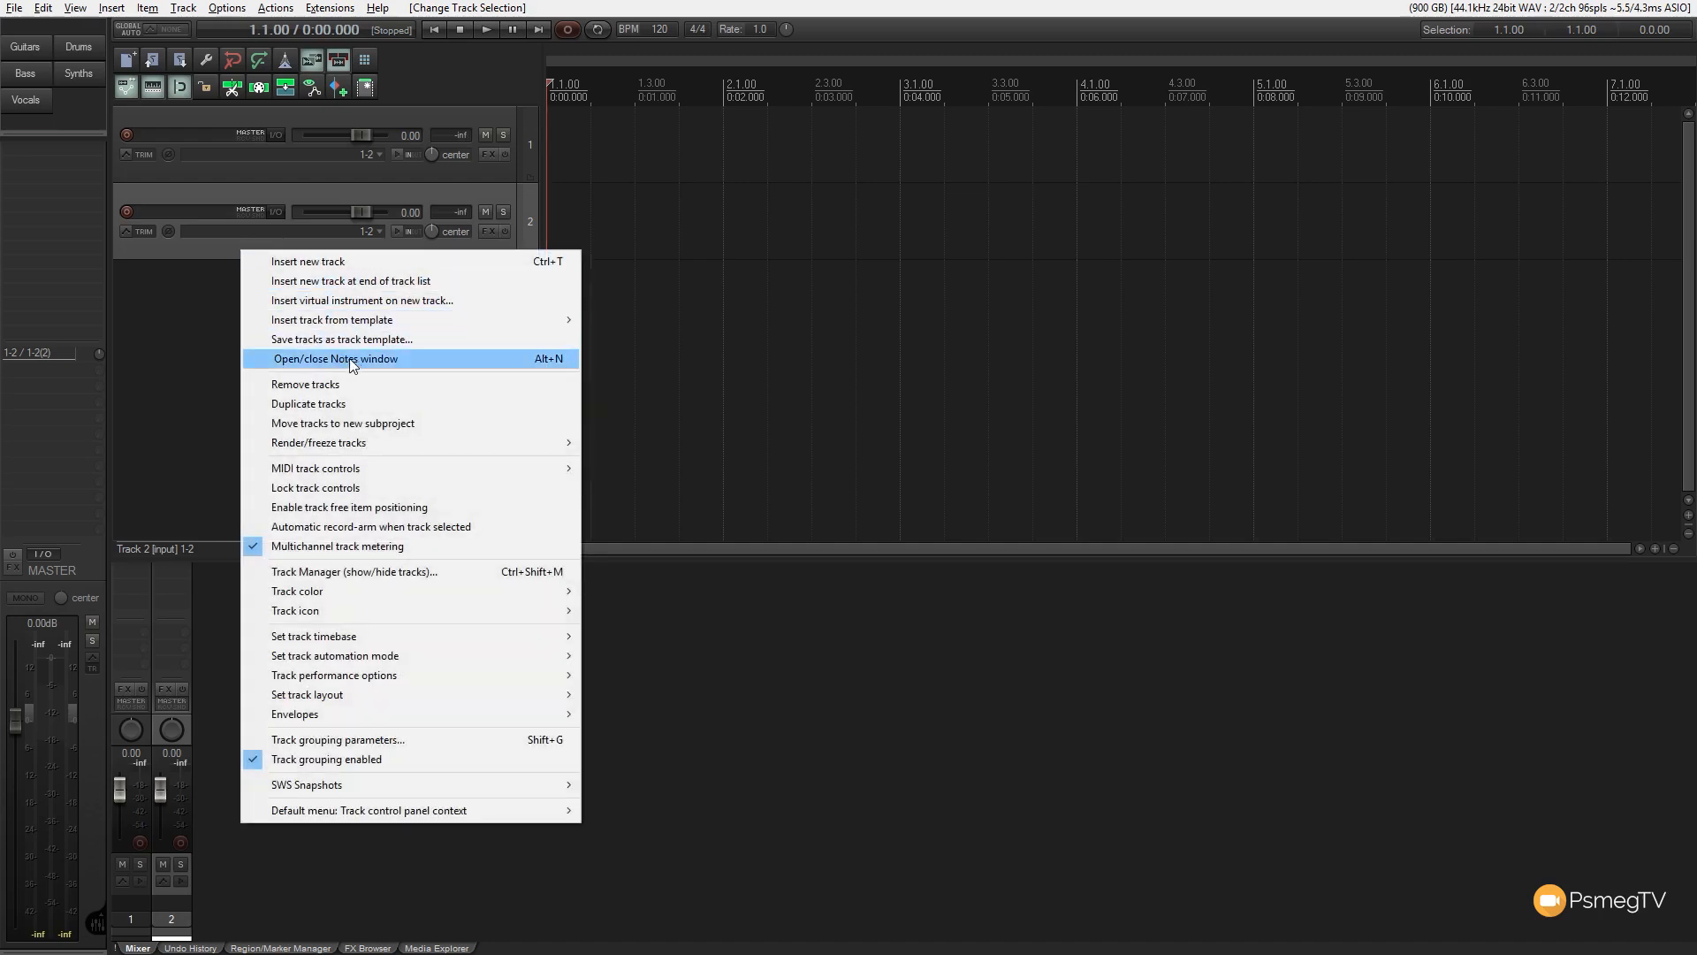
mouse_move(525, 366)
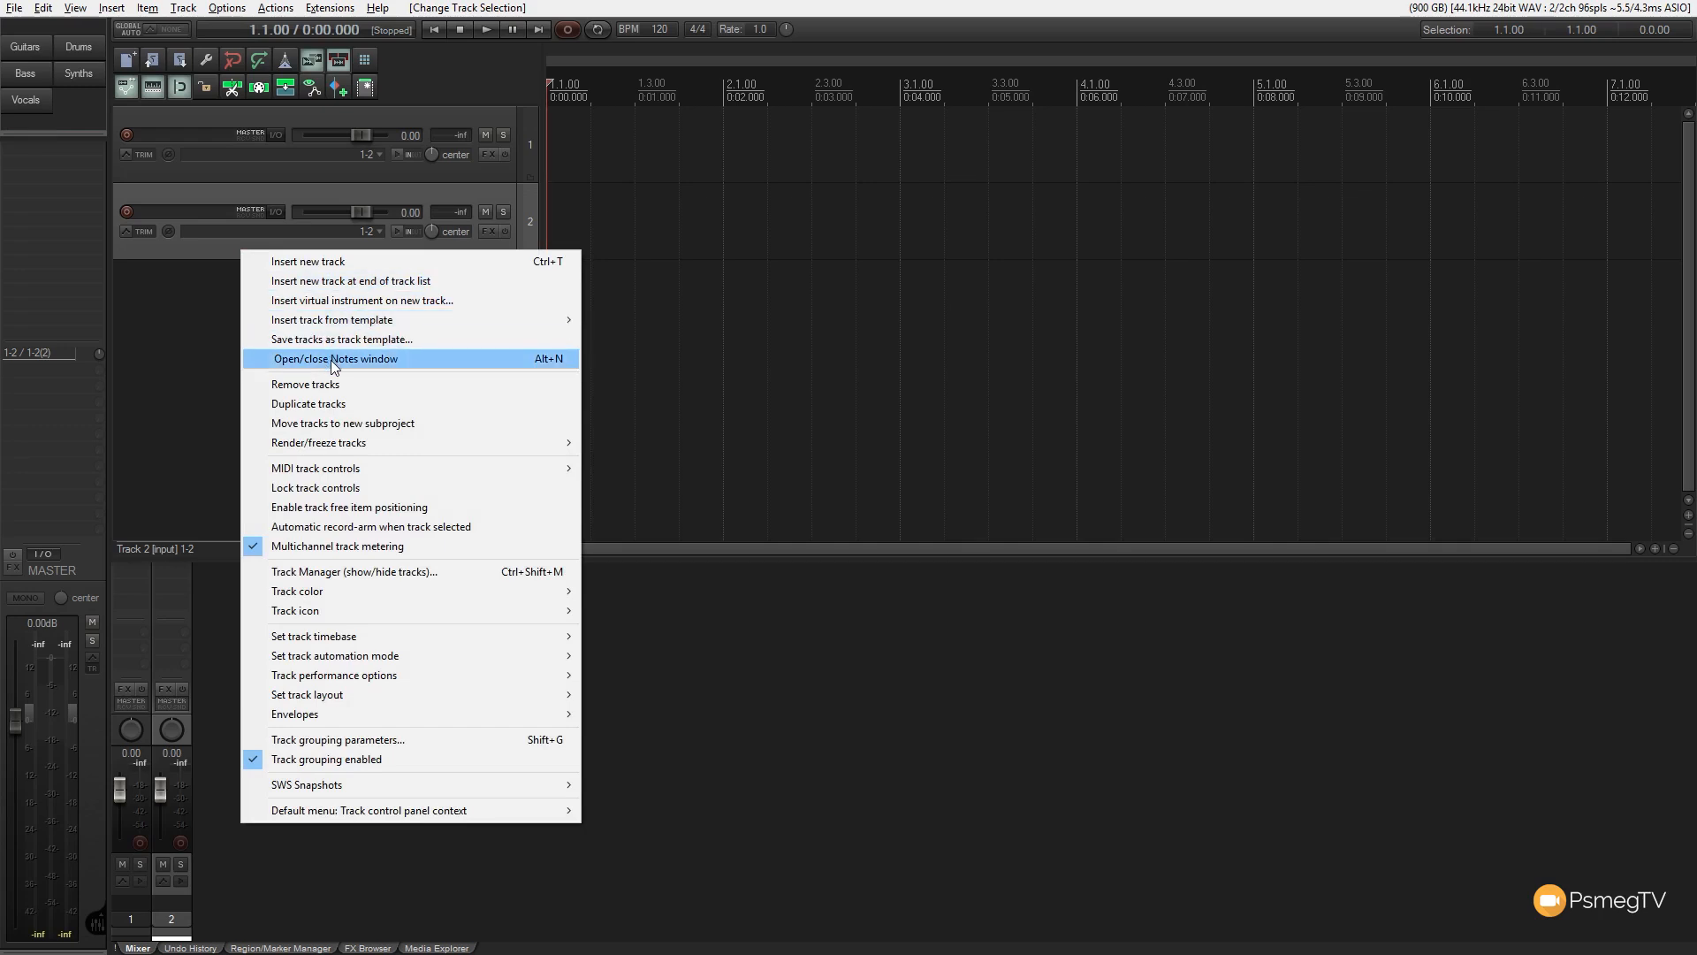
click(334, 358)
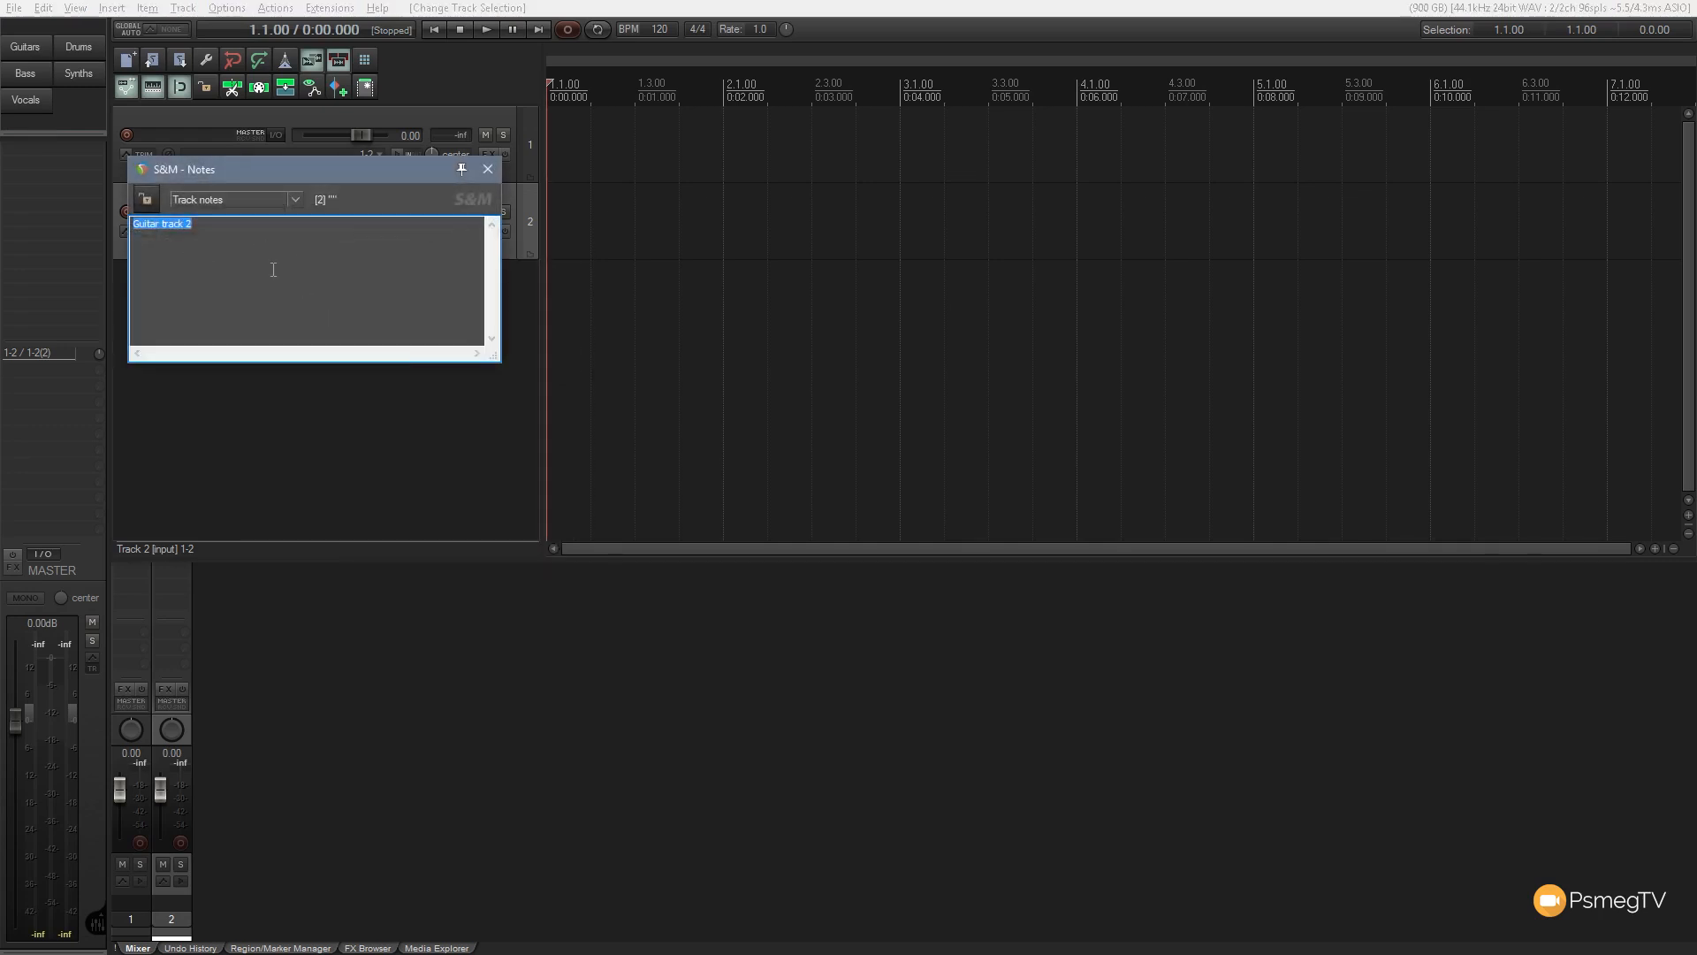
click(487, 168)
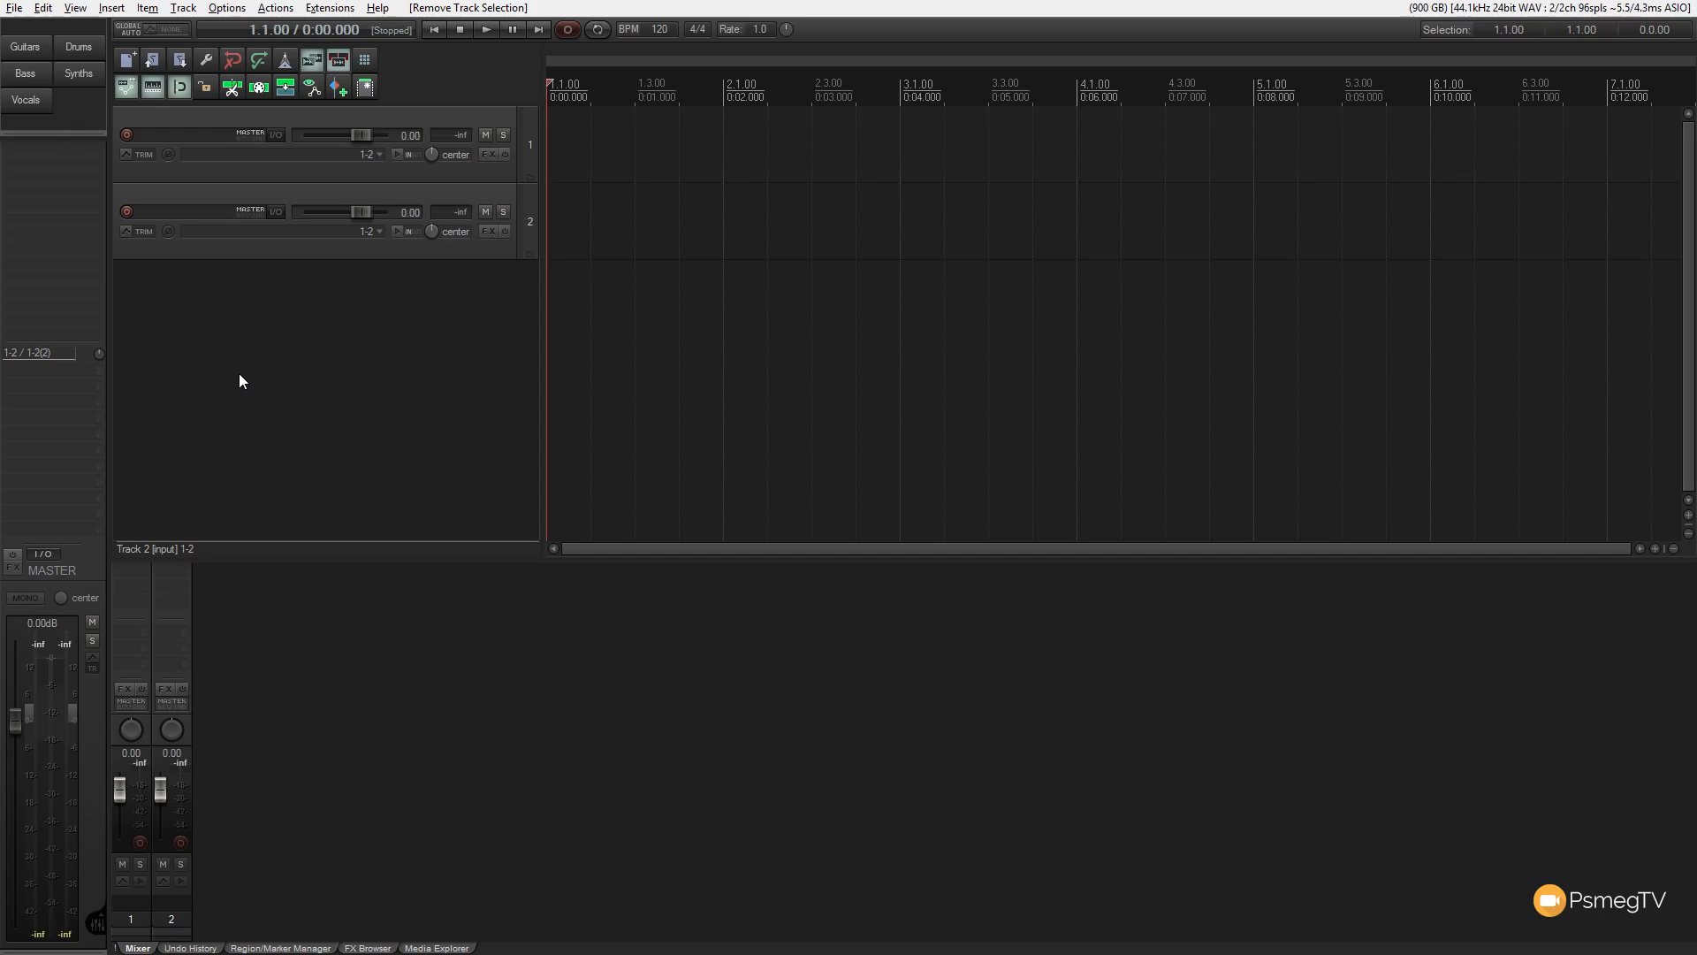
mouse_move(302, 463)
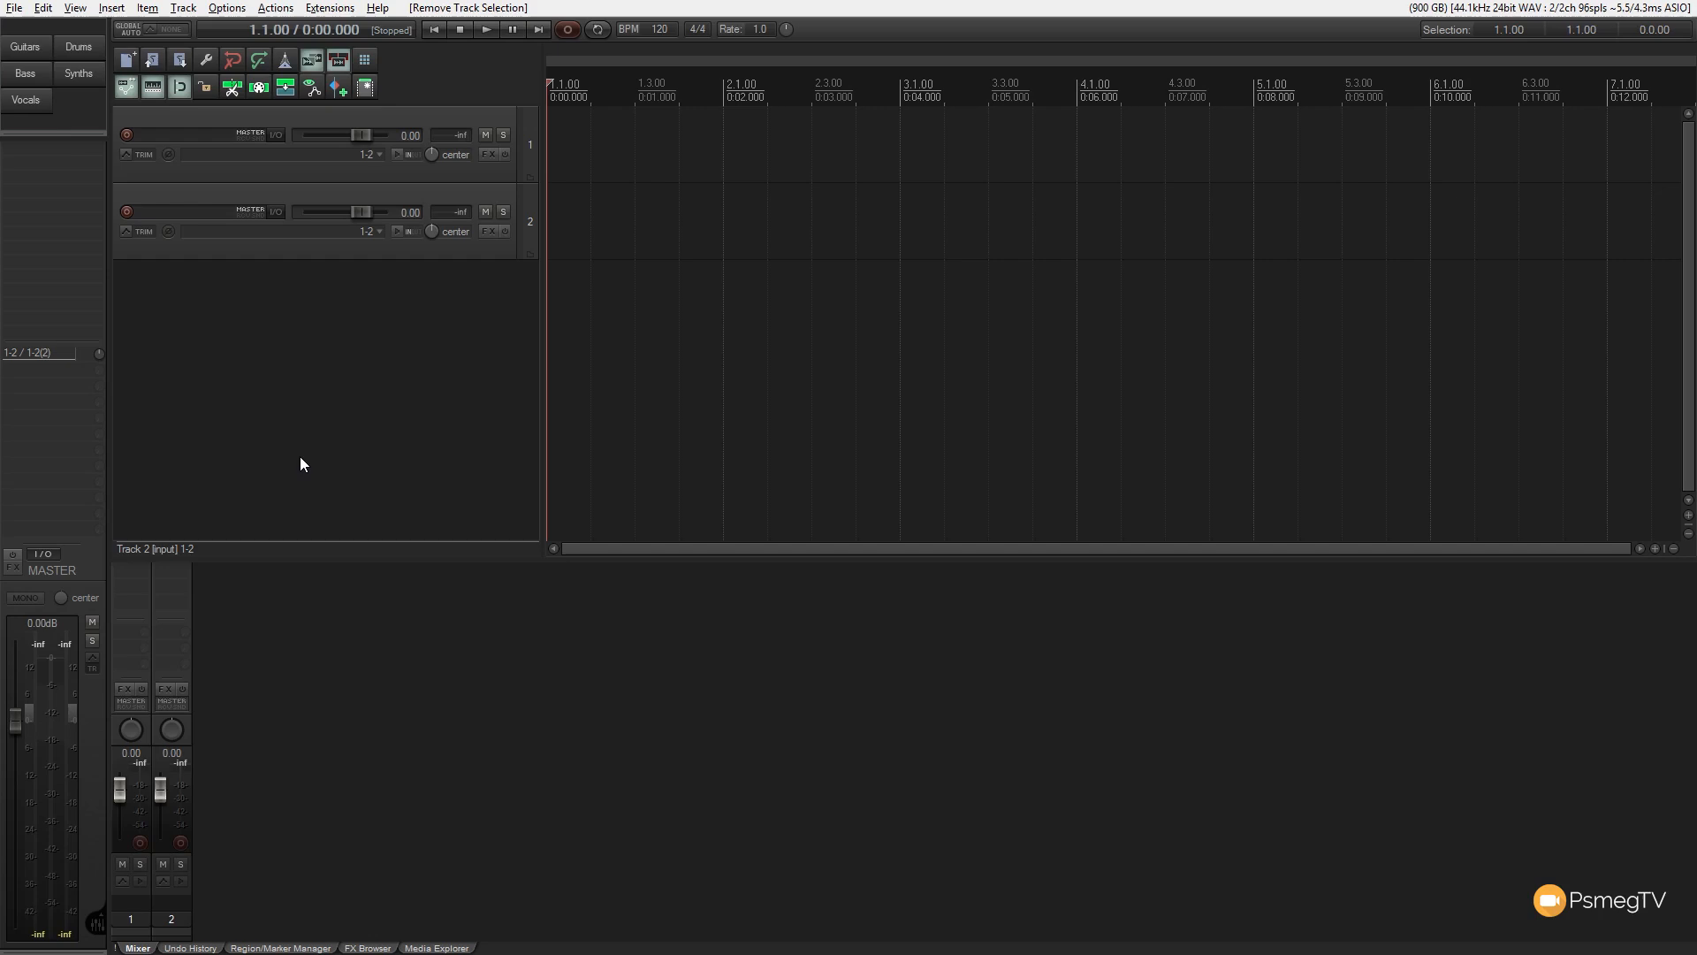